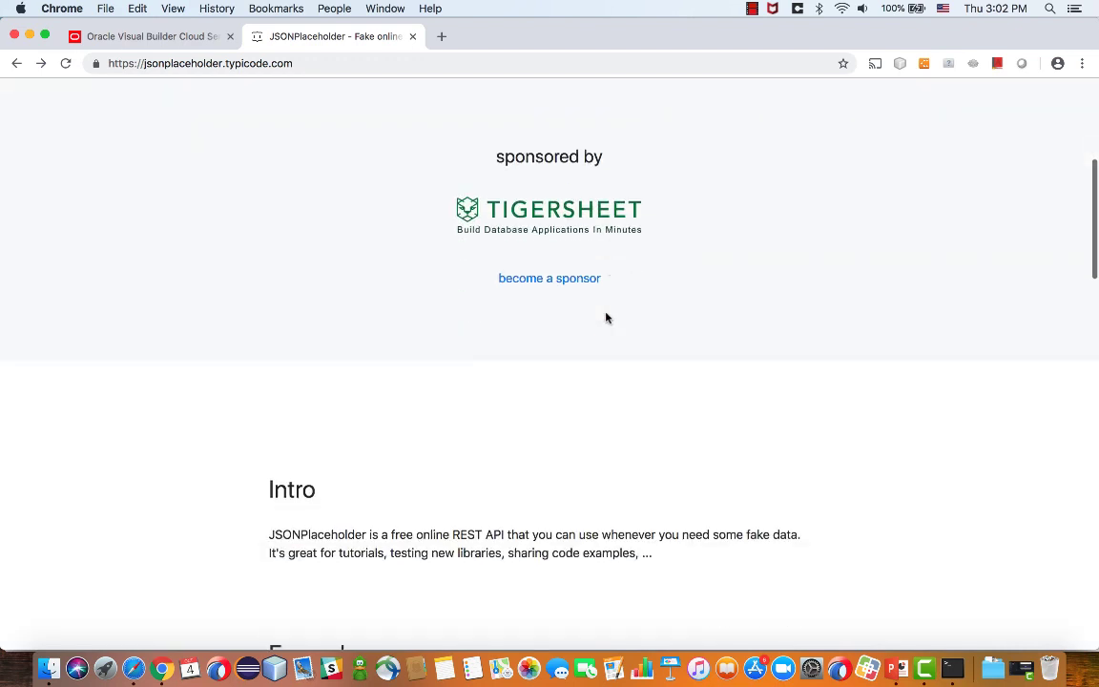
- Scroll the JSONPlaceholder homepage to Resources and open the /posts JSON listing
scroll("down", 3)
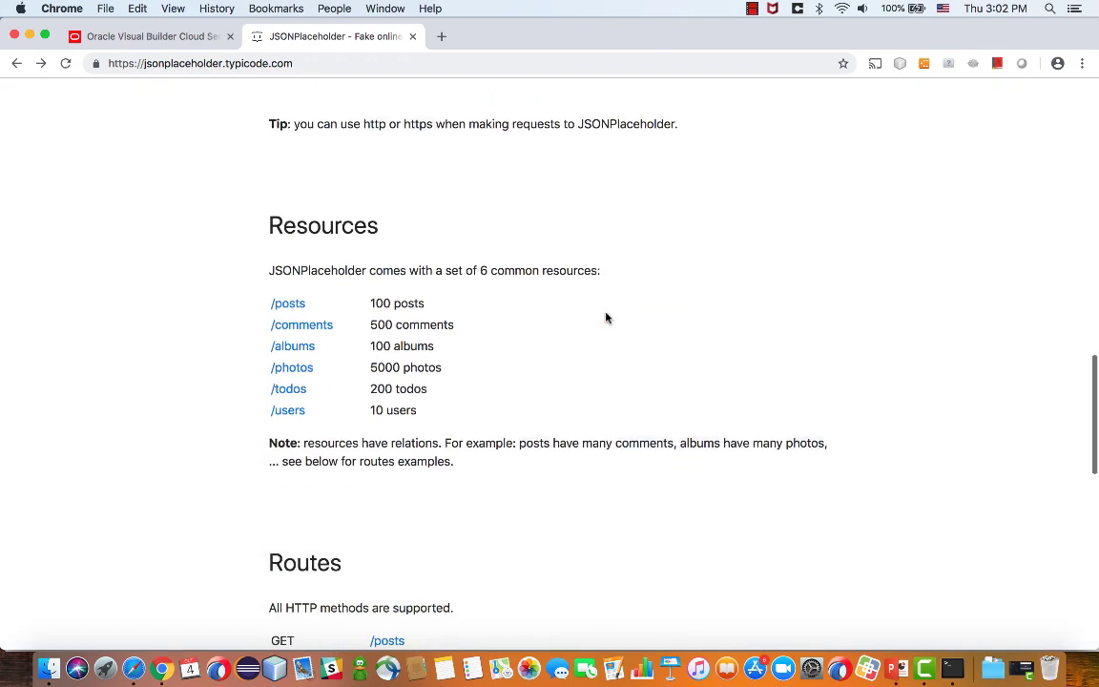
mouse_move(296, 413)
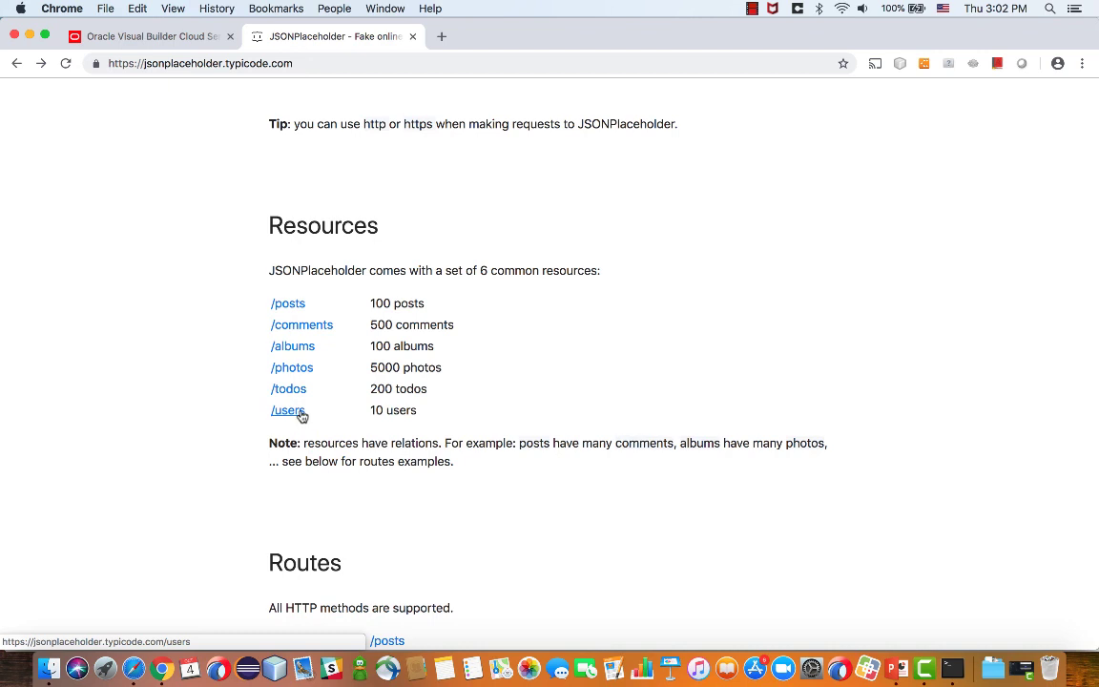
scroll("down", 3)
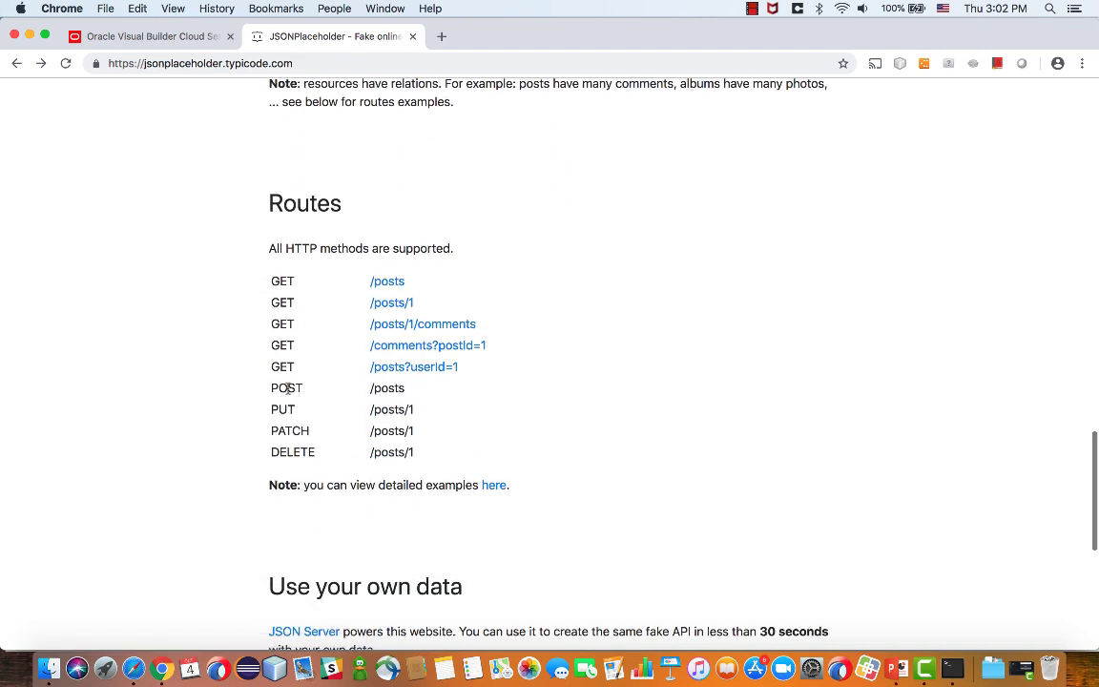
mouse_move(297, 414)
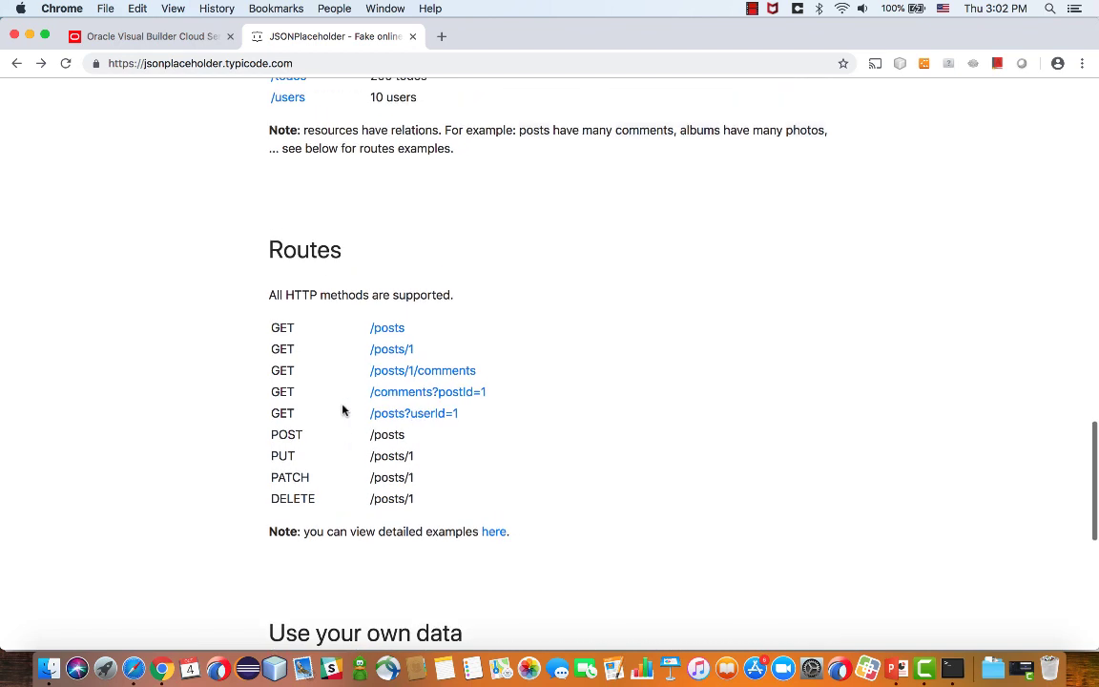
scroll("up", 3)
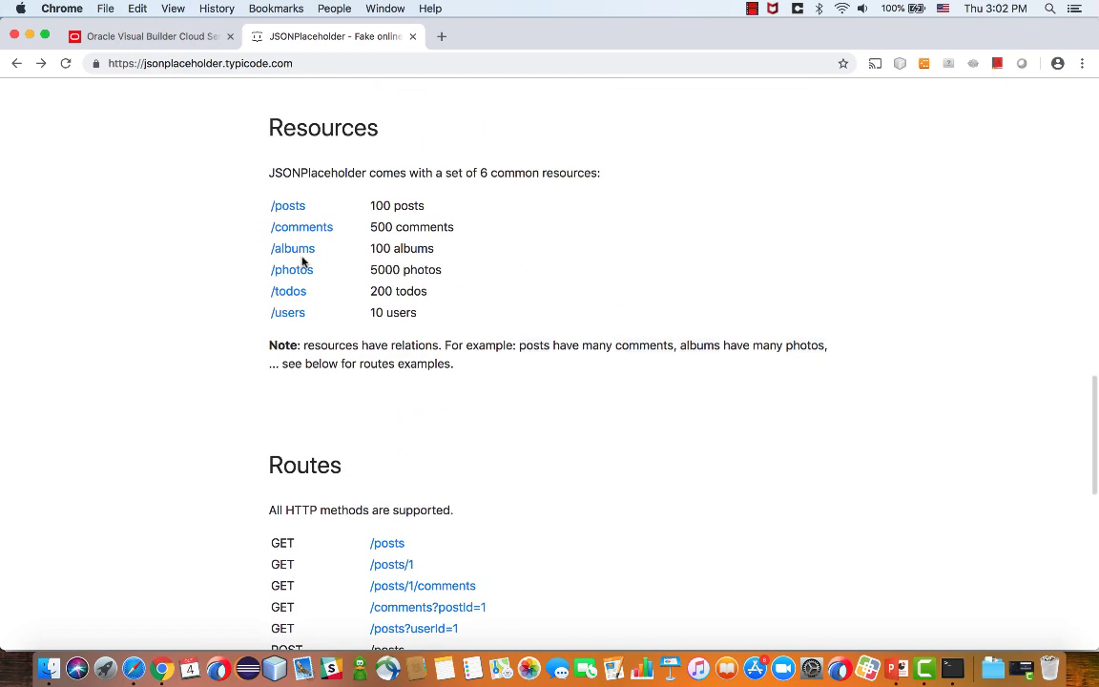
left_click(287, 205)
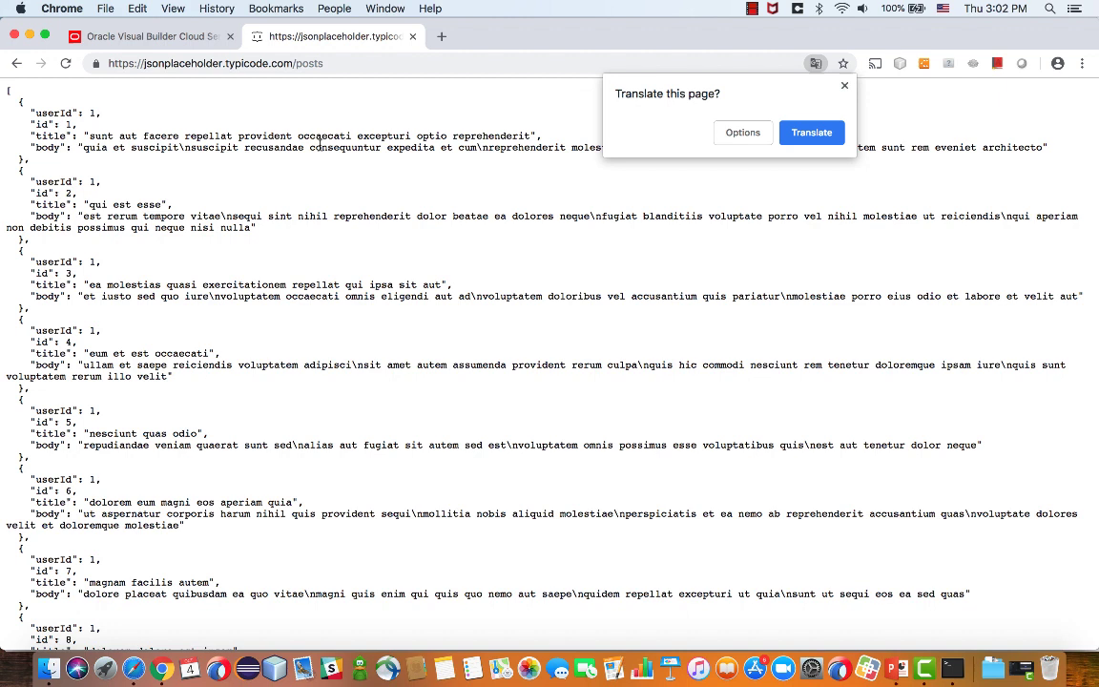
mouse_move(843, 85)
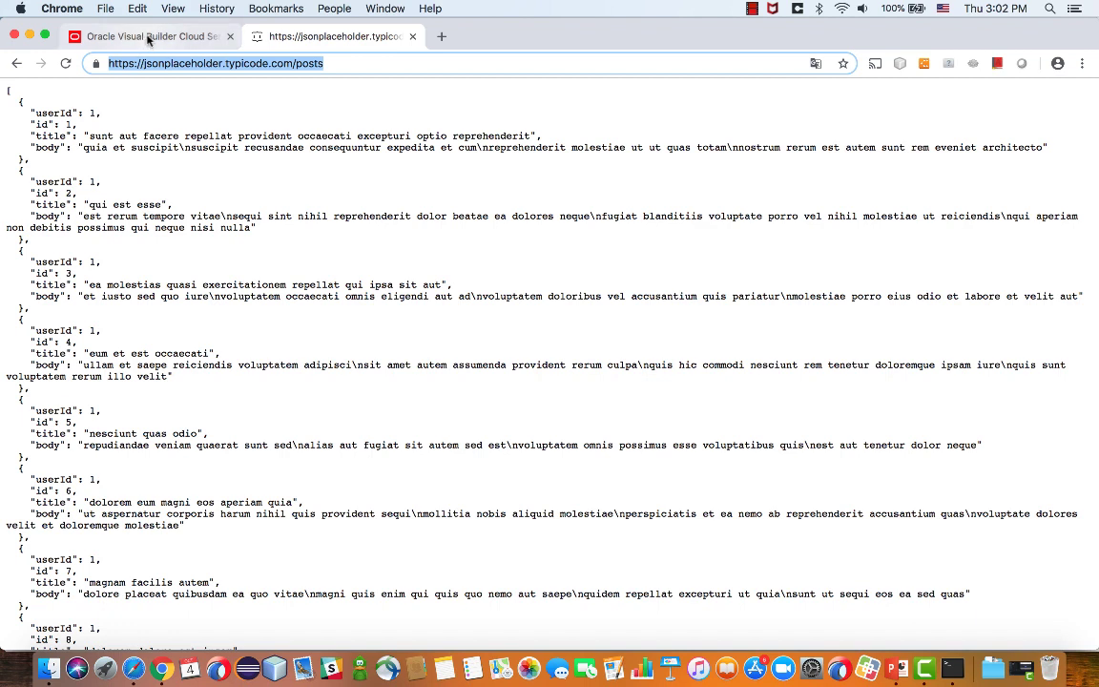
- Create a new Visual Builder application named RESTSample and open its Welcome page
left_click(143, 37)
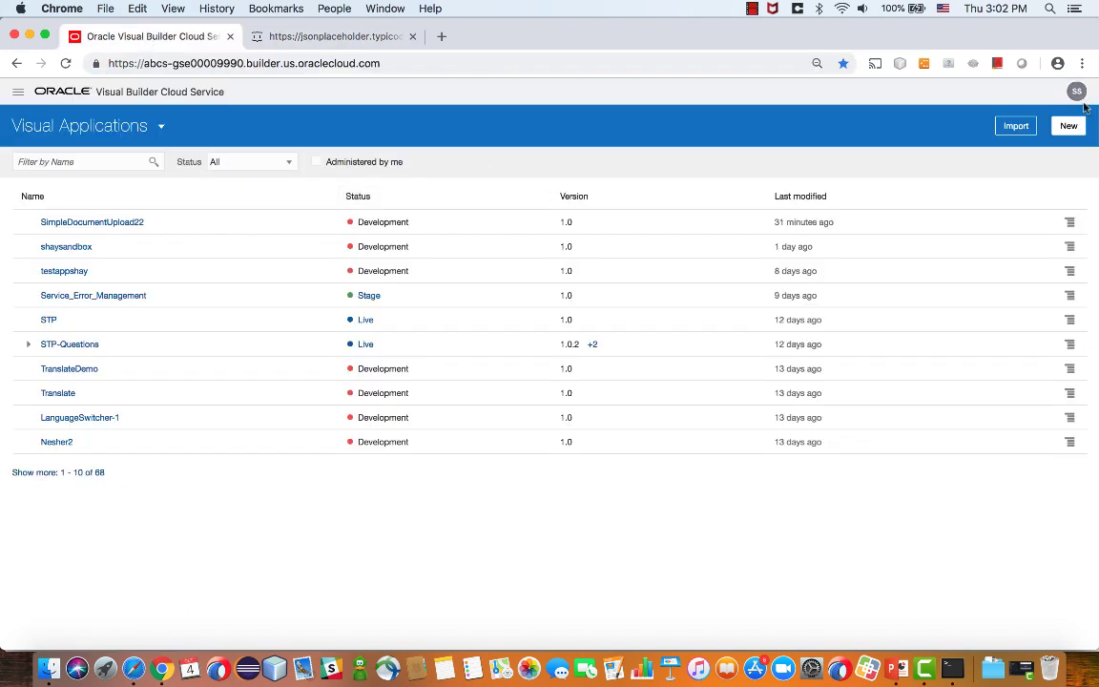
left_click(1067, 125)
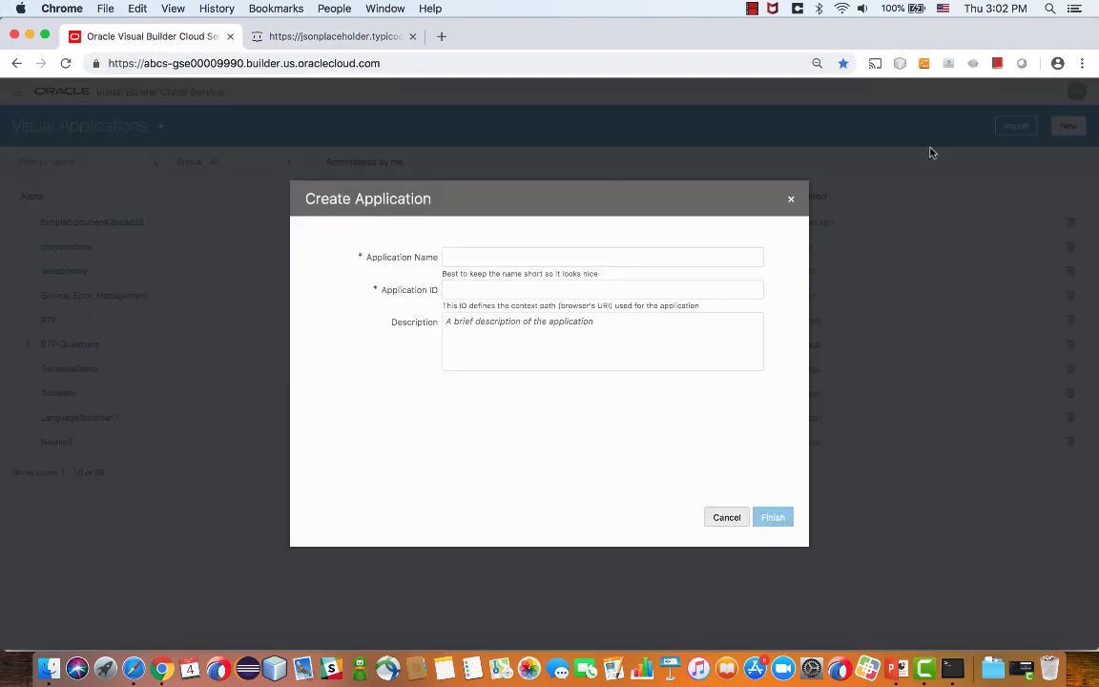
type("RESTSample")
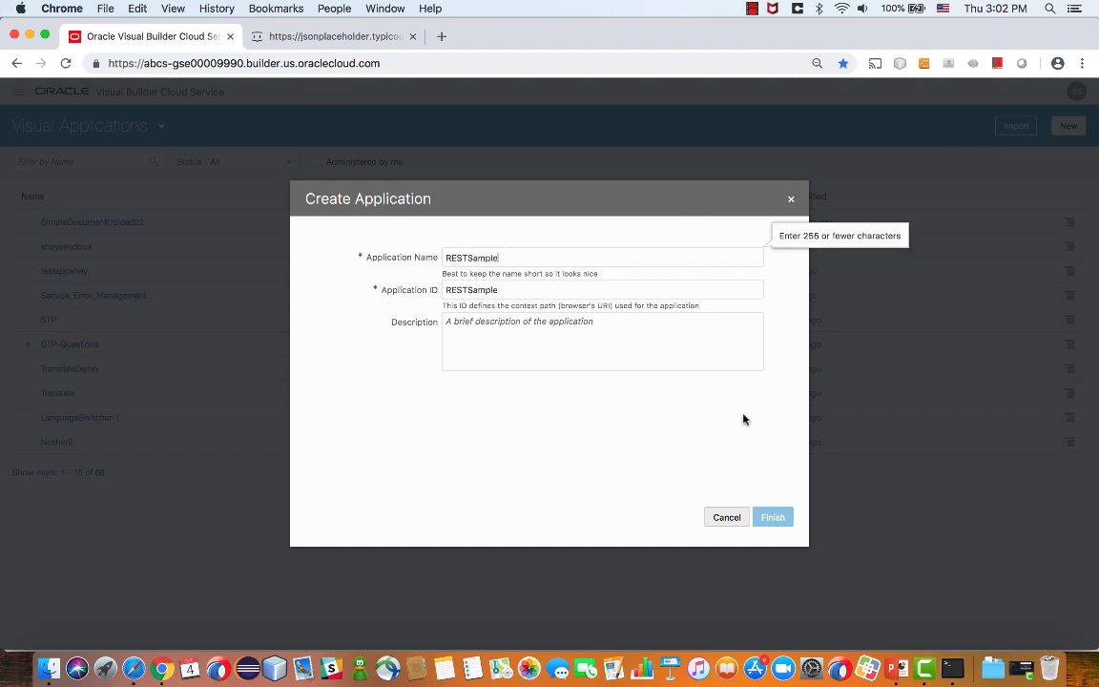
left_click(773, 516)
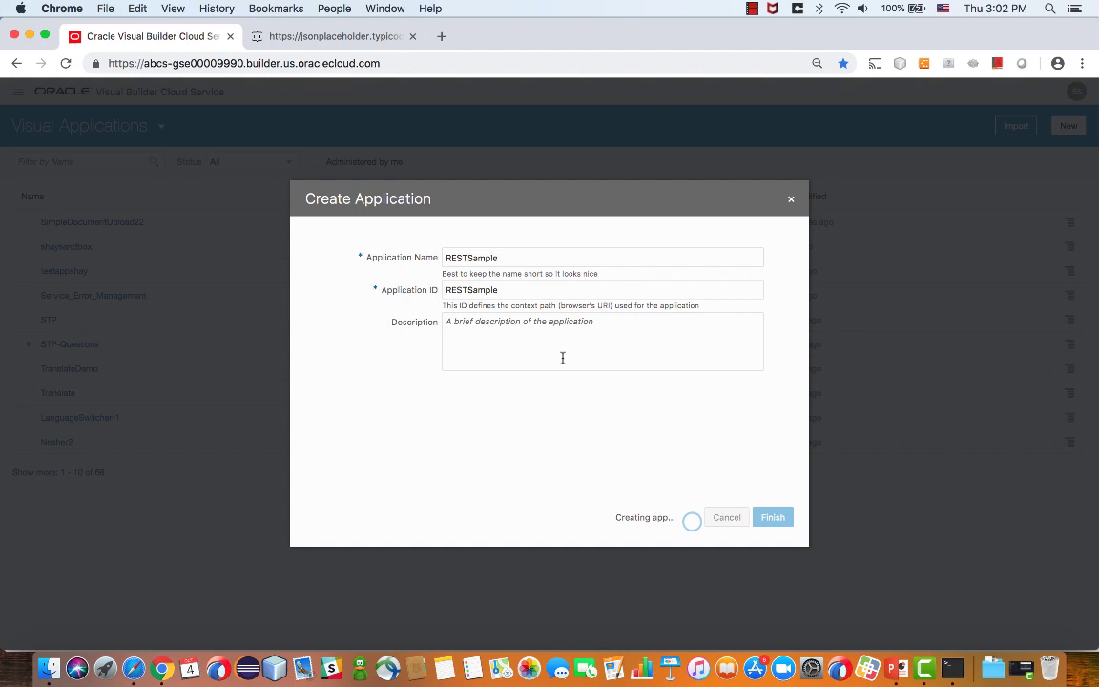
left_click(773, 517)
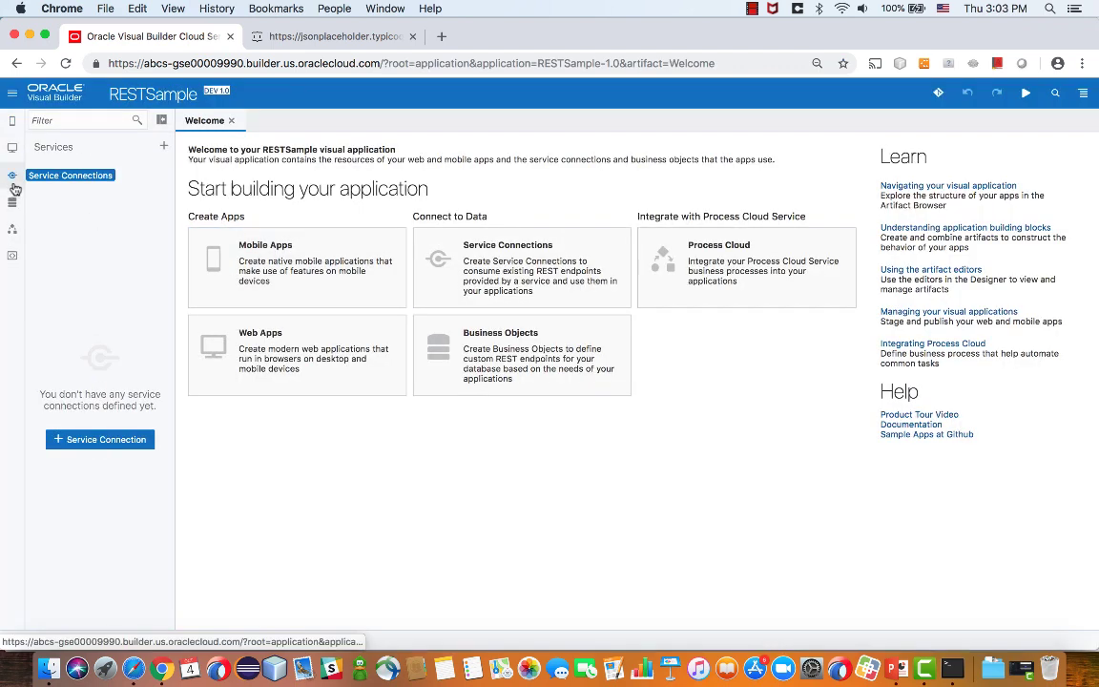
- Define a service connection from the JSONPlaceholder /posts URL and test it, getting 200 OK
left_click(99, 439)
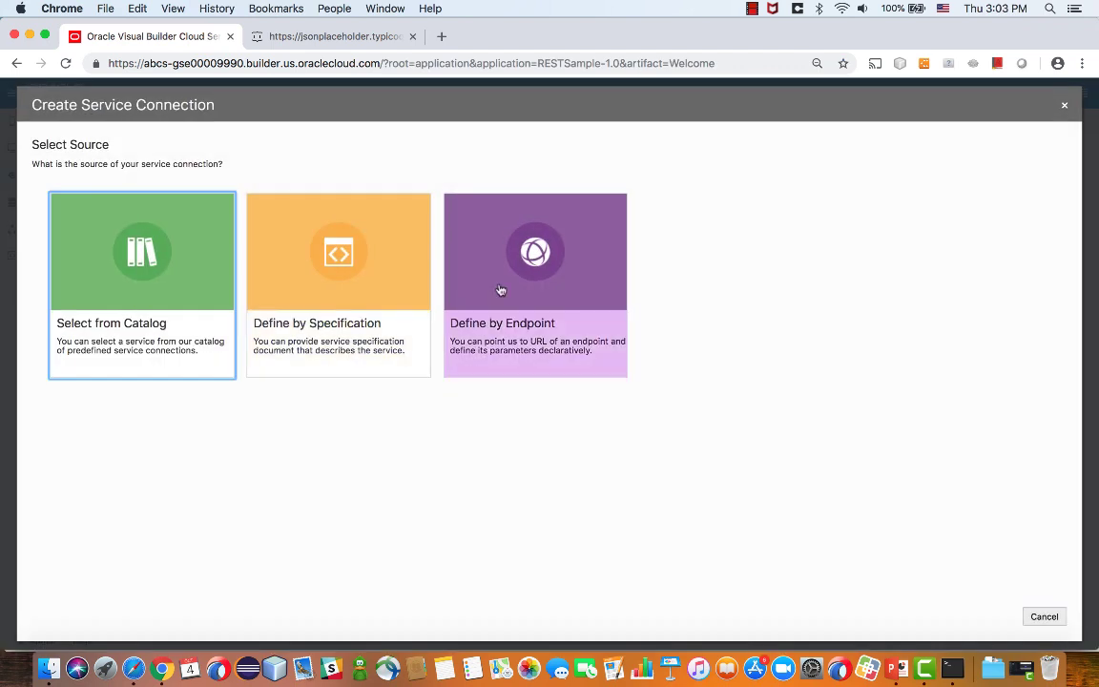
left_click(536, 251)
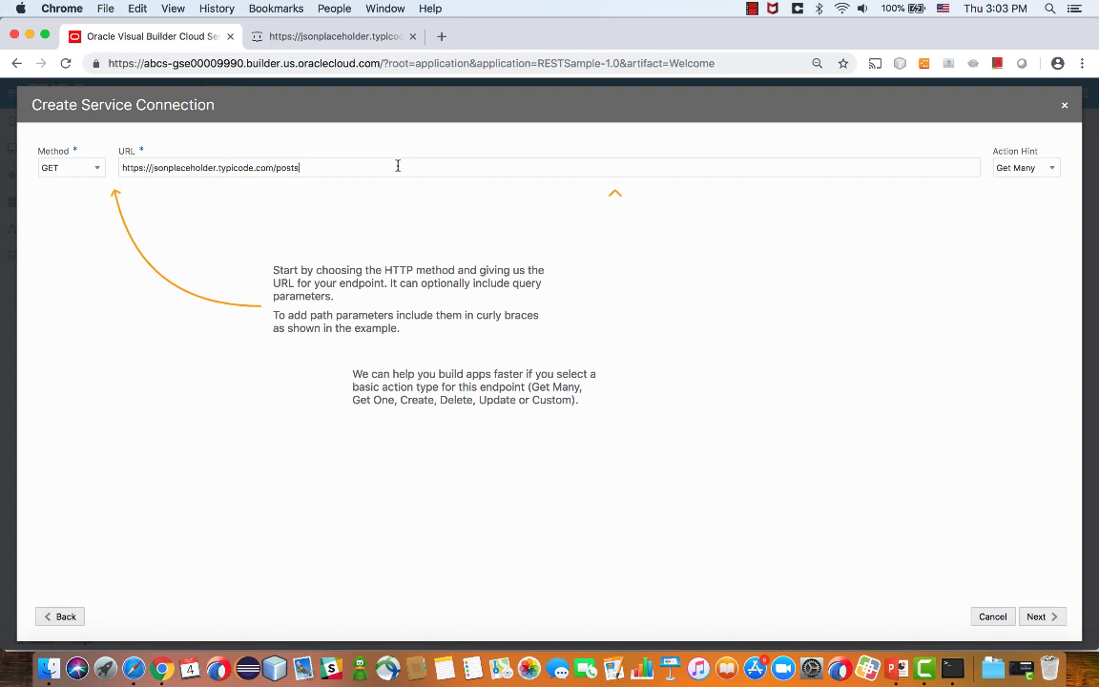
mouse_move(1024, 540)
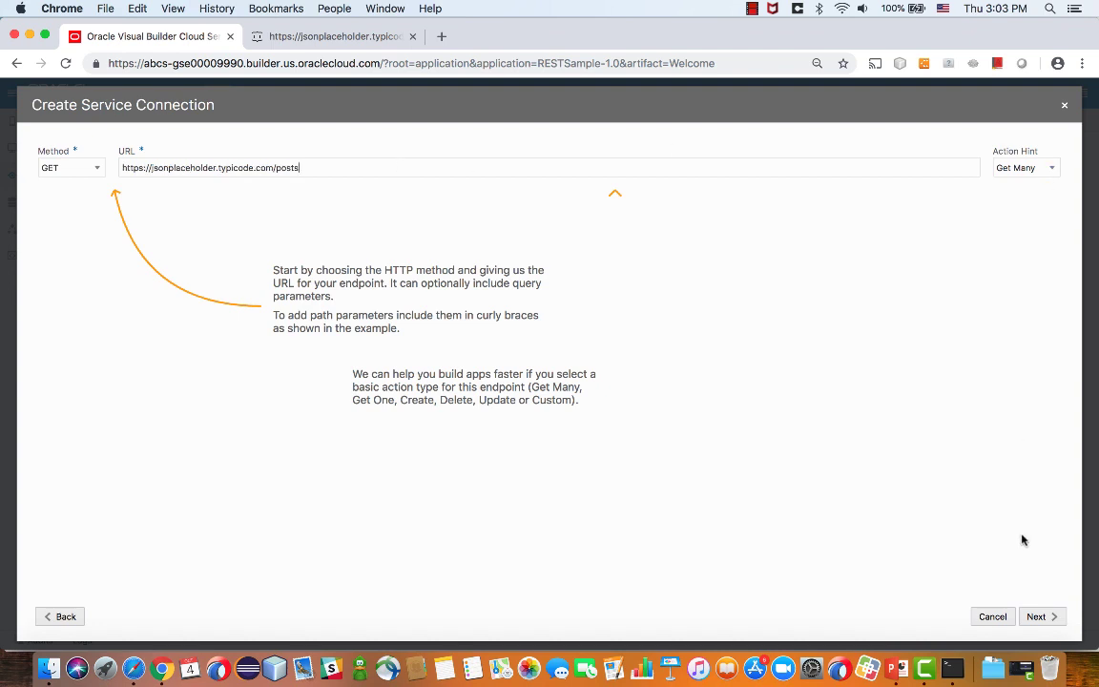
left_click(1042, 617)
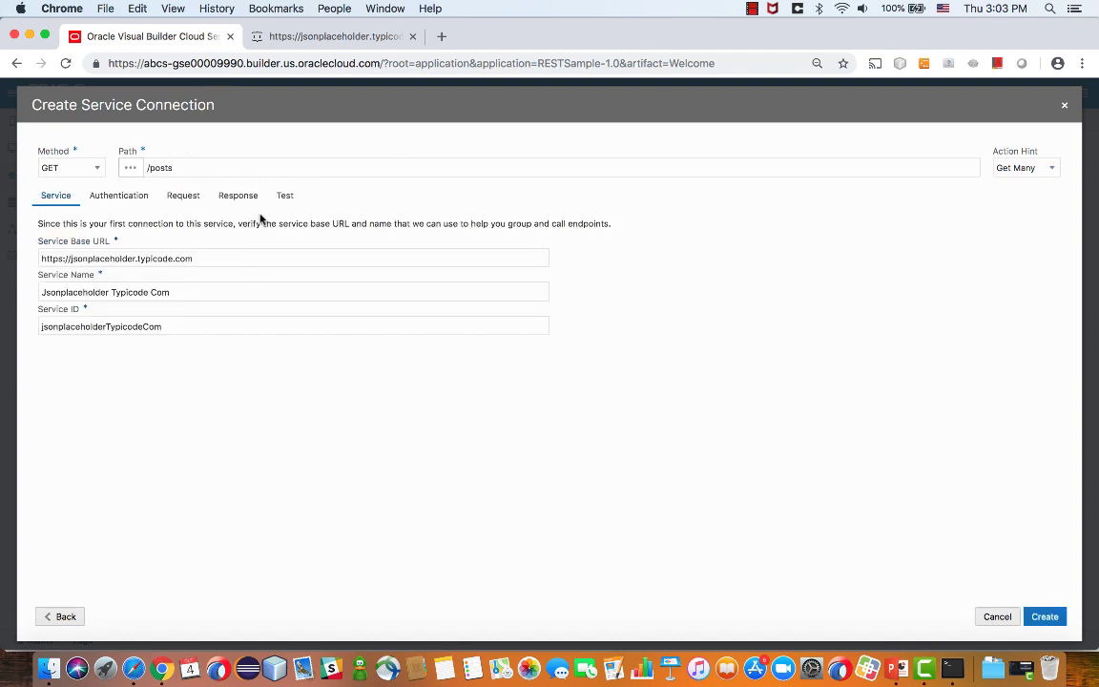
left_click(284, 195)
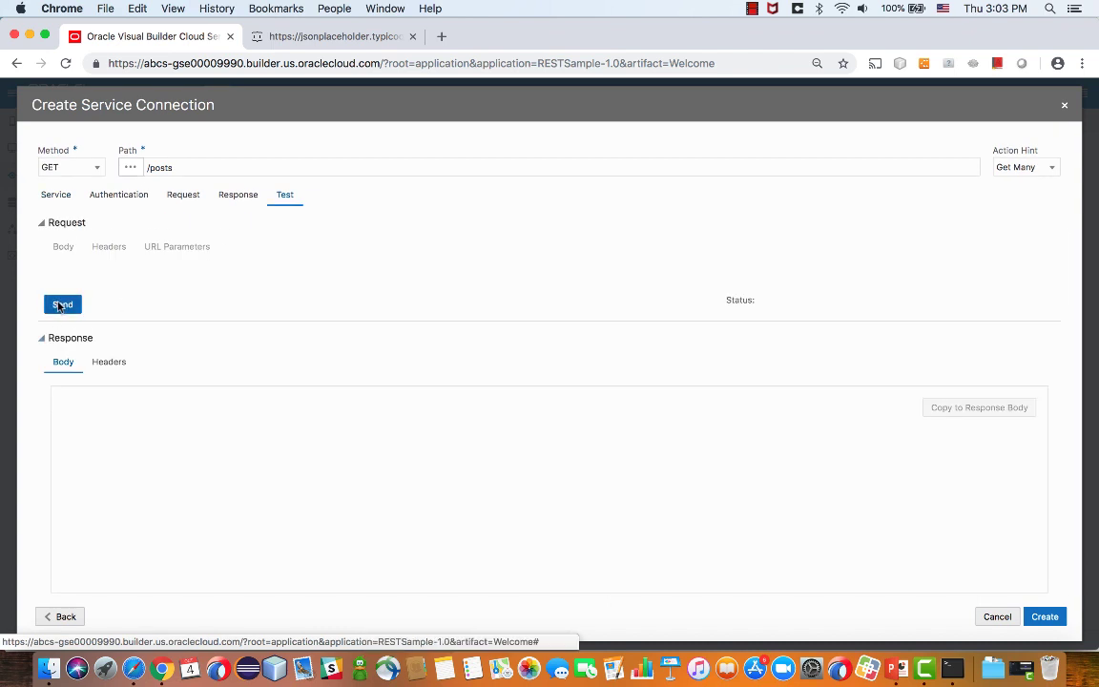
left_click(62, 305)
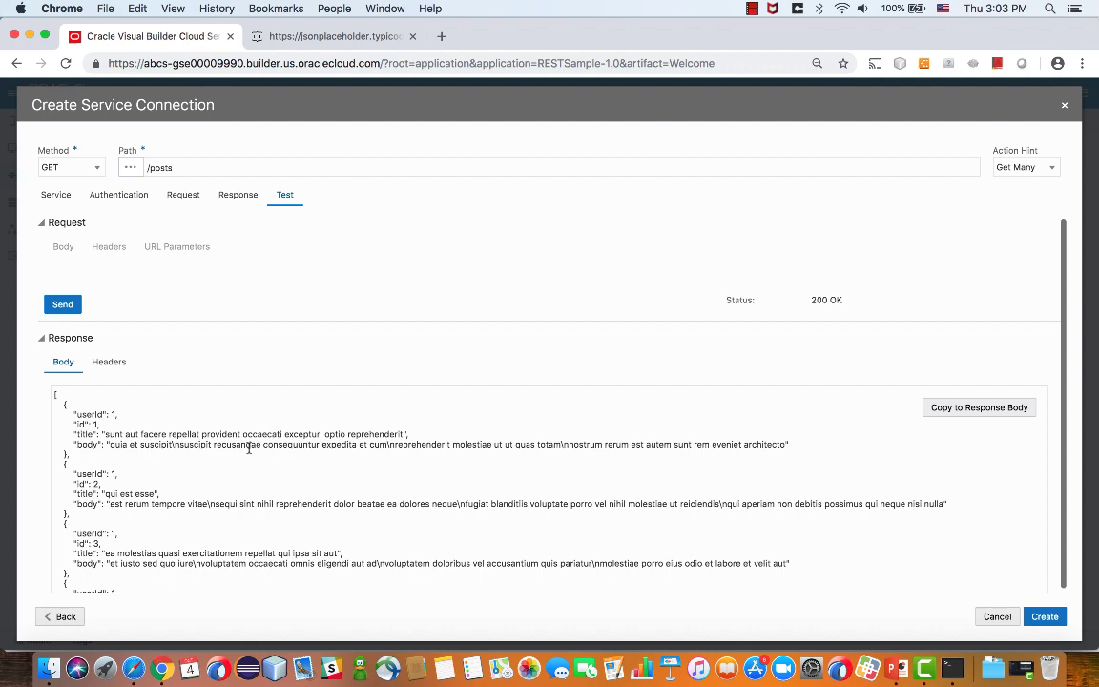
mouse_move(830, 379)
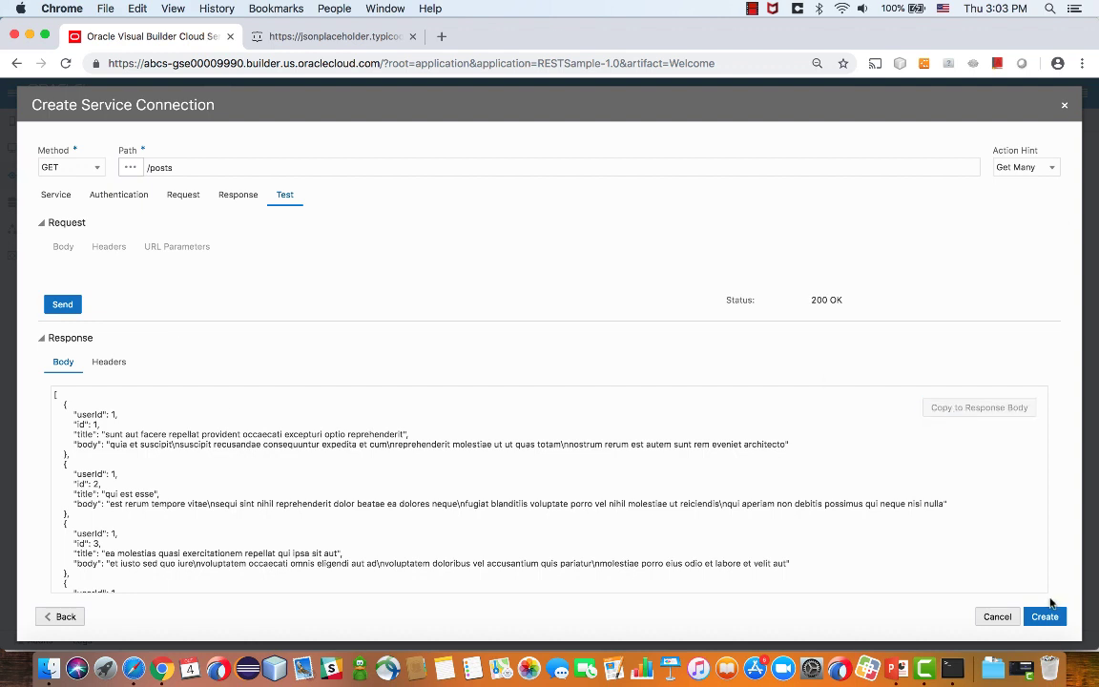
- Create the Jsonplaceholder connection and review its GET /posts endpoint against the posts page
left_click(1045, 616)
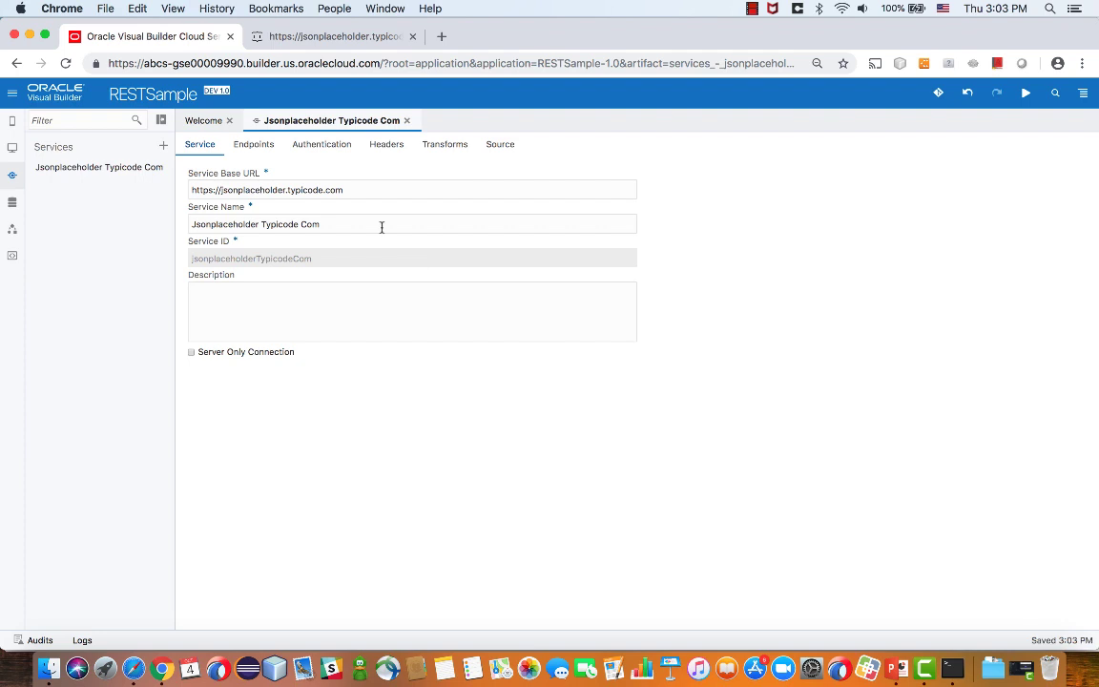
left_click(254, 144)
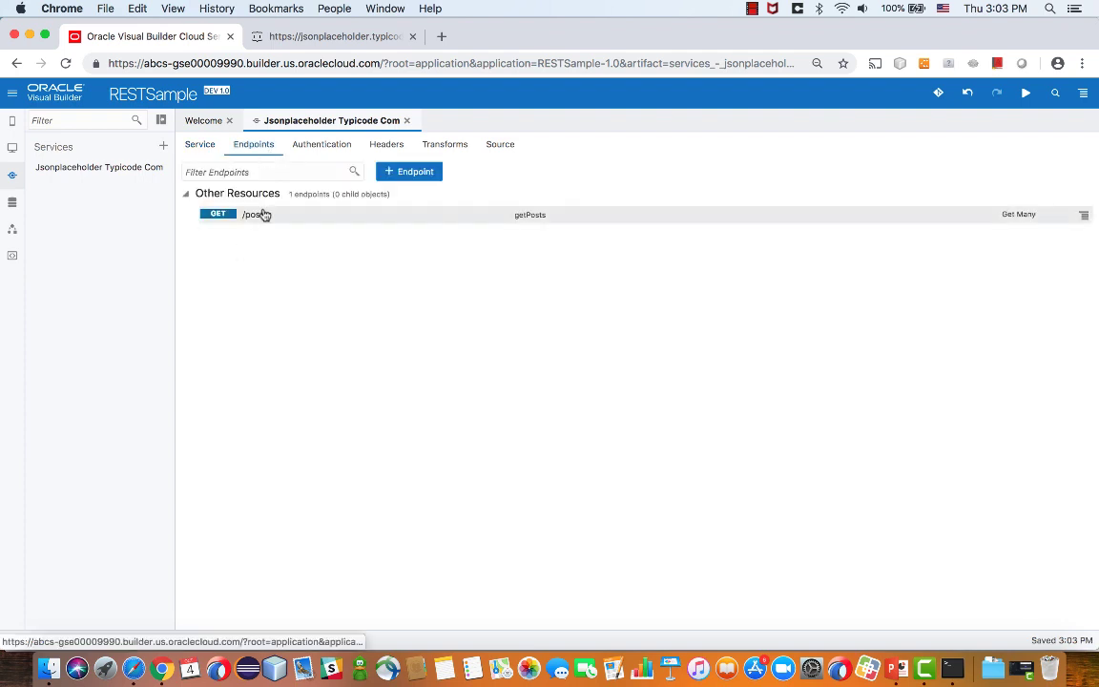
left_click(409, 172)
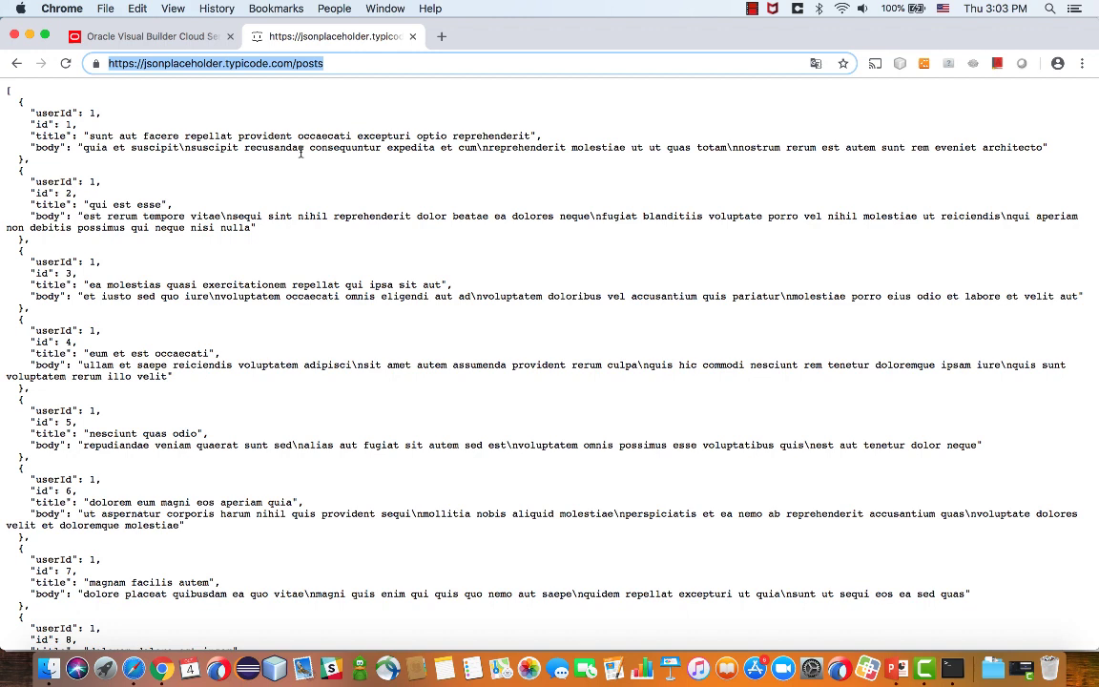
left_click(352, 63)
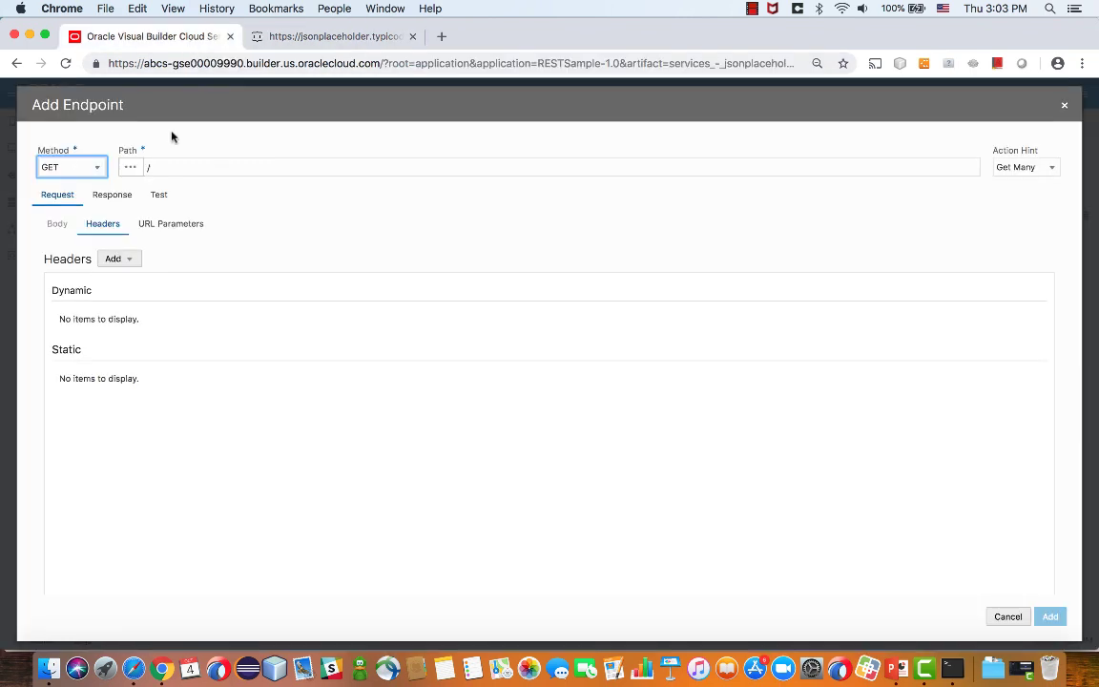
- Add the GET /posts/{id} endpoint with Get One action hint, tested on post 3
type("posts/")
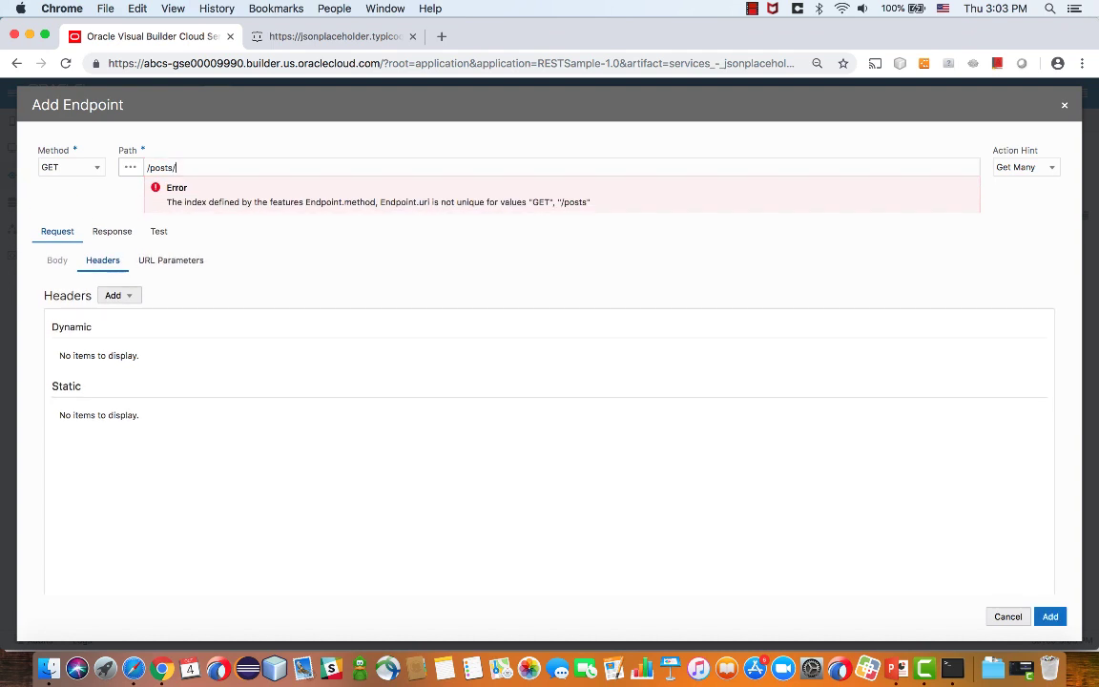
type("id}")
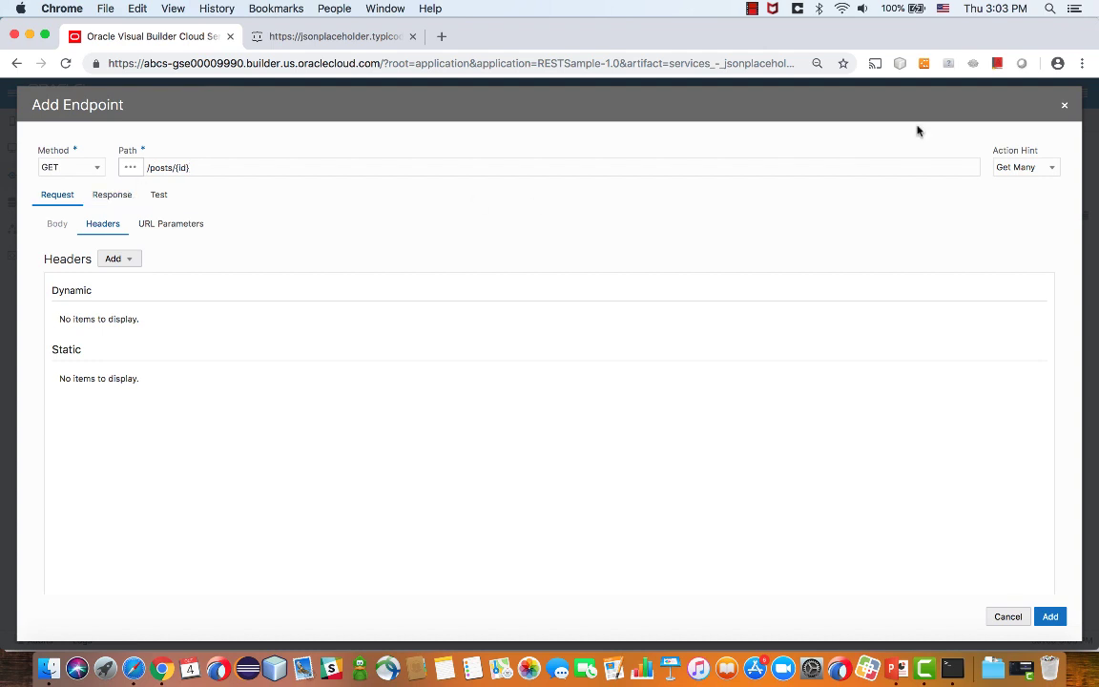
left_click(1024, 167)
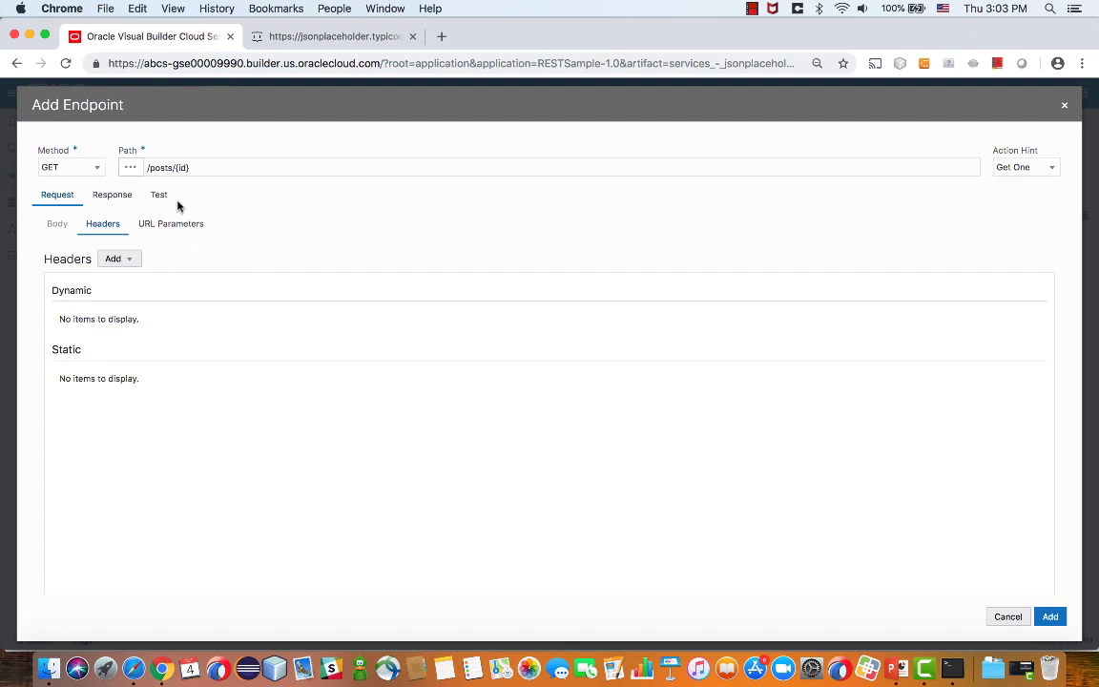
left_click(159, 193)
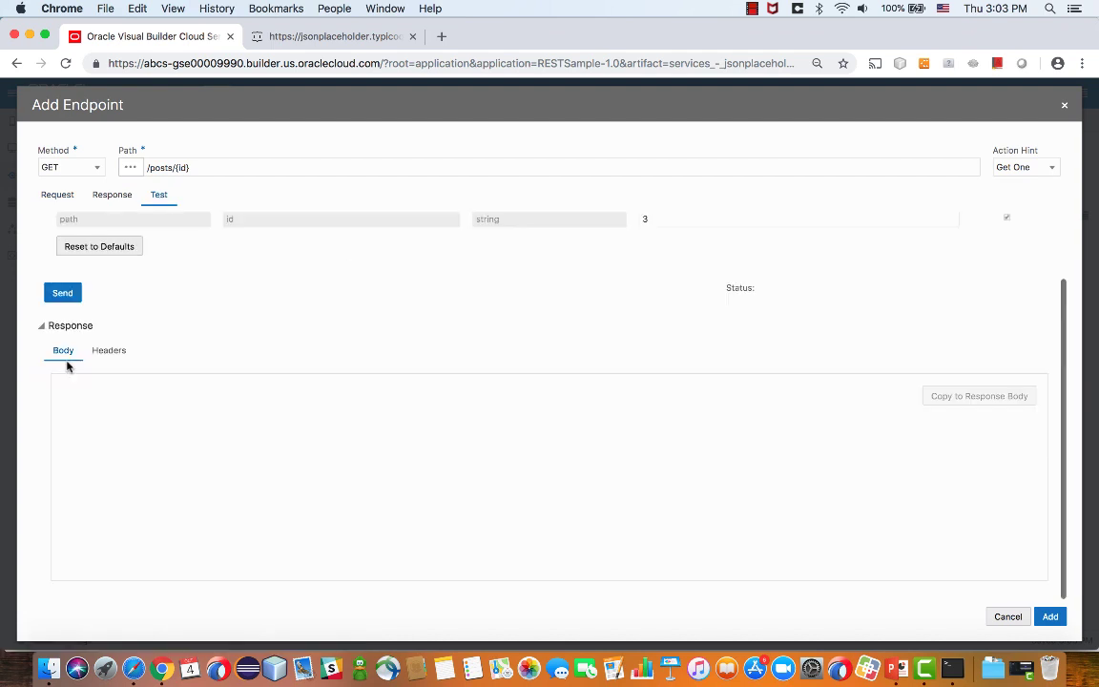
left_click(62, 292)
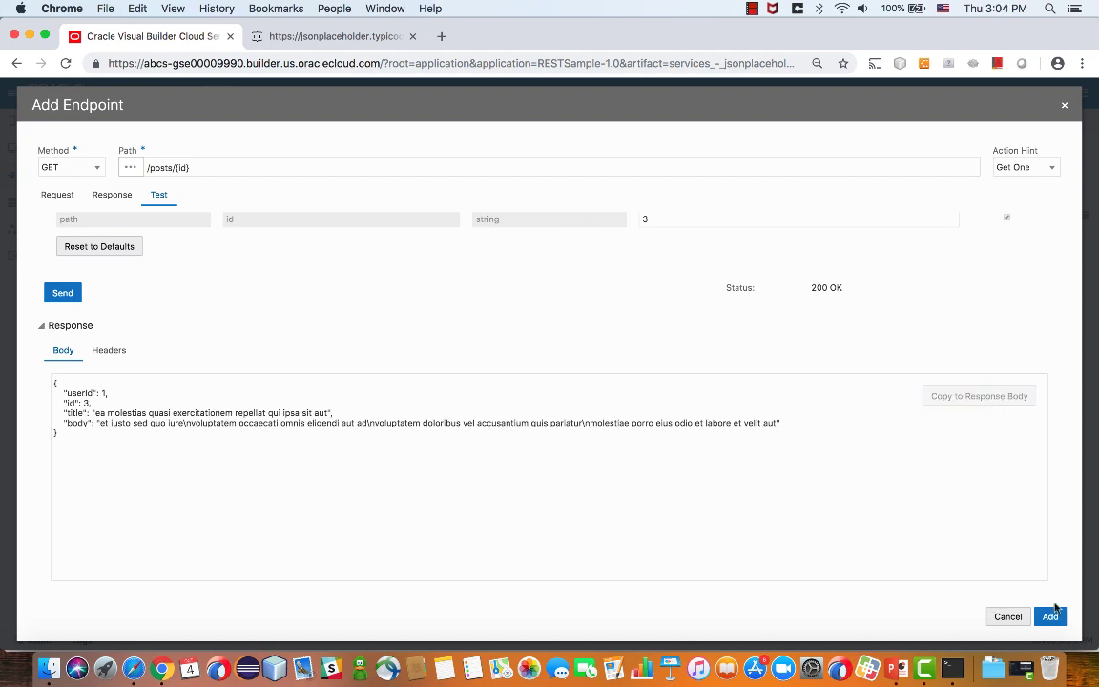
left_click(1050, 616)
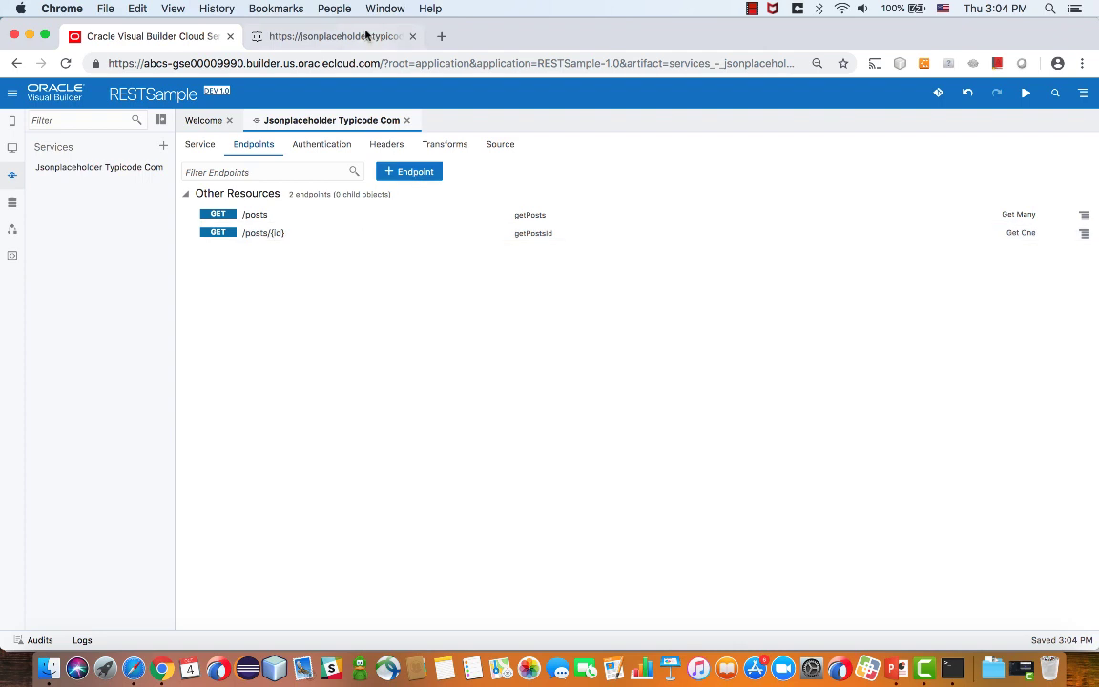
left_click(334, 37)
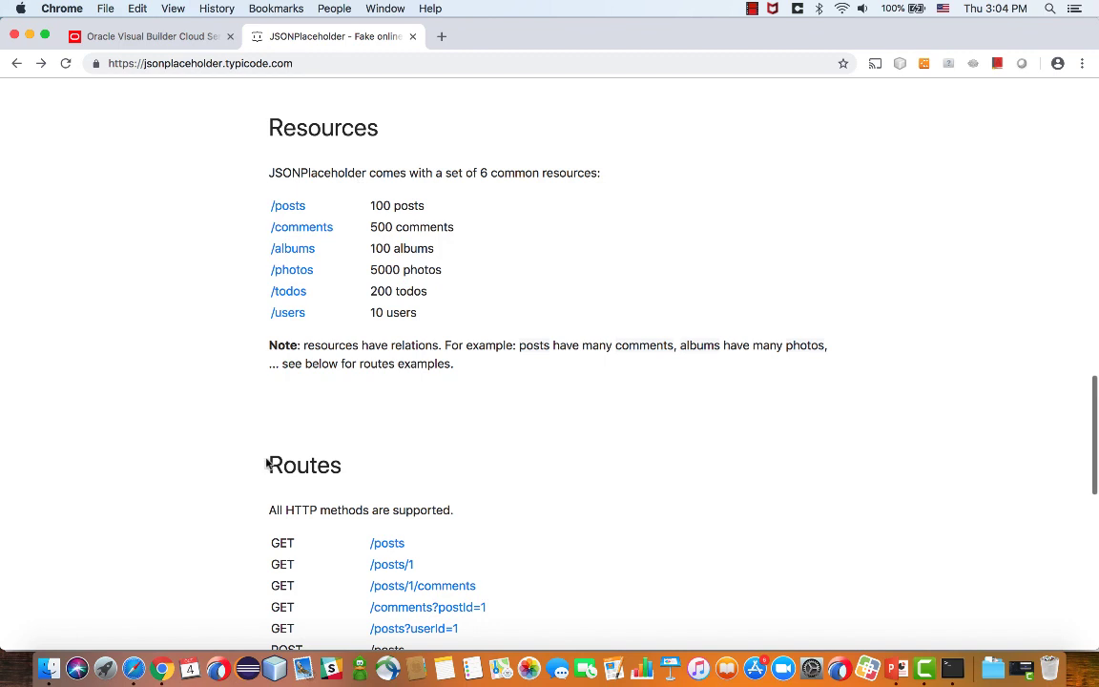
scroll("down", 3)
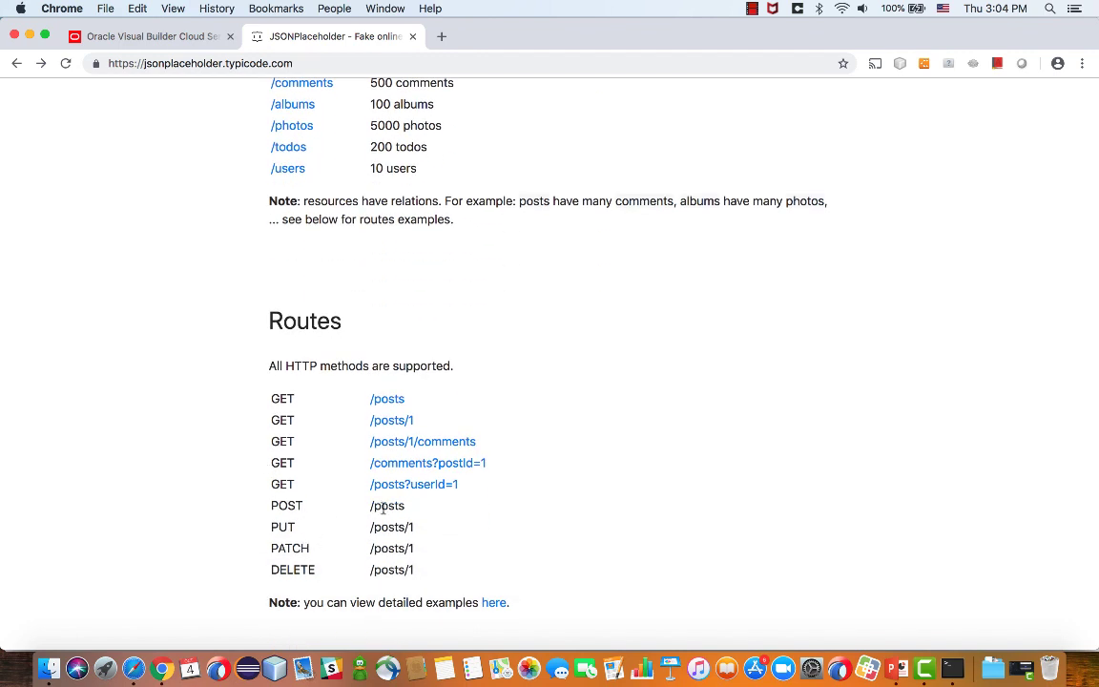
left_click(153, 36)
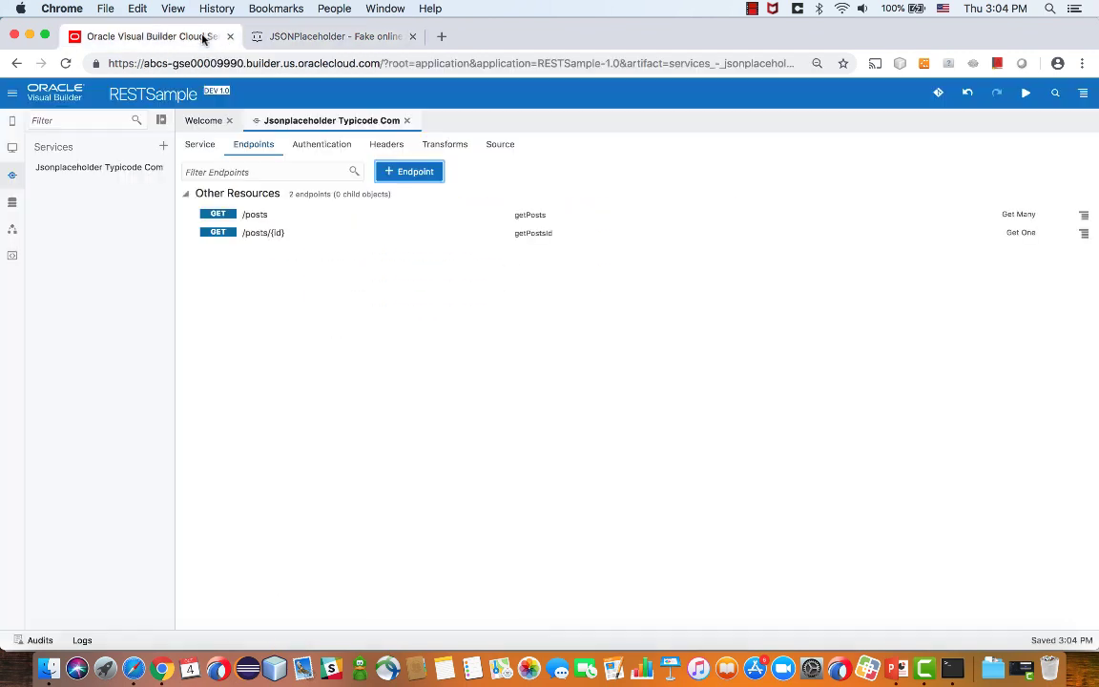
- Define a new POST endpoint with the Create action hint
left_click(407, 171)
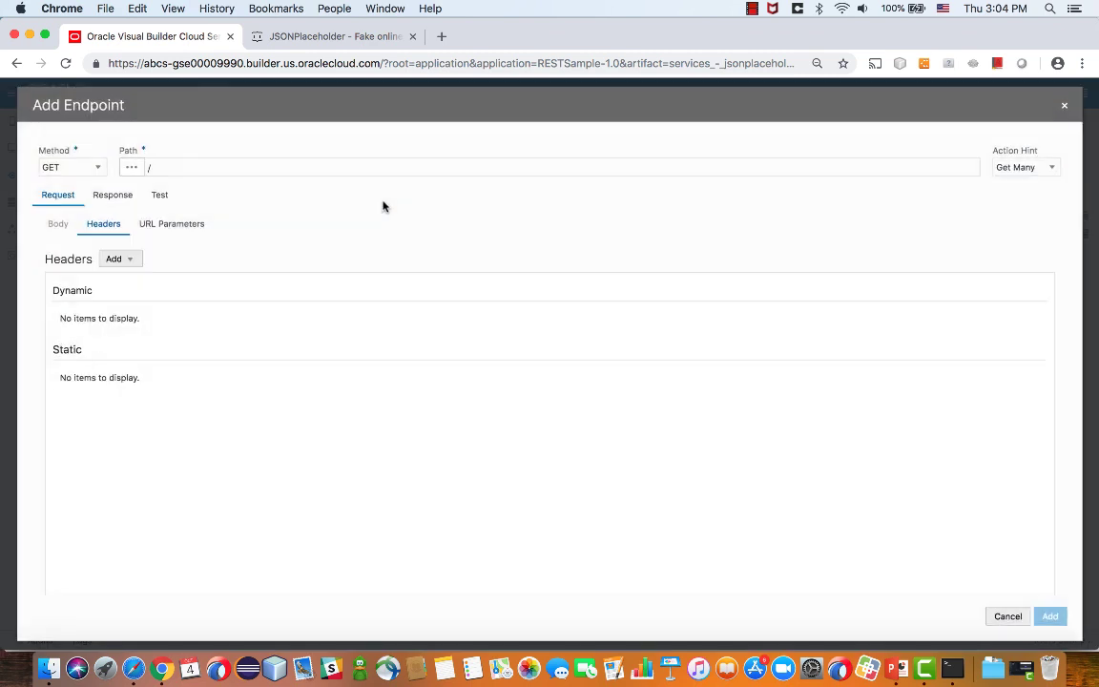
left_click(70, 167)
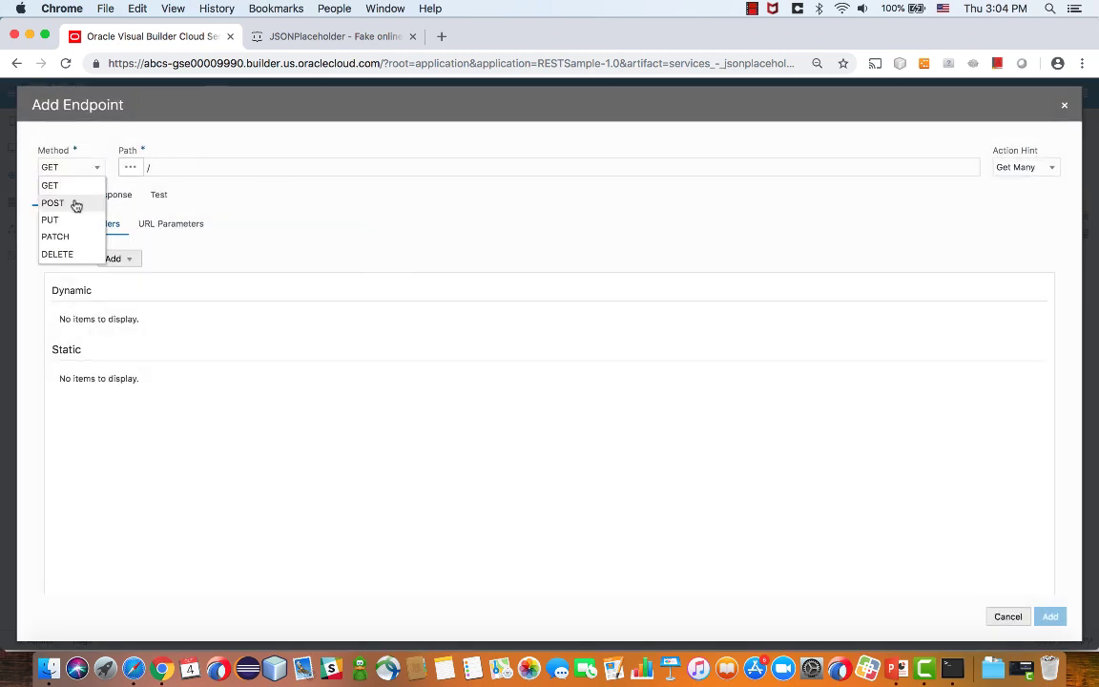
left_click(52, 205)
type("posts")
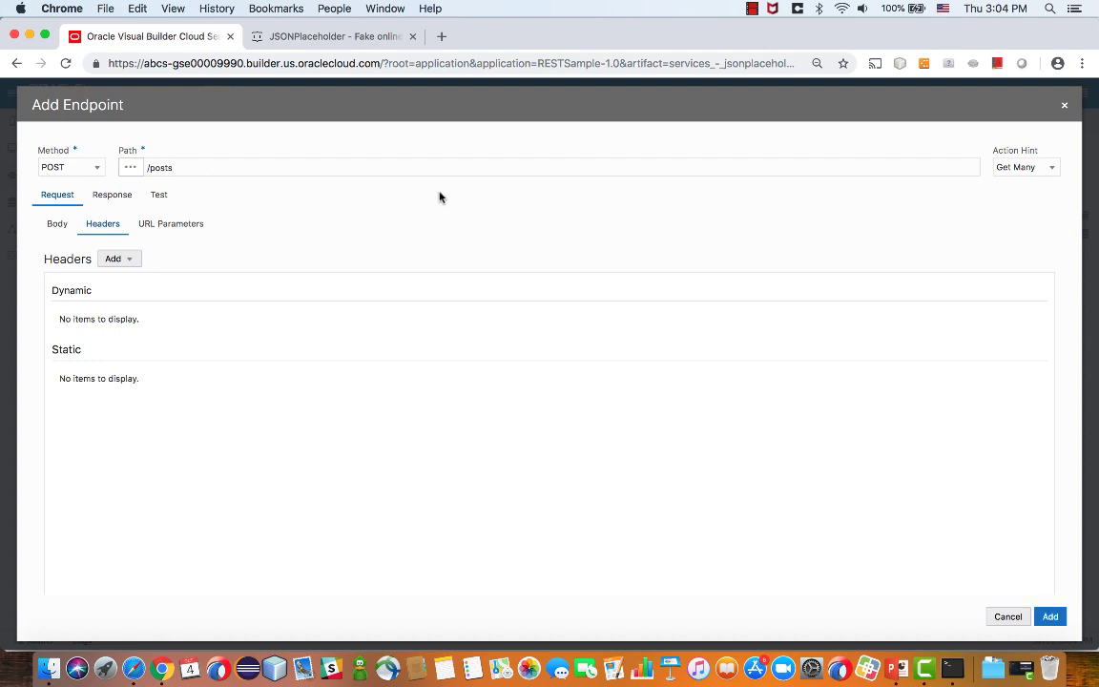
left_click(1025, 167)
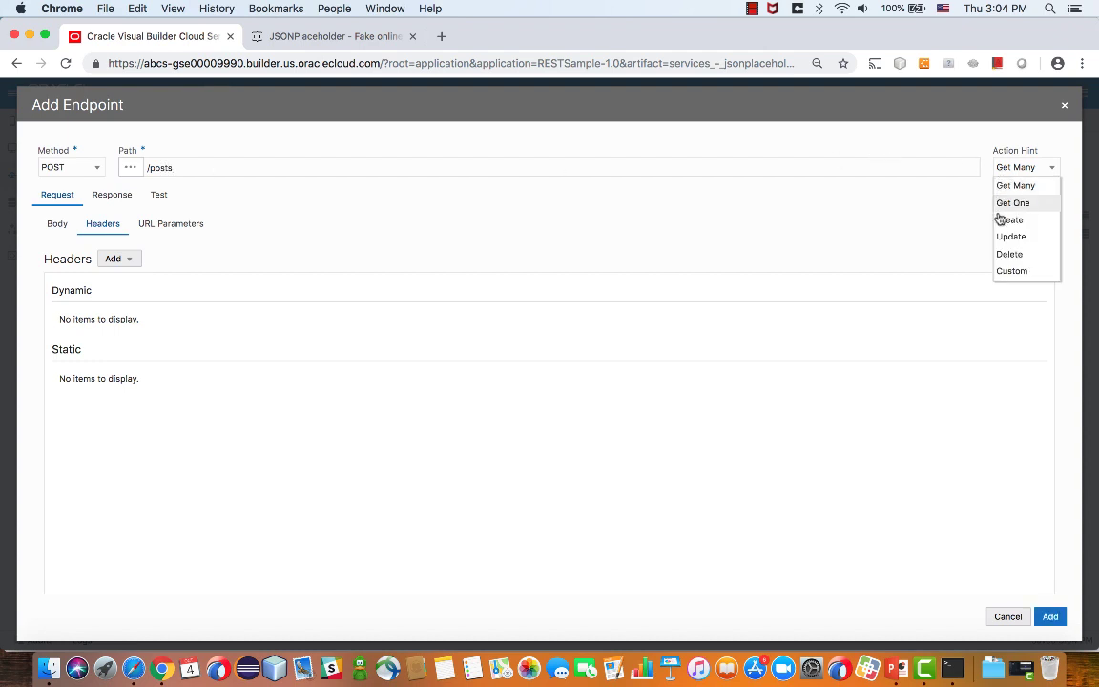
left_click(1010, 220)
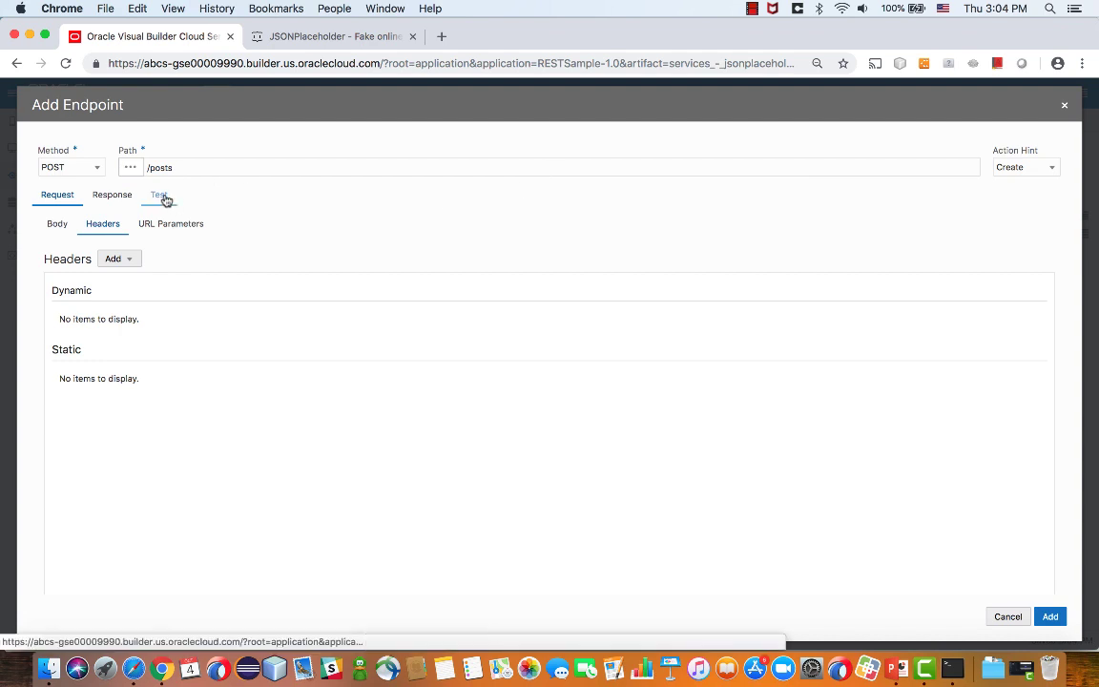
mouse_move(160, 198)
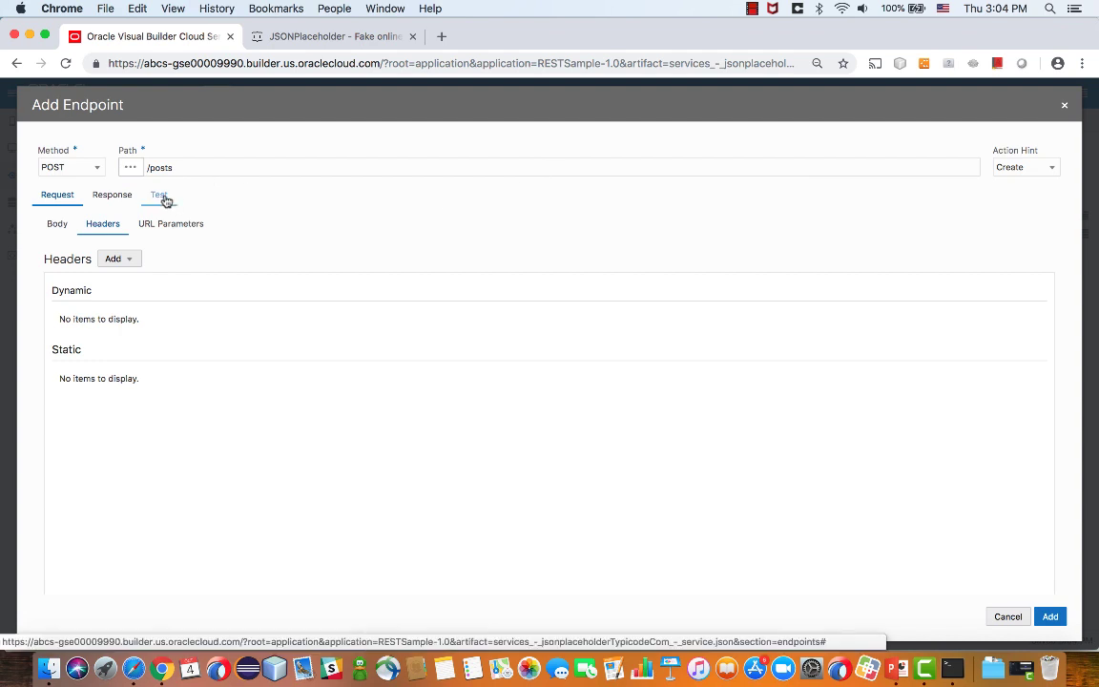
- Test POST /posts with post 1's sample body minus id, then add the endpoint
left_click(158, 195)
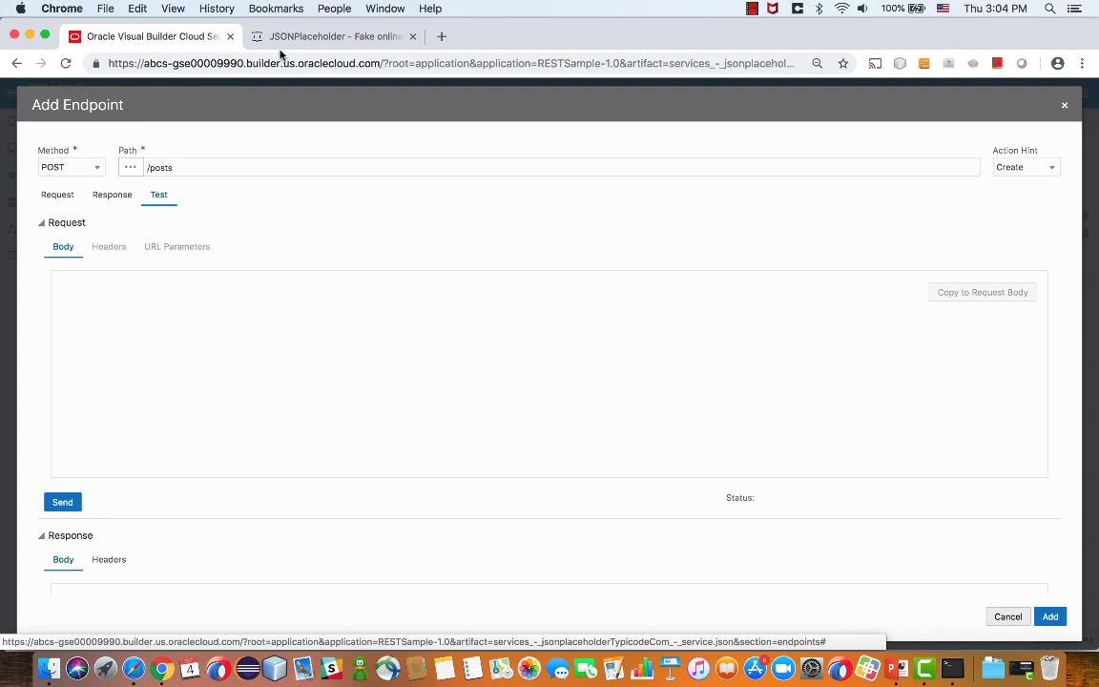
left_click(329, 36)
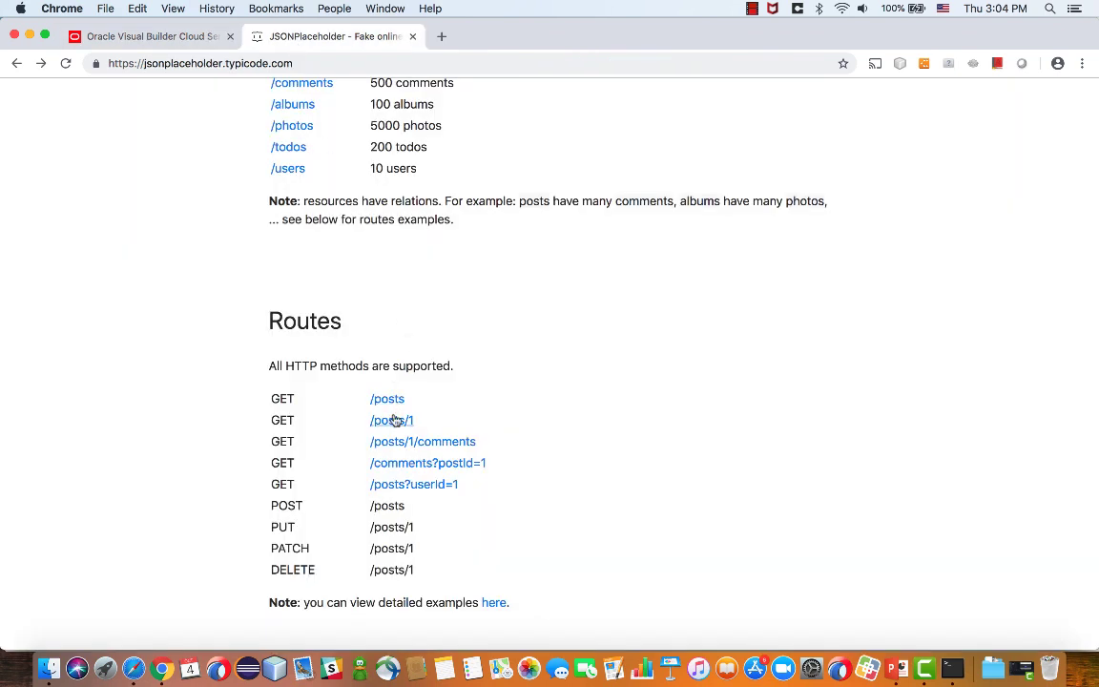
left_click(389, 420)
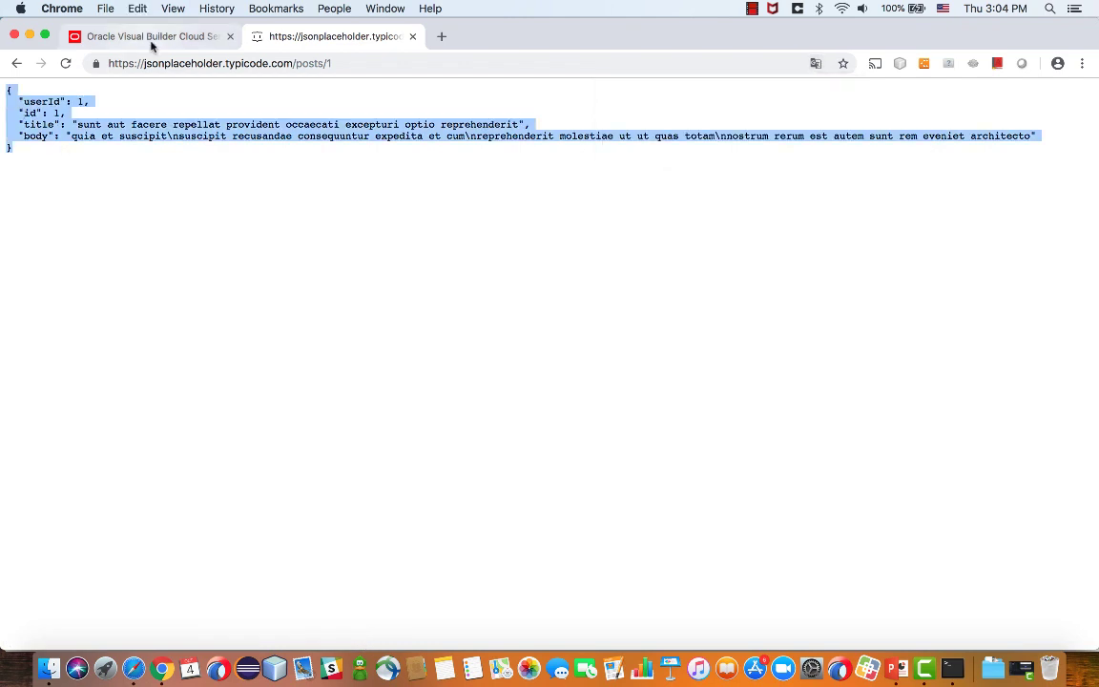
left_click(143, 39)
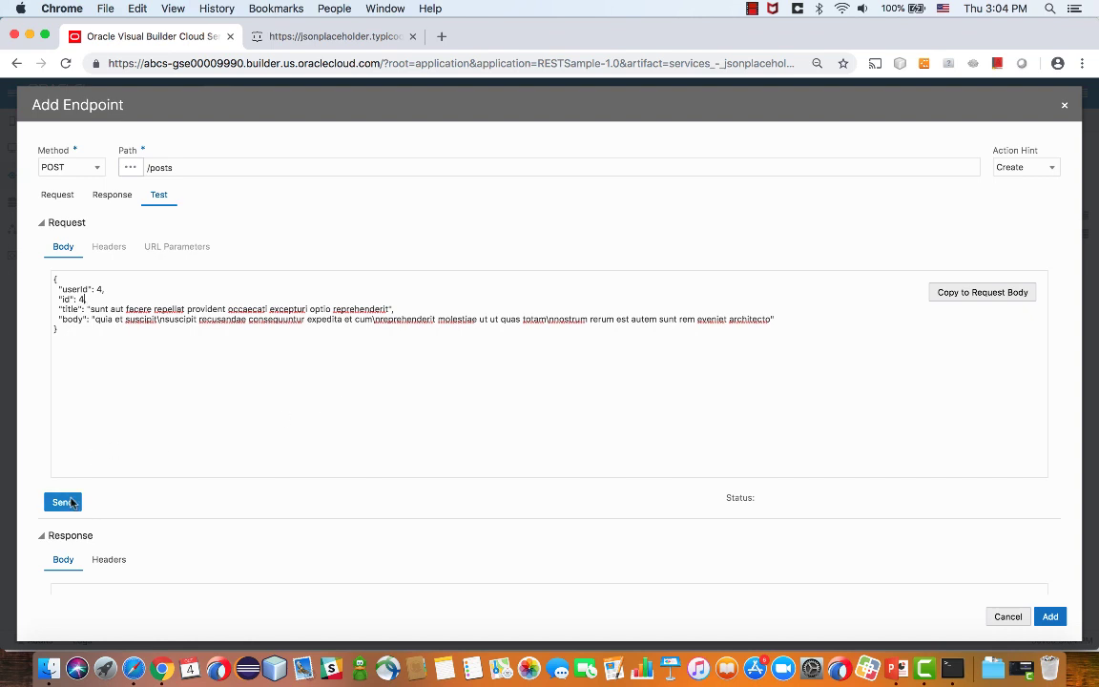
left_click(61, 502)
type("1")
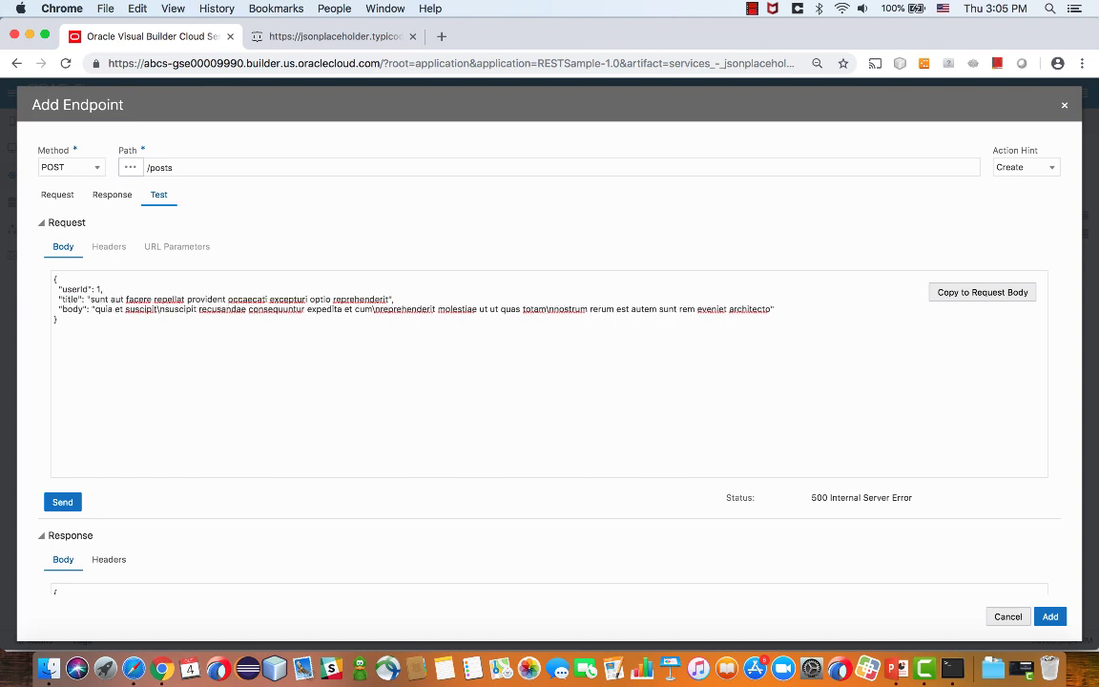
scroll("down", 3)
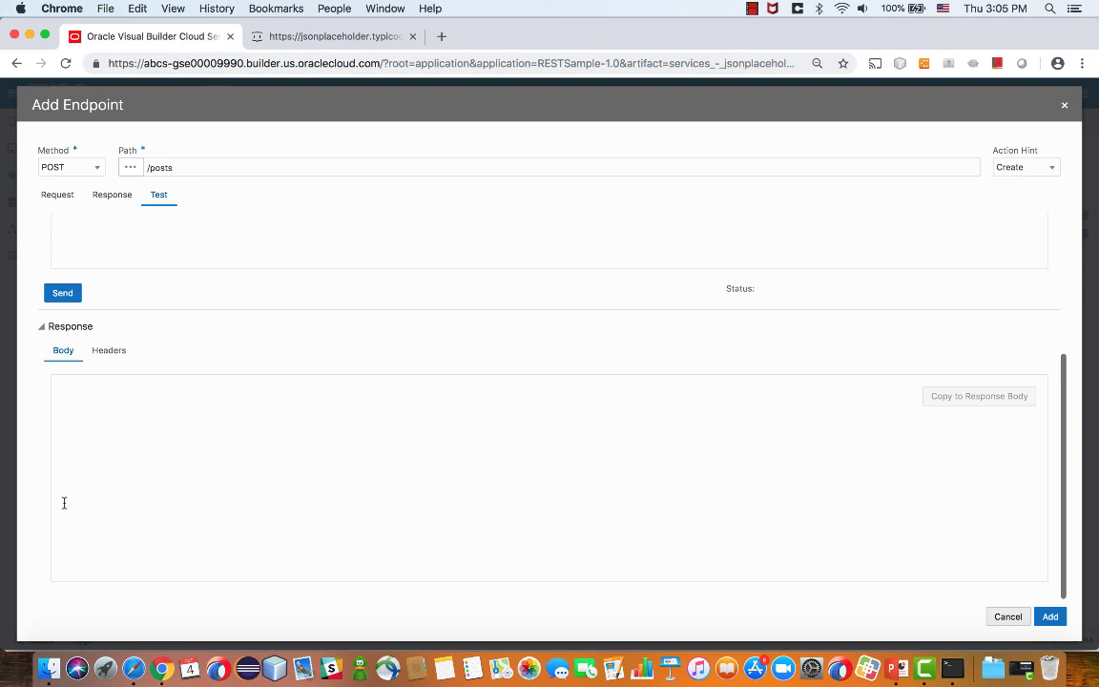
left_click(62, 293)
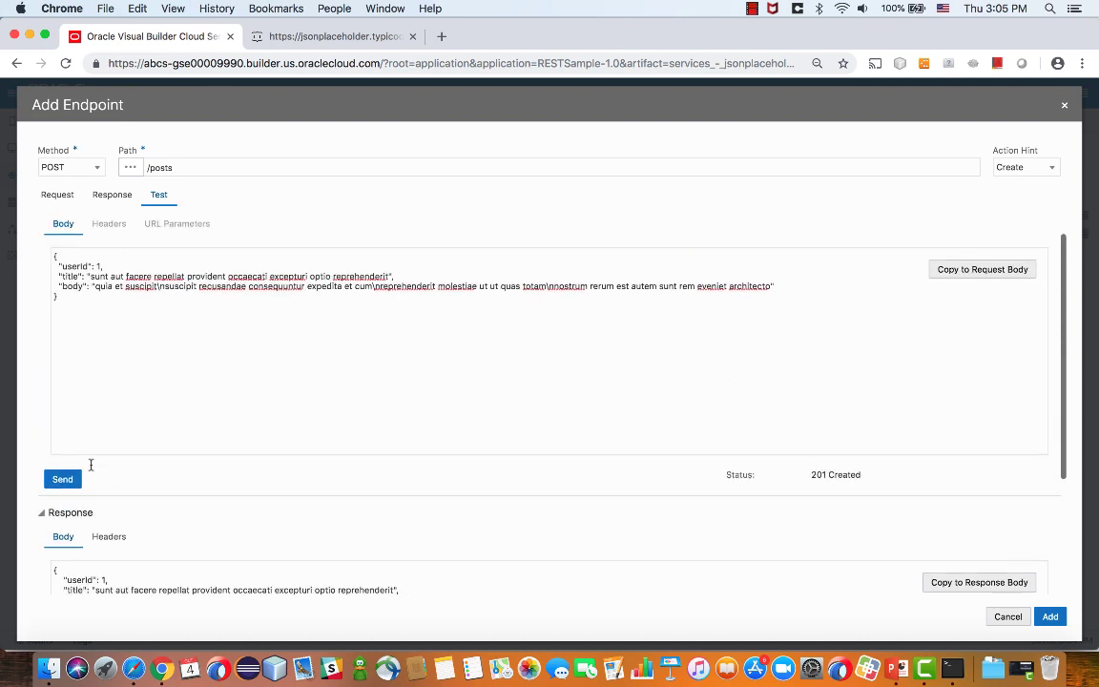
scroll("down", 3)
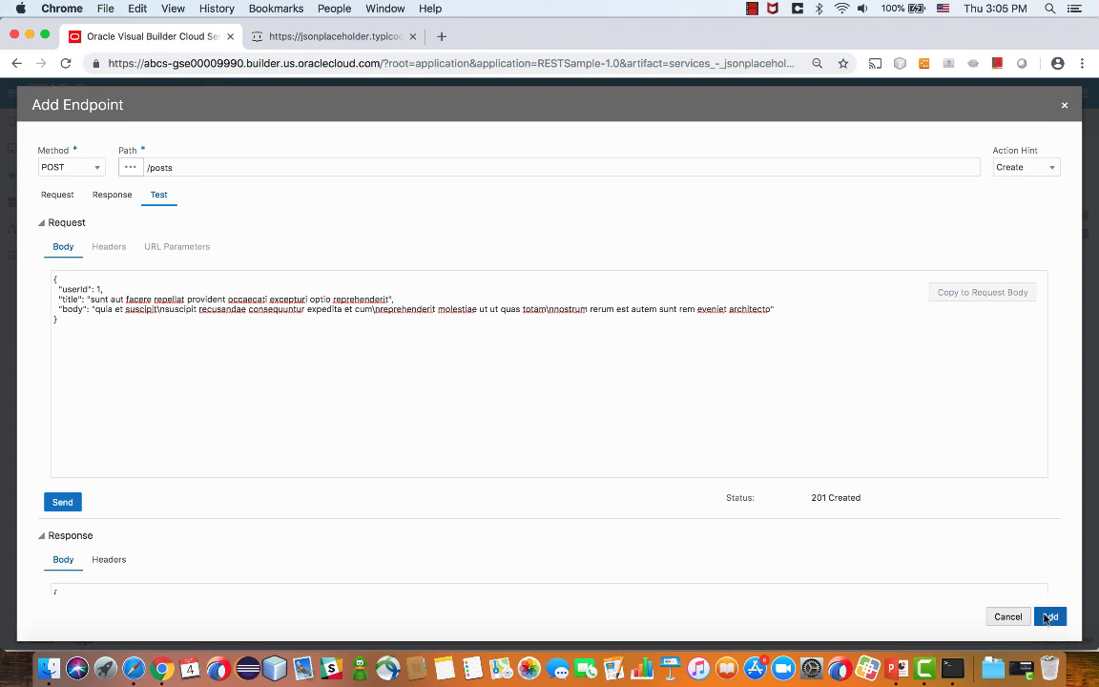
left_click(1049, 616)
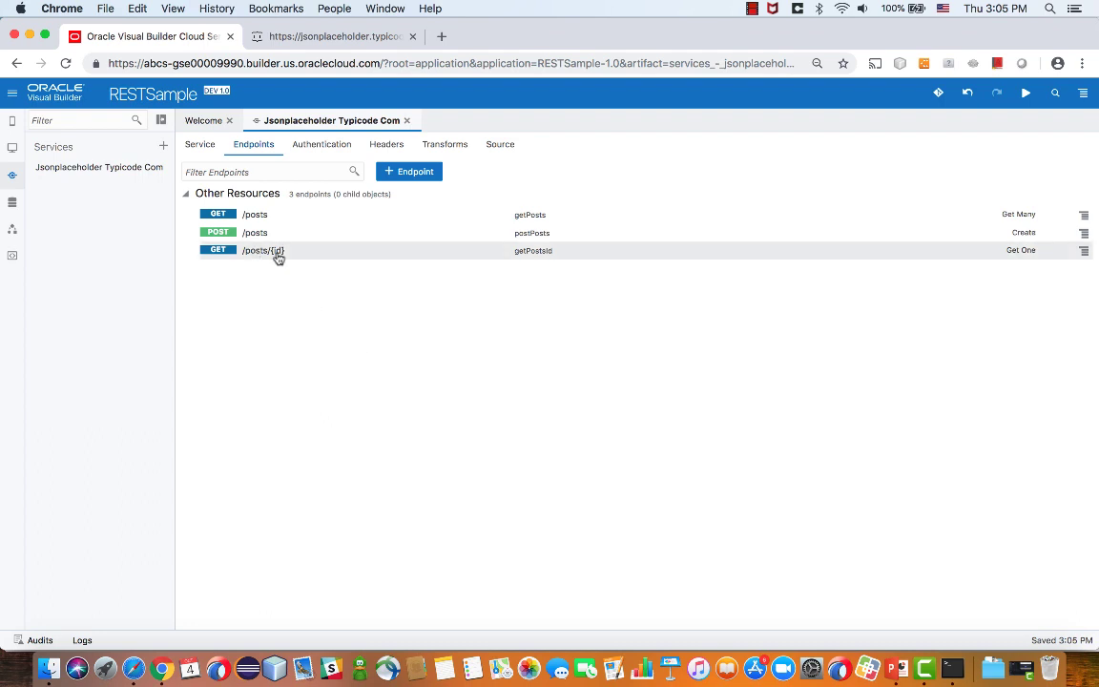
mouse_move(277, 234)
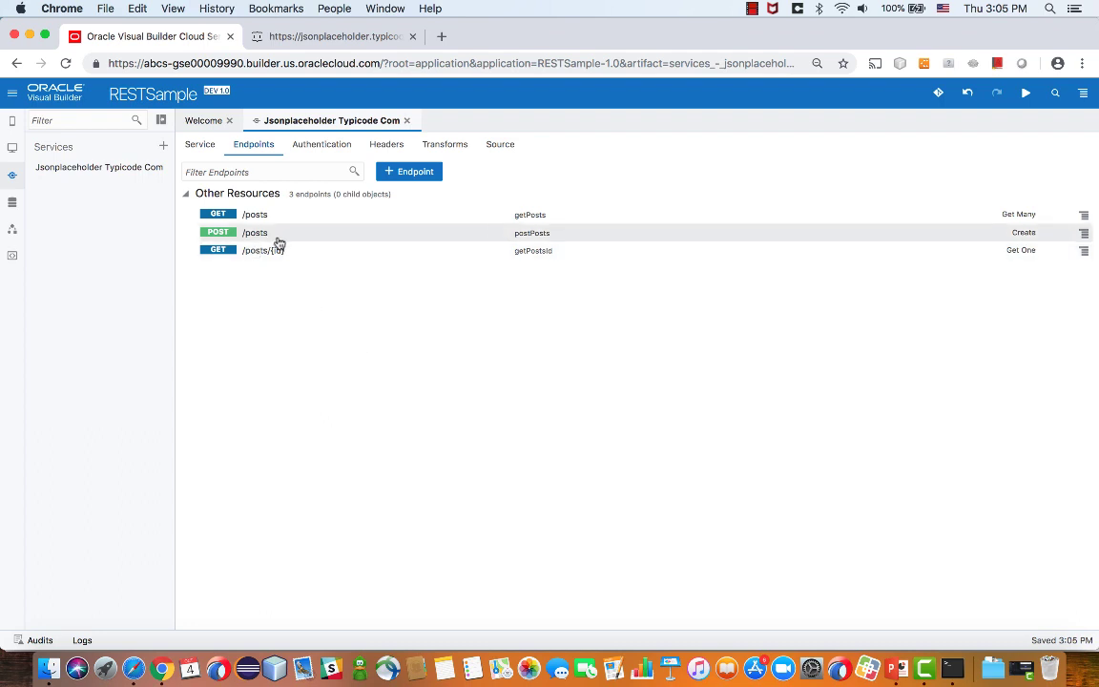
mouse_move(260, 233)
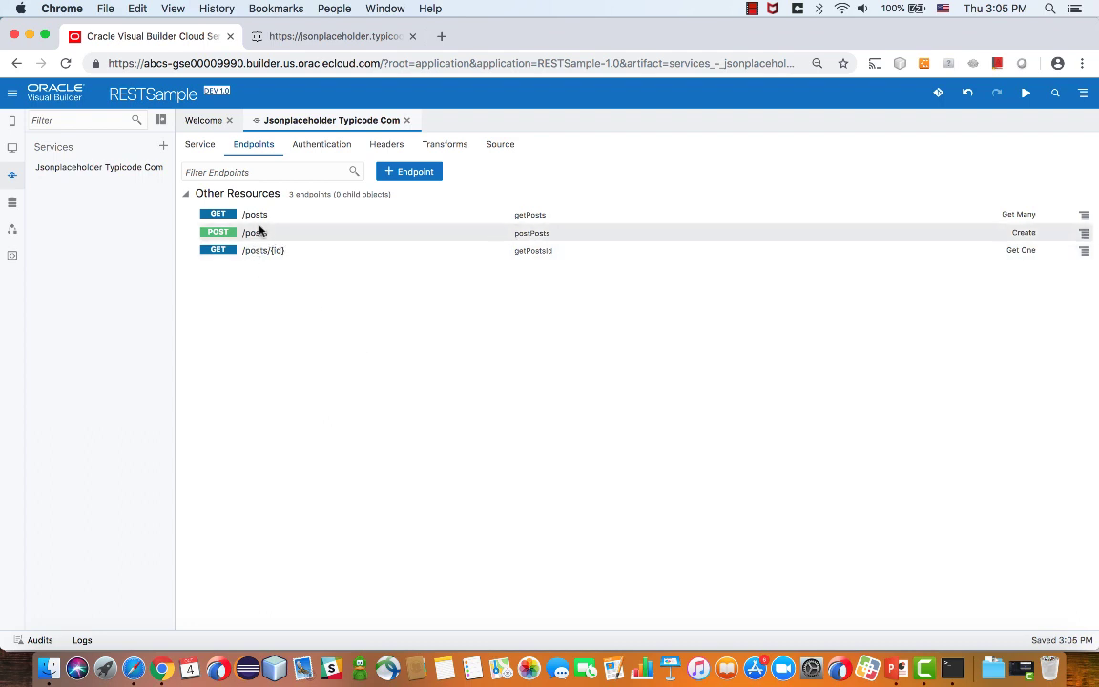
- Create a new web application with an id and open its main-start page
left_click(12, 152)
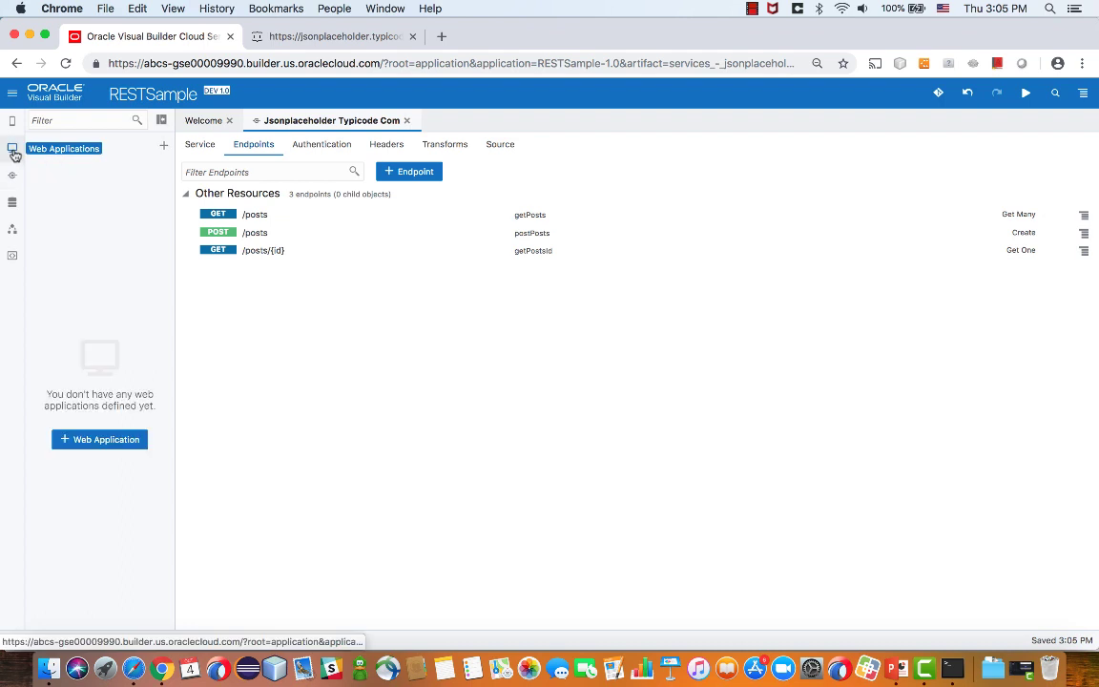
left_click(99, 439)
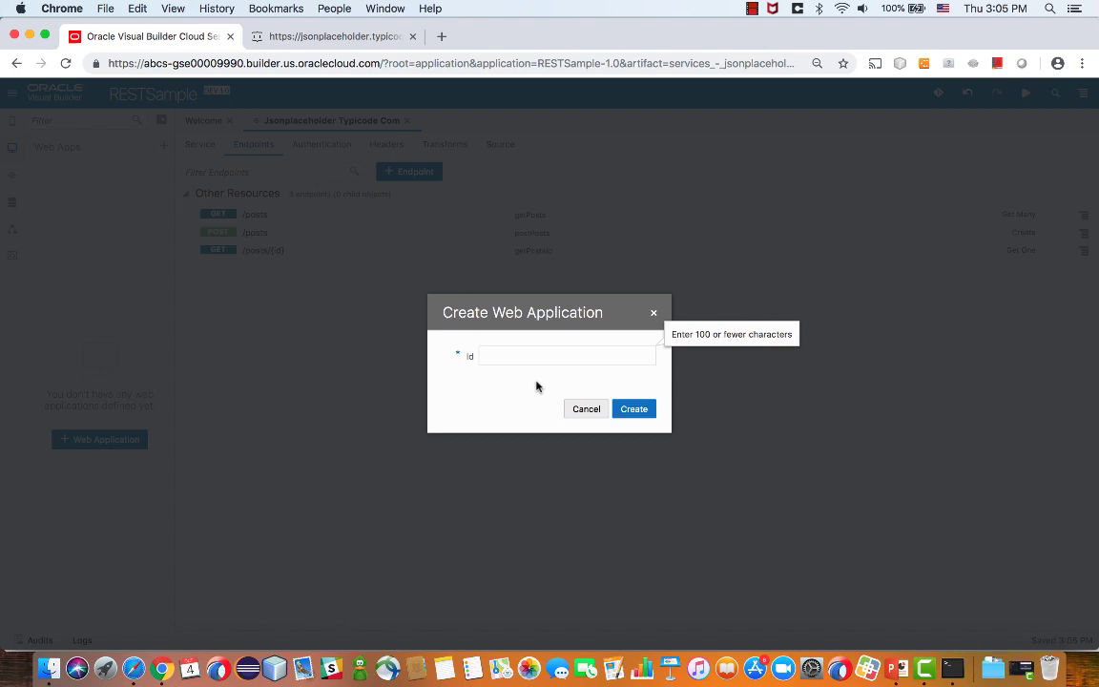
left_click(634, 408)
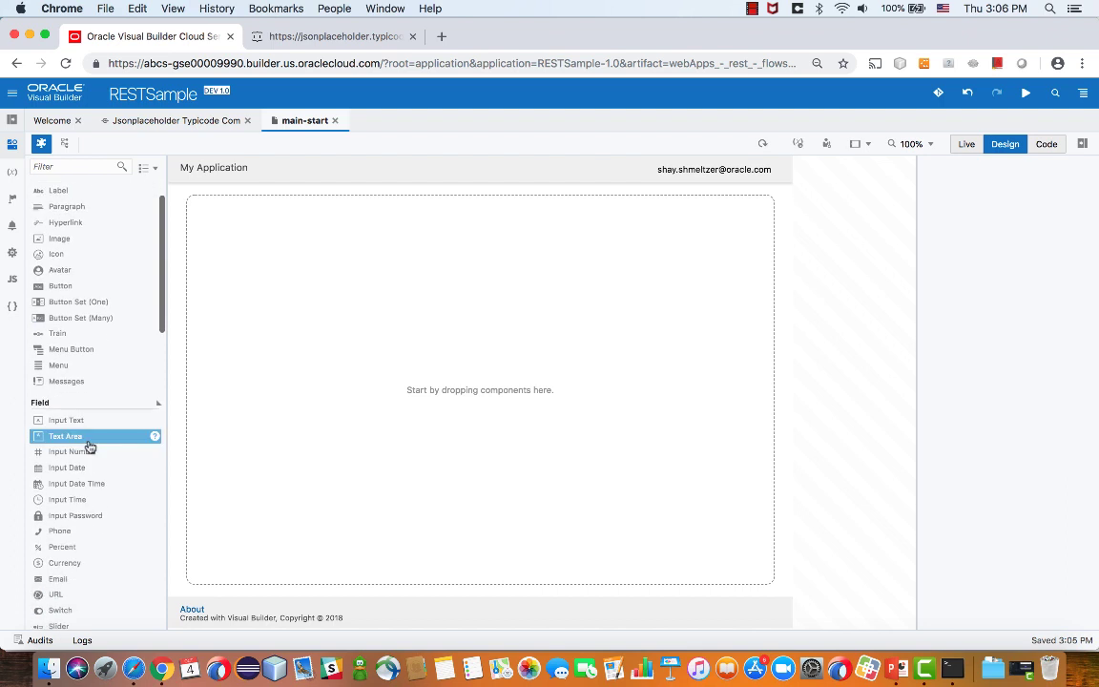
mouse_move(66, 421)
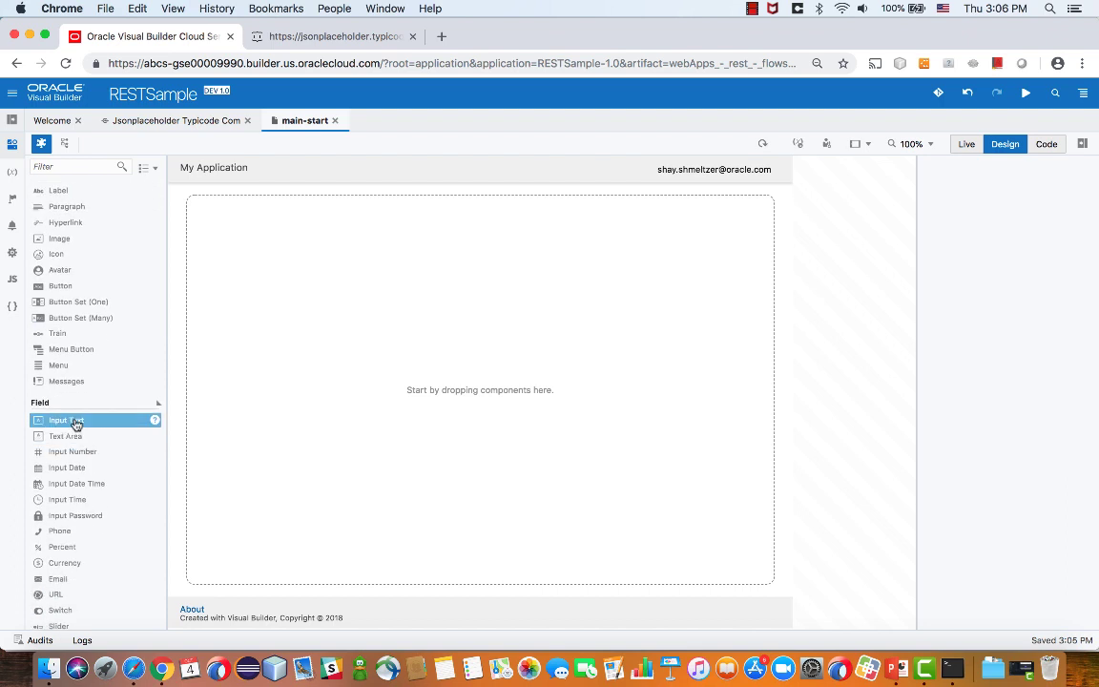
- Place a text input labelled Search on main-start, then view the page's empty variables
left_click_drag(66, 420, 294, 310)
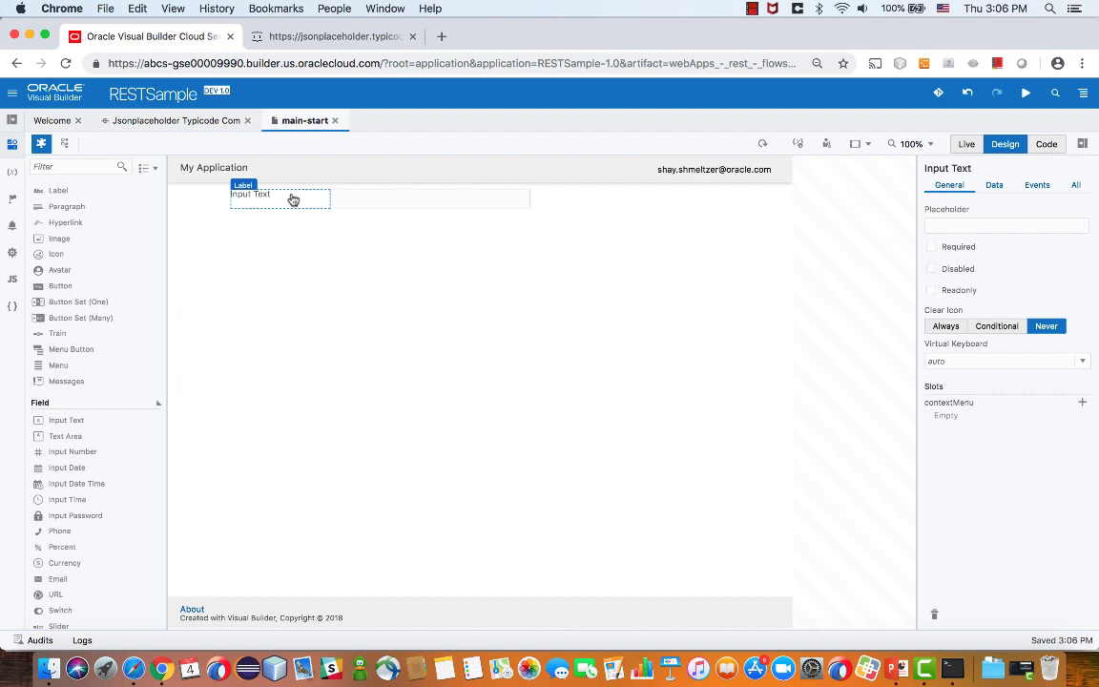
left_click(250, 194)
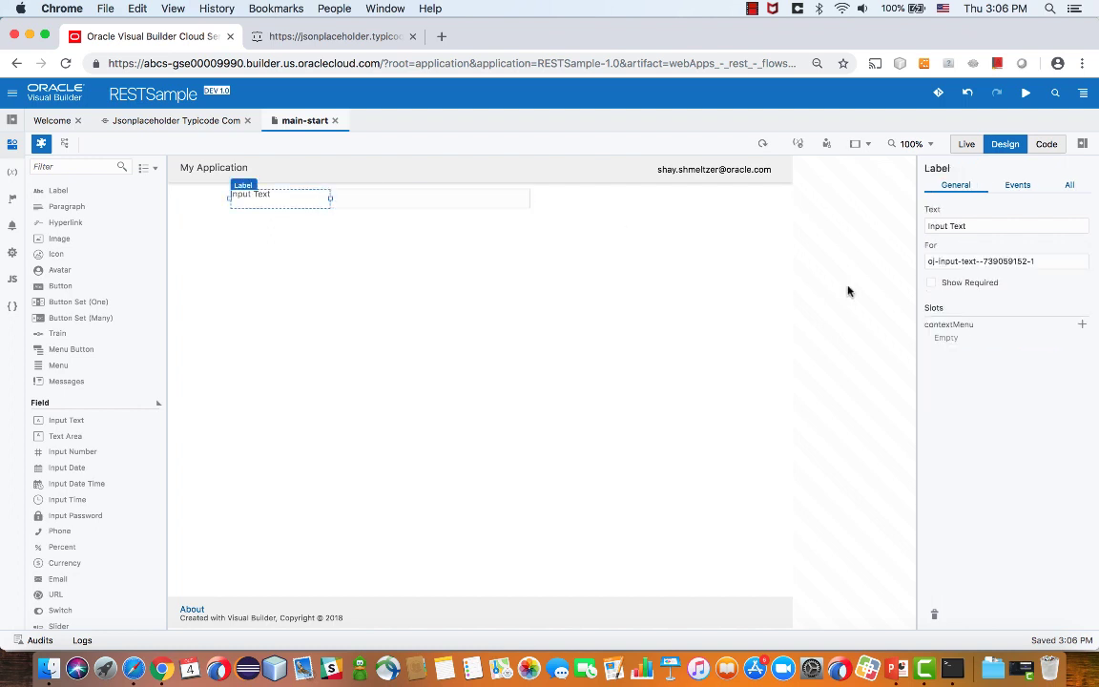
type("Search")
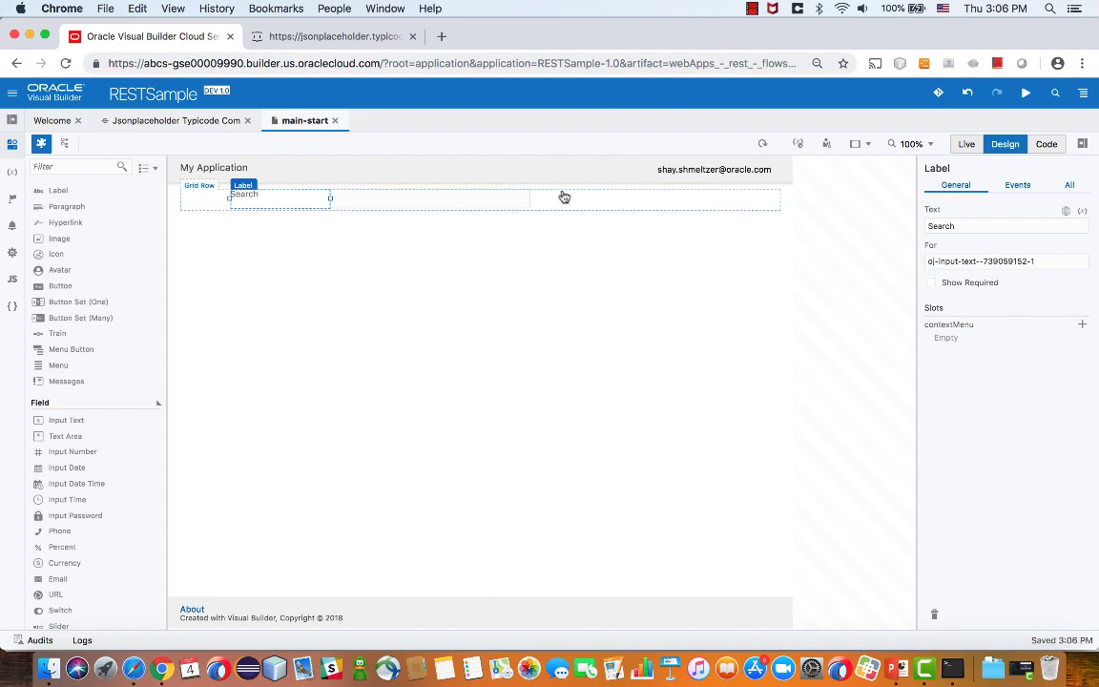
left_click(430, 199)
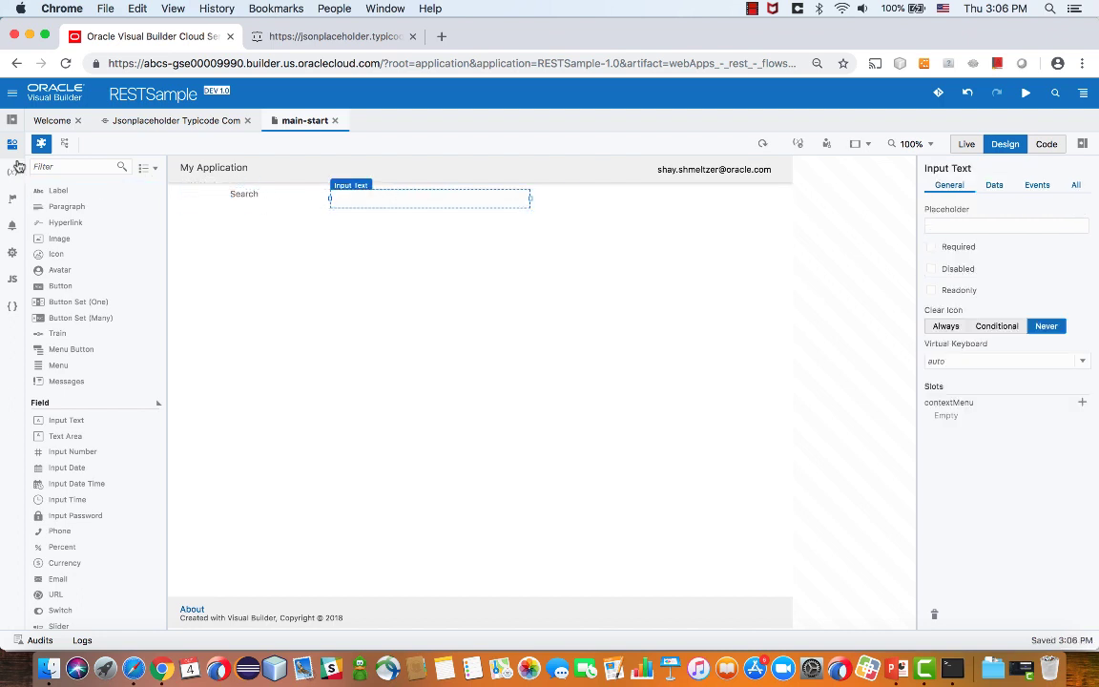
left_click(14, 173)
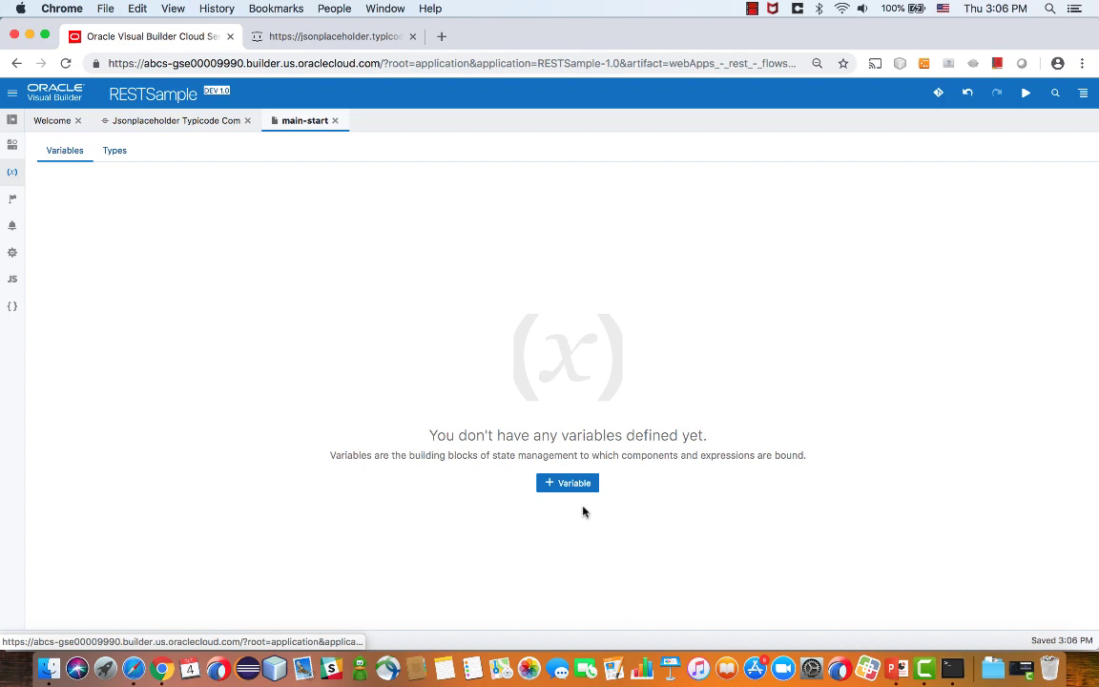
- Create the Number variable SearchId and bind the Search field's value to it
left_click(567, 483)
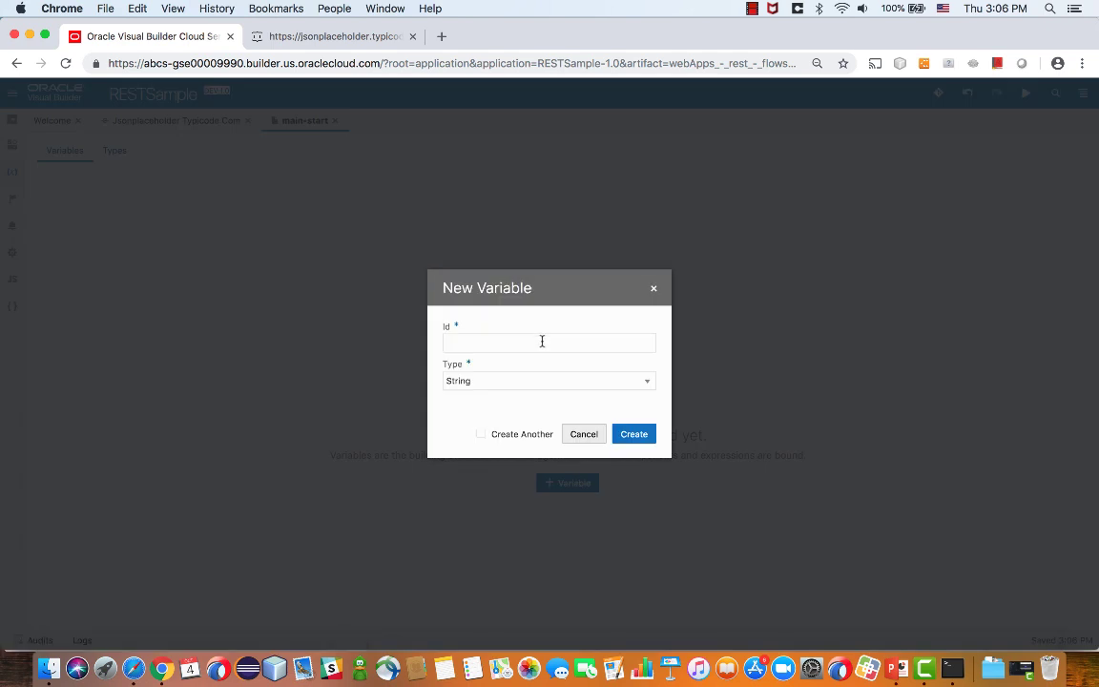
type("Search")
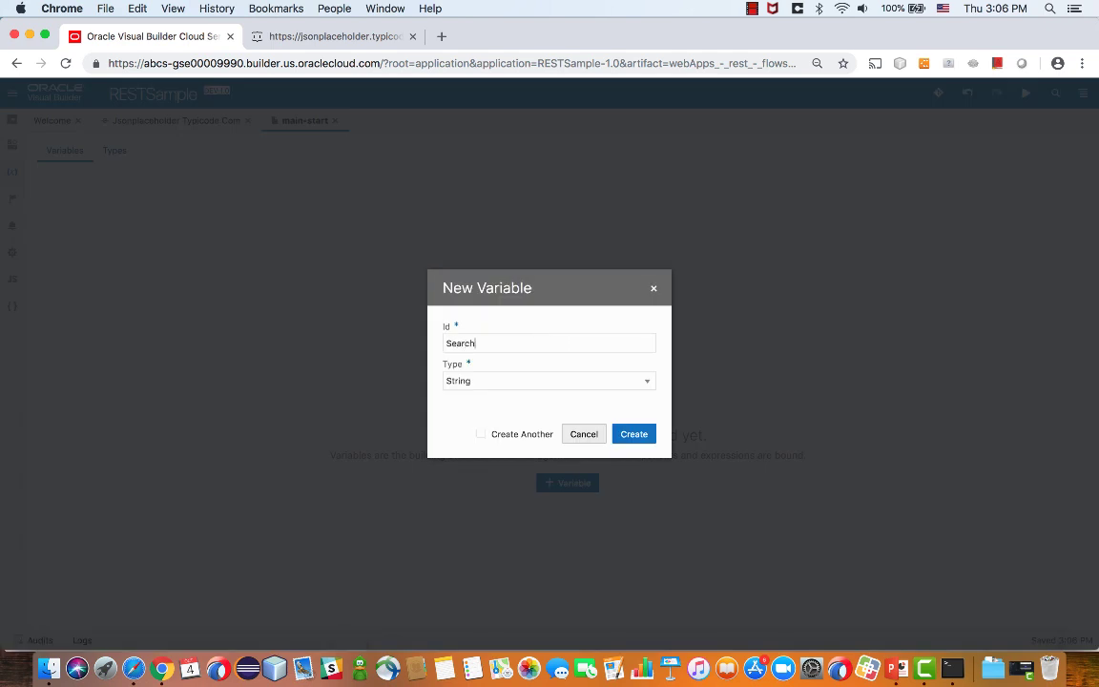
left_click(548, 381)
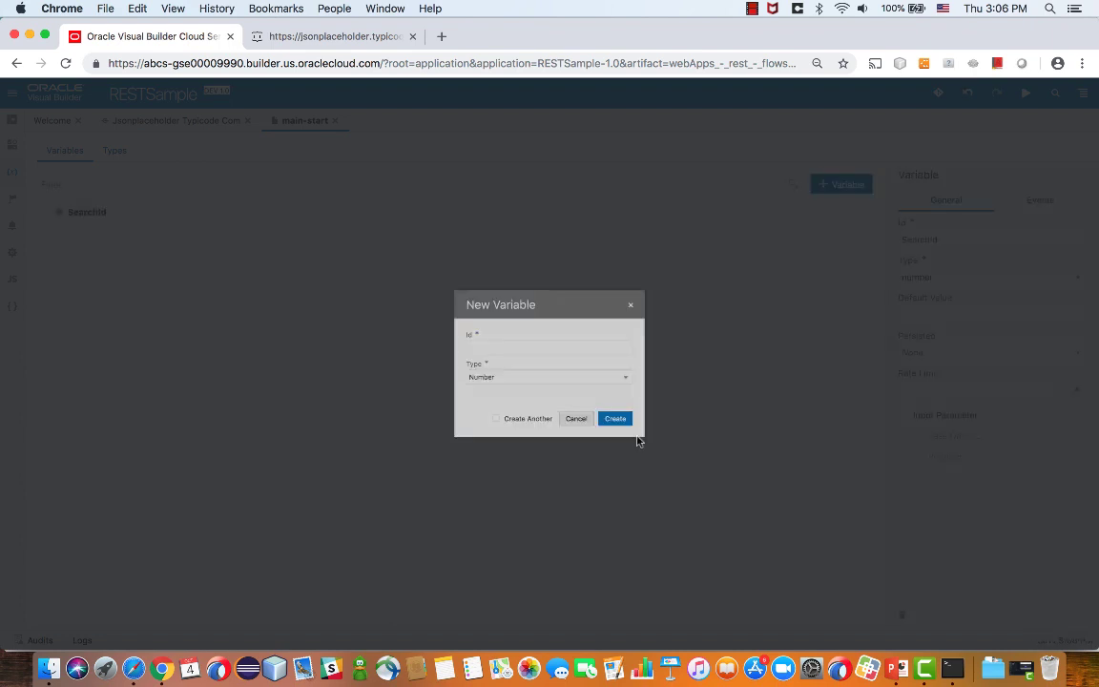
left_click(615, 418)
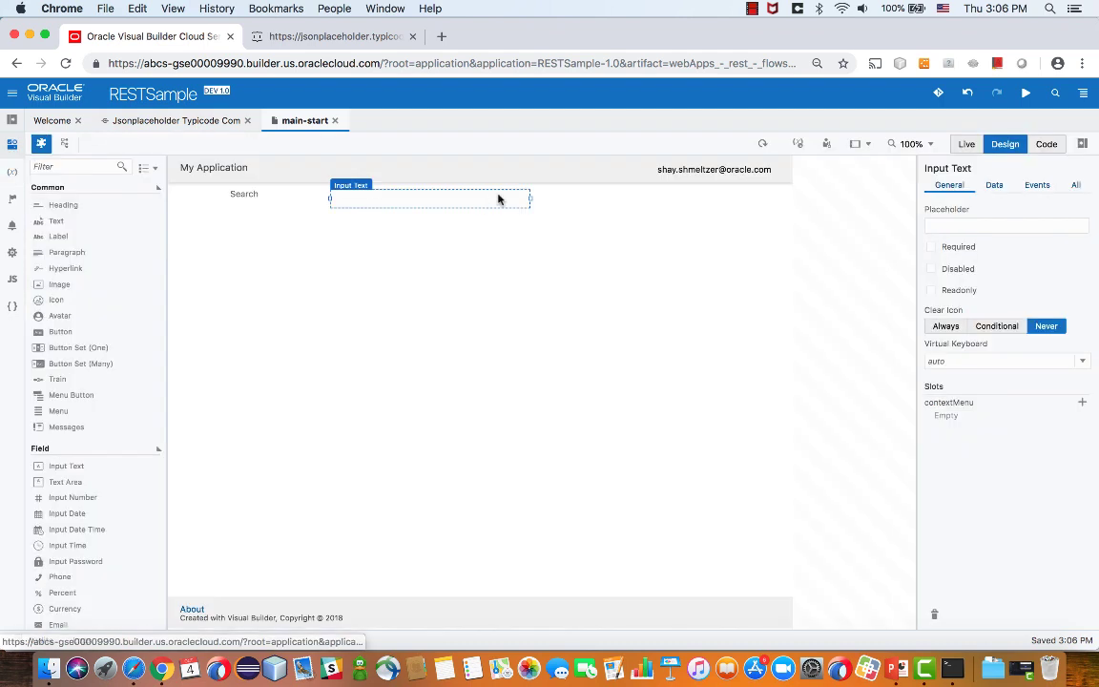
left_click(995, 186)
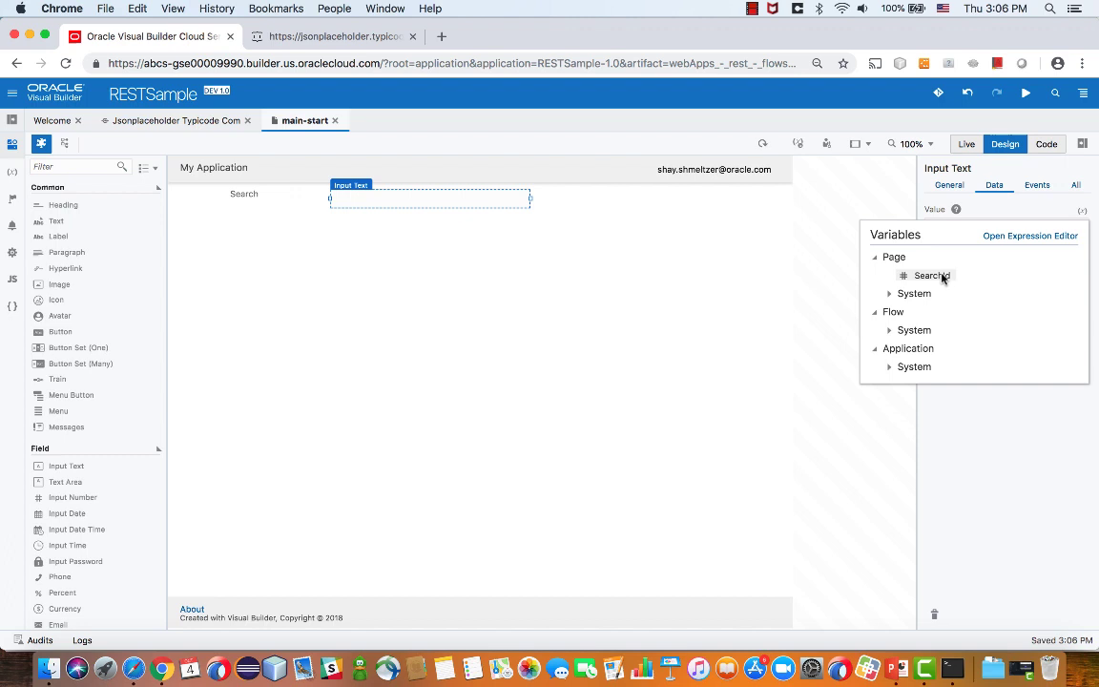
left_click(928, 275)
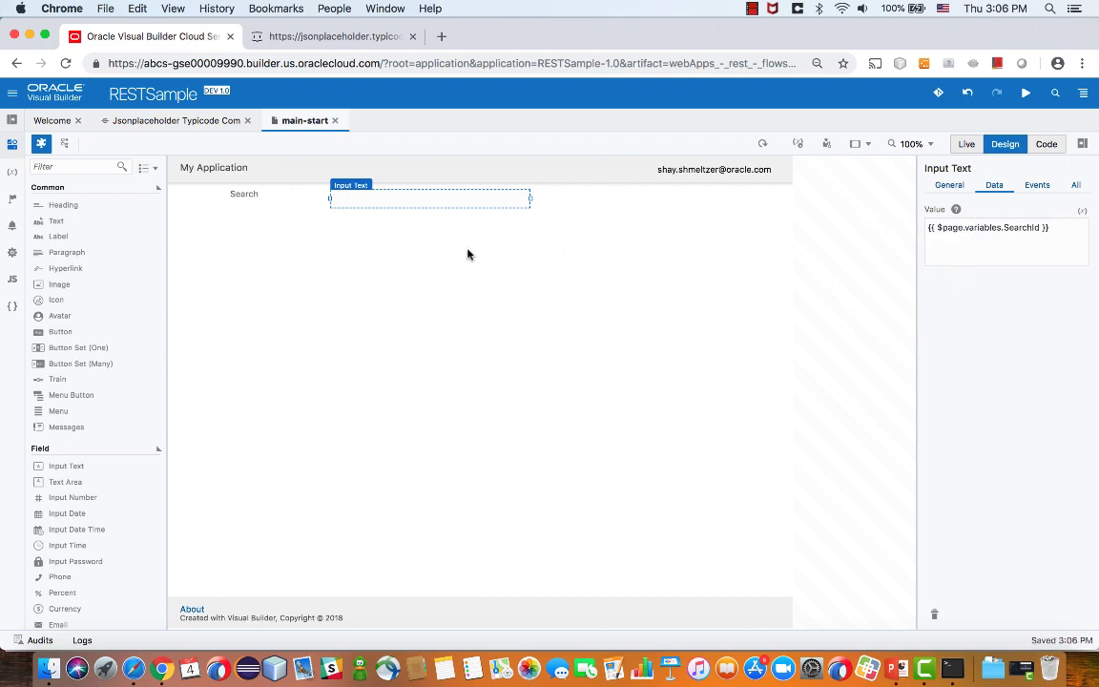
mouse_move(115, 286)
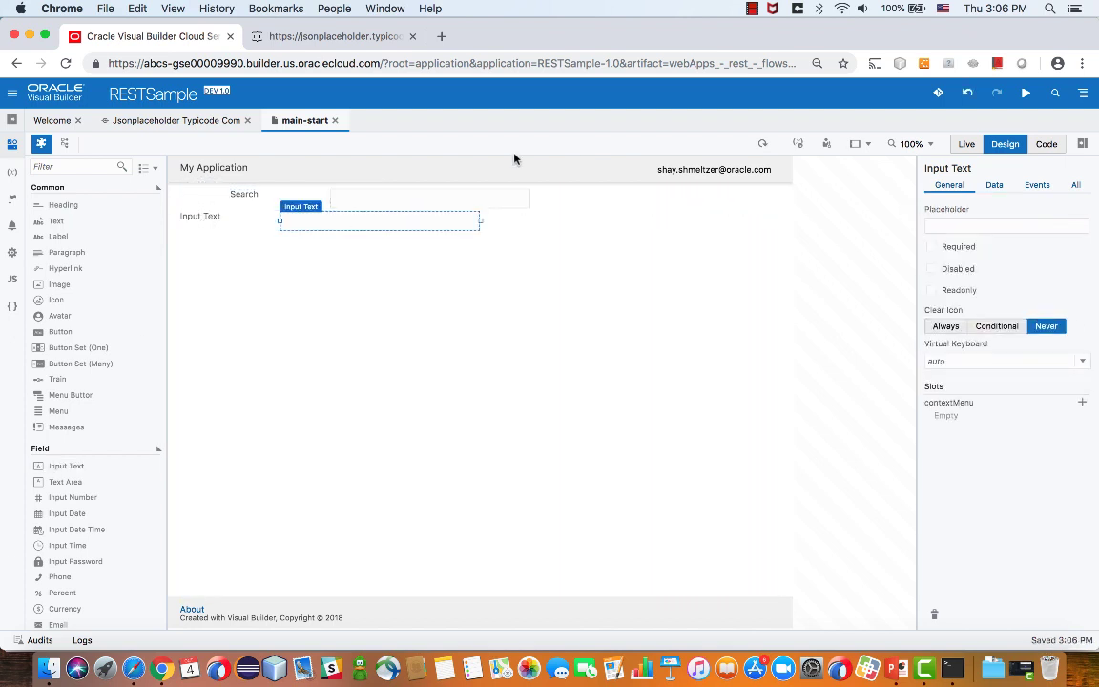
- Create getPostsType from the GET /posts/{id} response, including userId, id, title and body
left_click(12, 175)
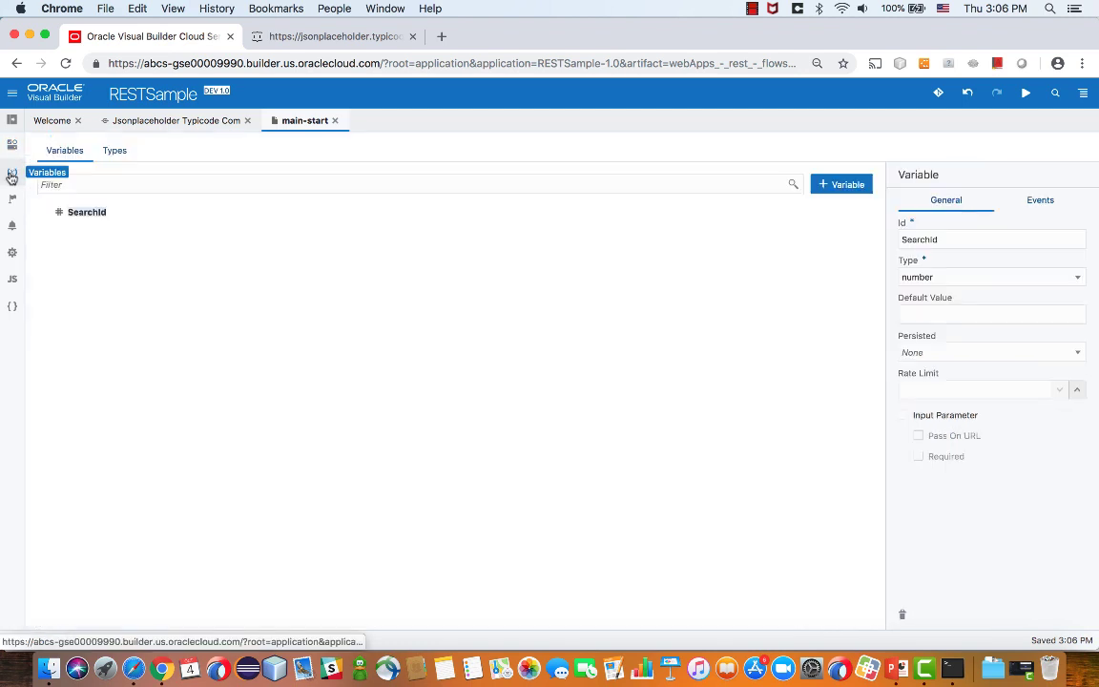
left_click(114, 150)
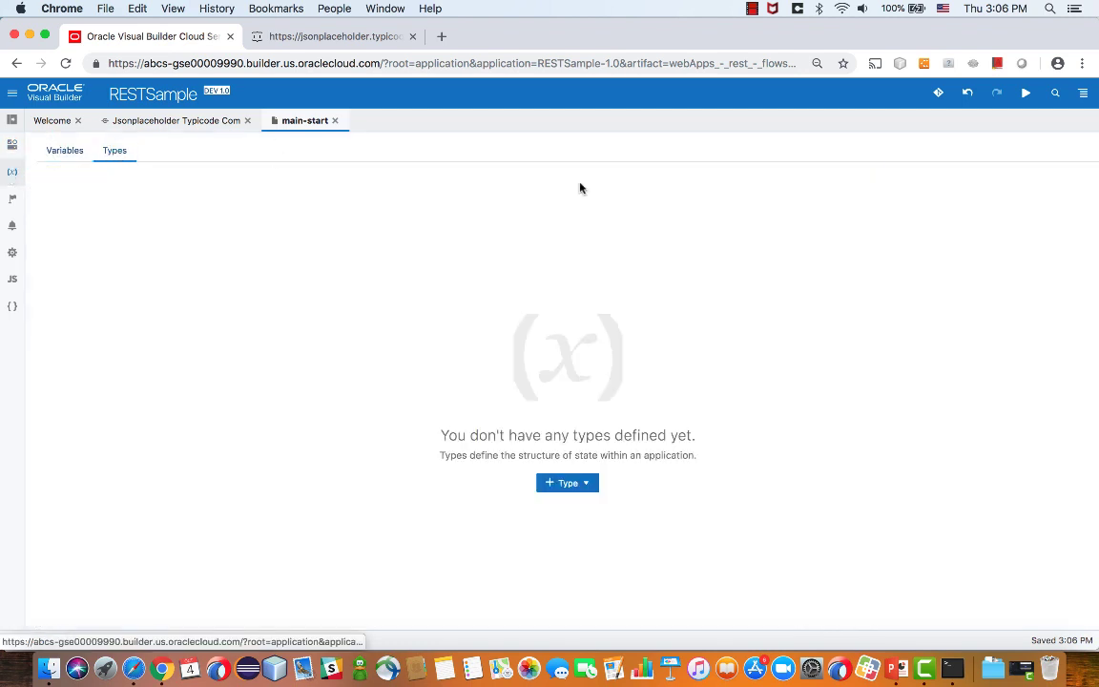
left_click(567, 483)
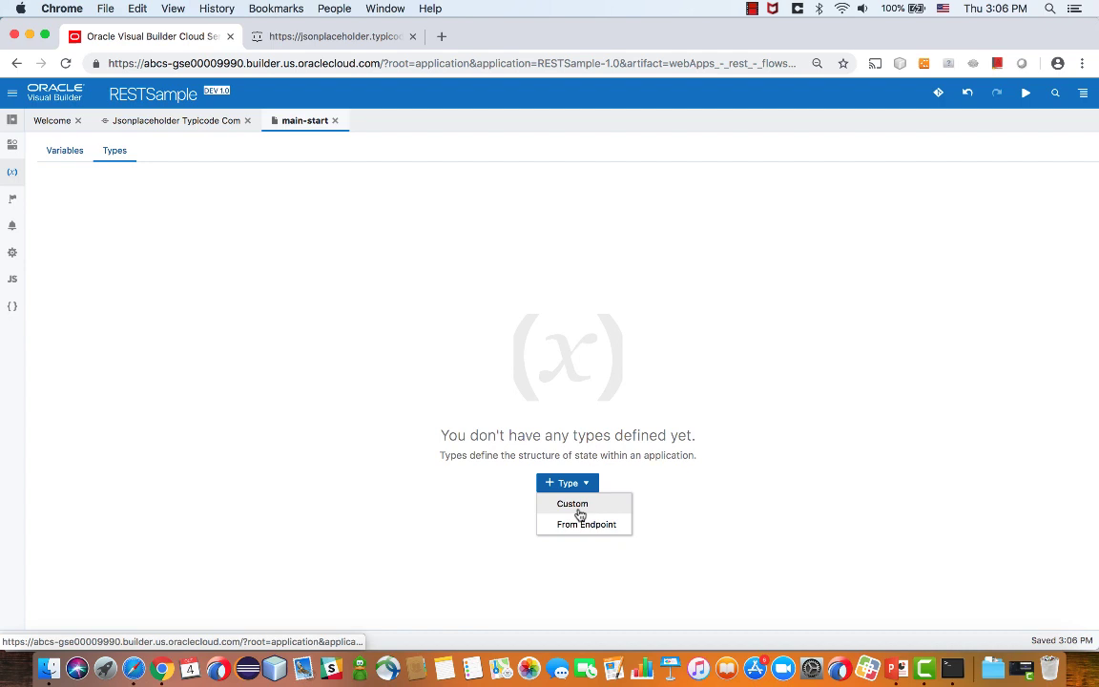
left_click(584, 524)
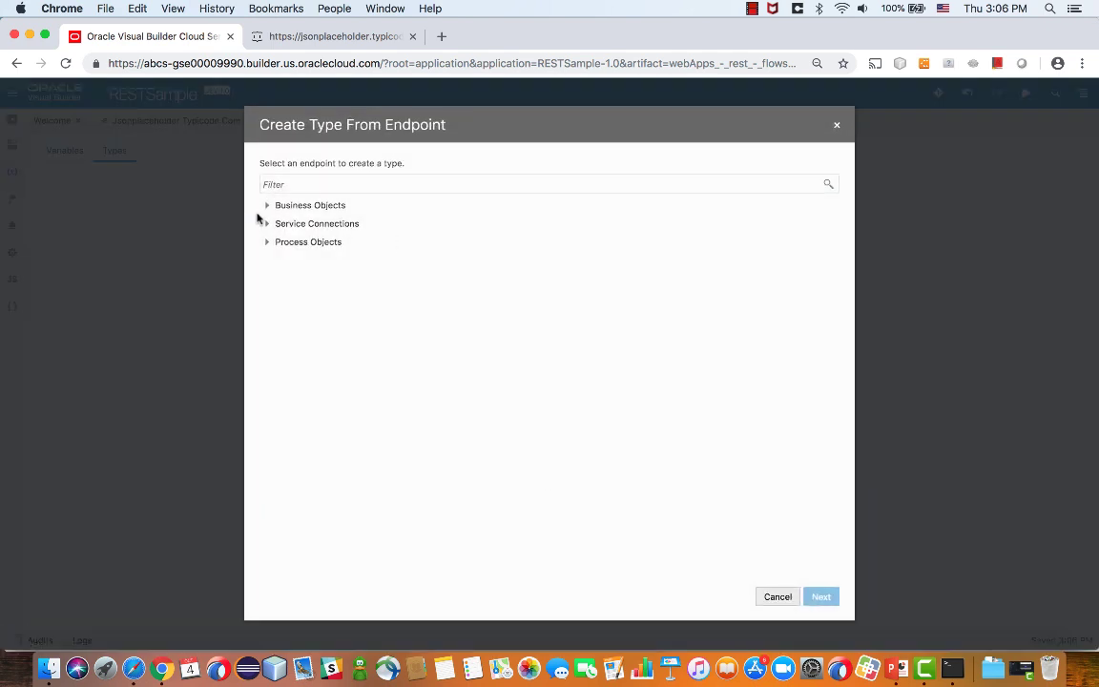
left_click(267, 223)
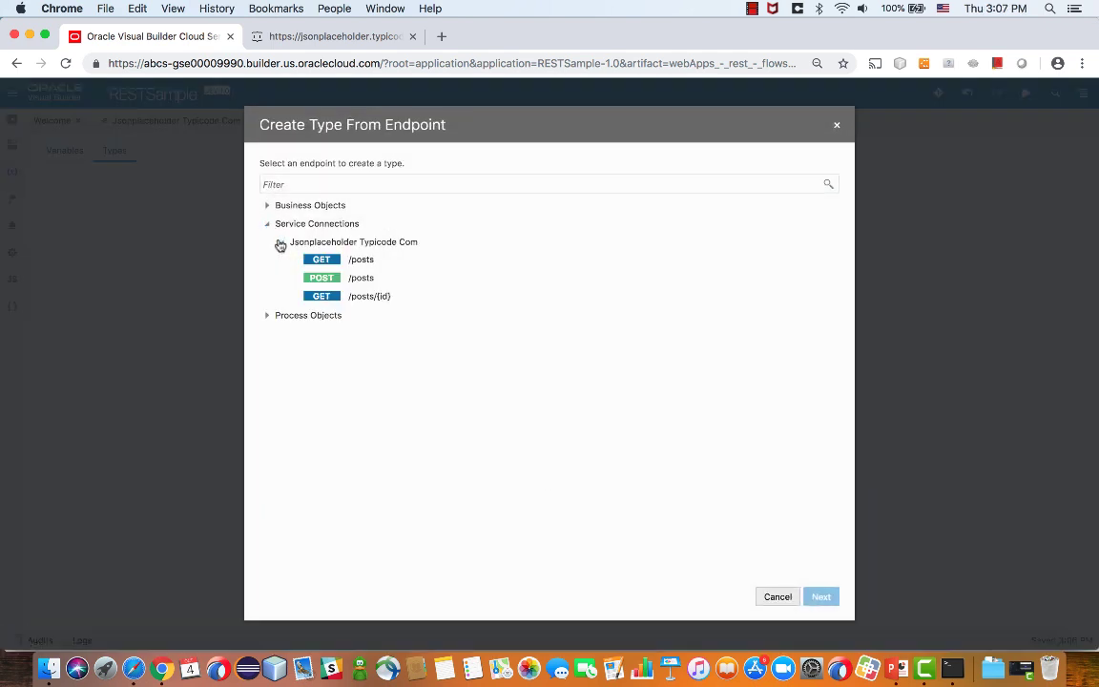
mouse_move(361, 259)
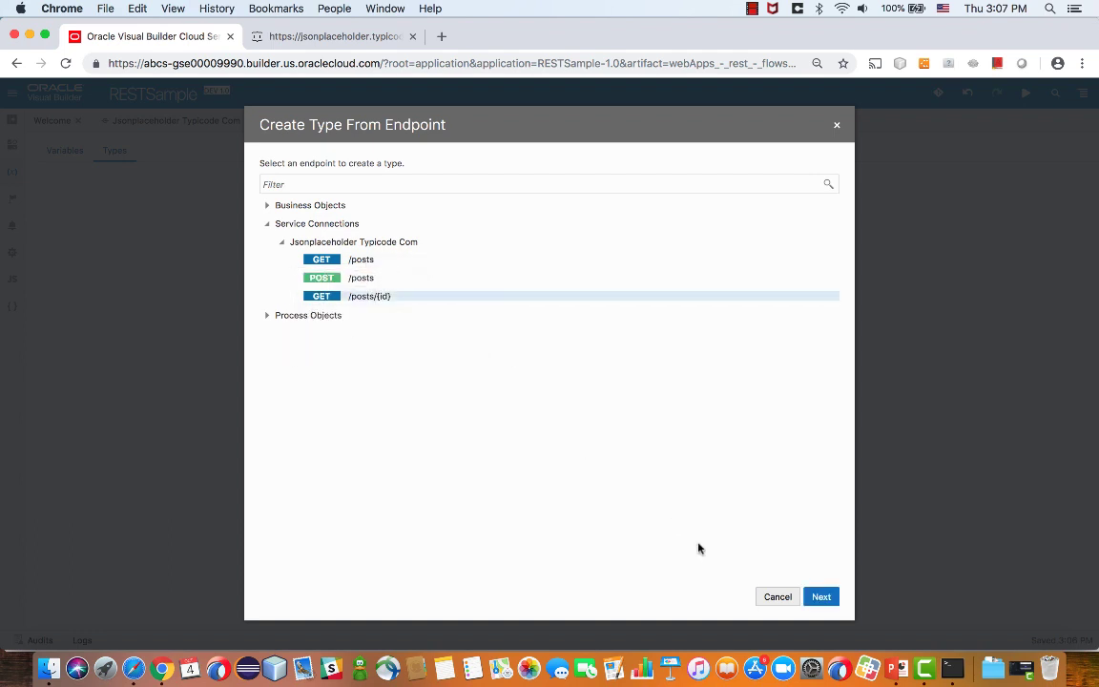
left_click(821, 597)
type("getPostsTy")
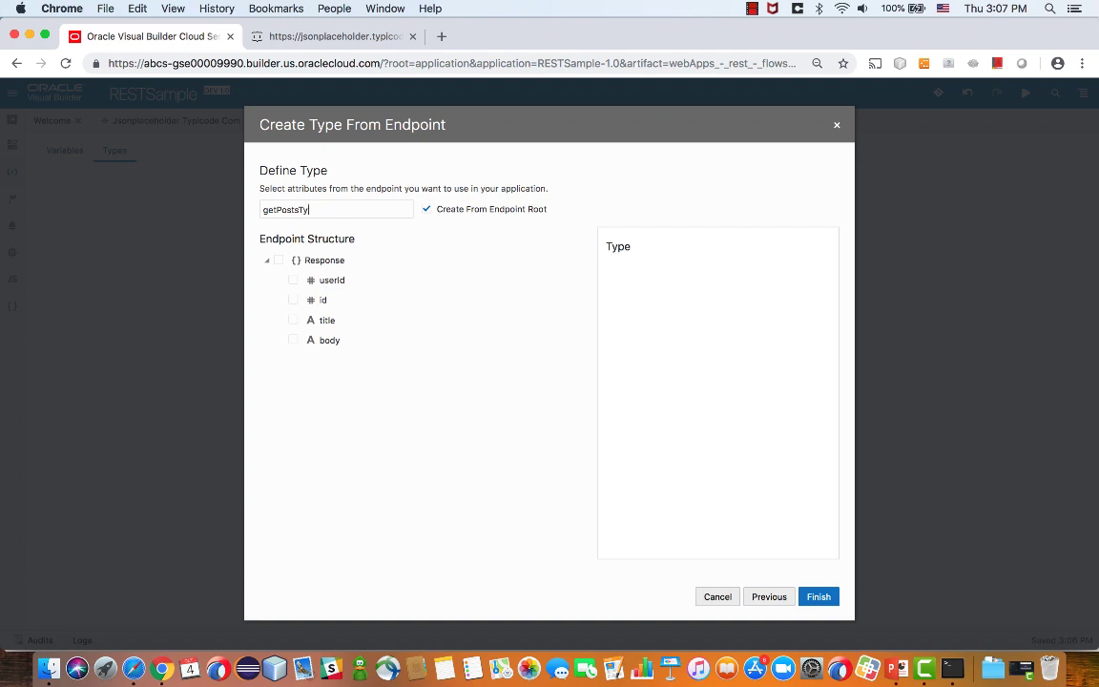
left_click(279, 260)
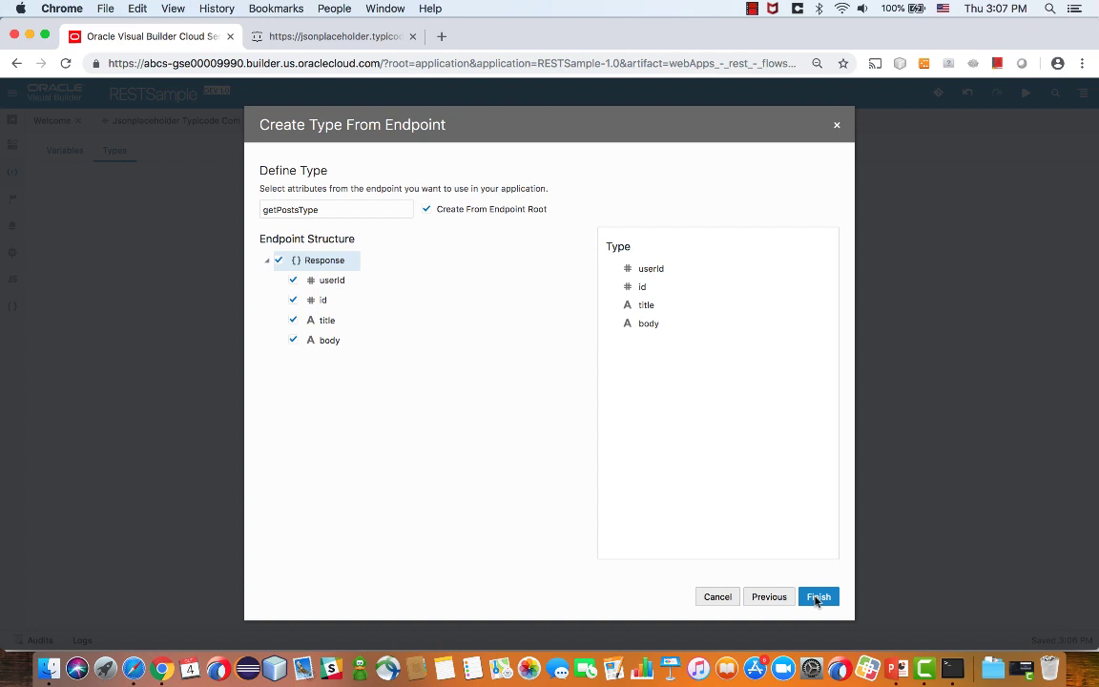
left_click(818, 596)
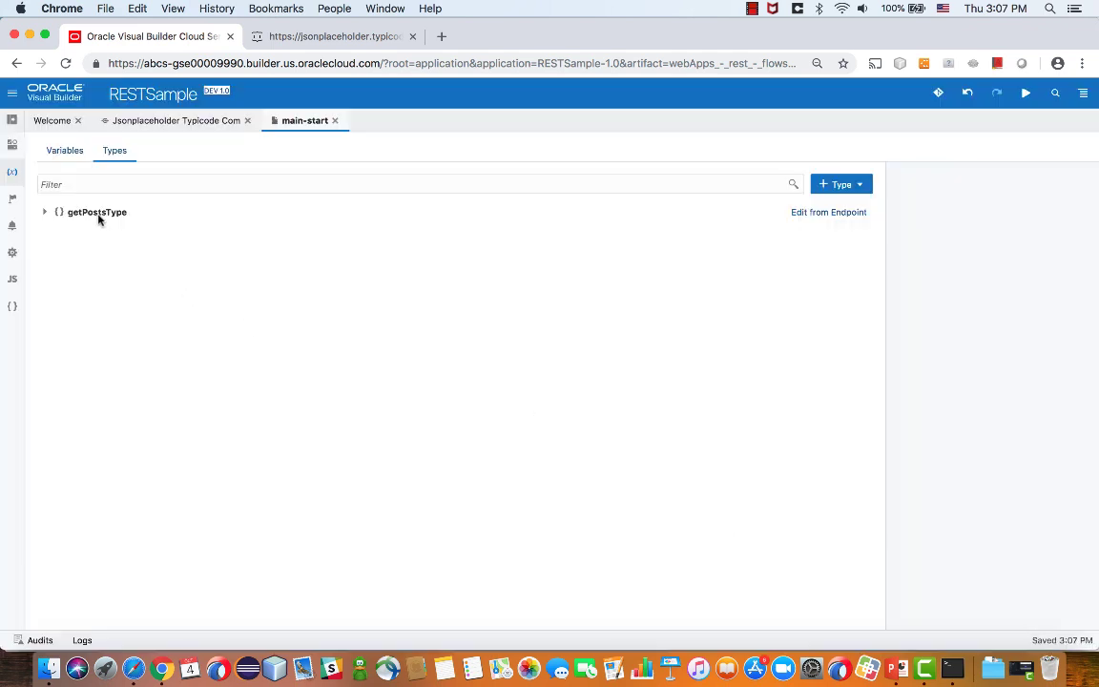
- Create a page variable 'Post' of type getPostsType
left_click(64, 149)
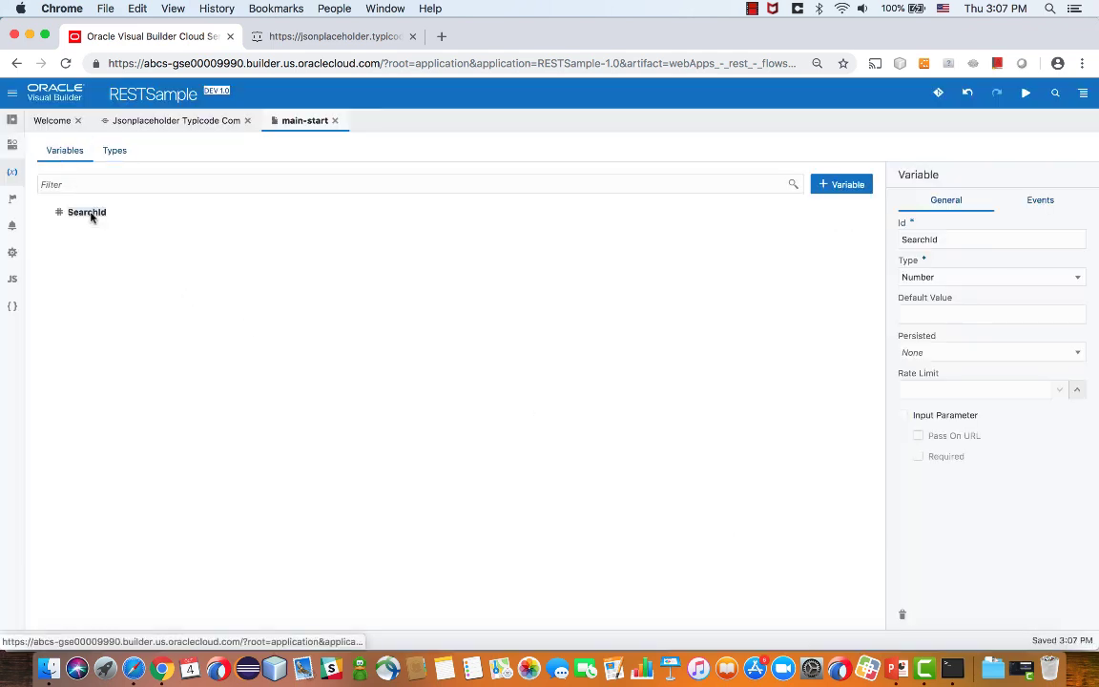
left_click(840, 183)
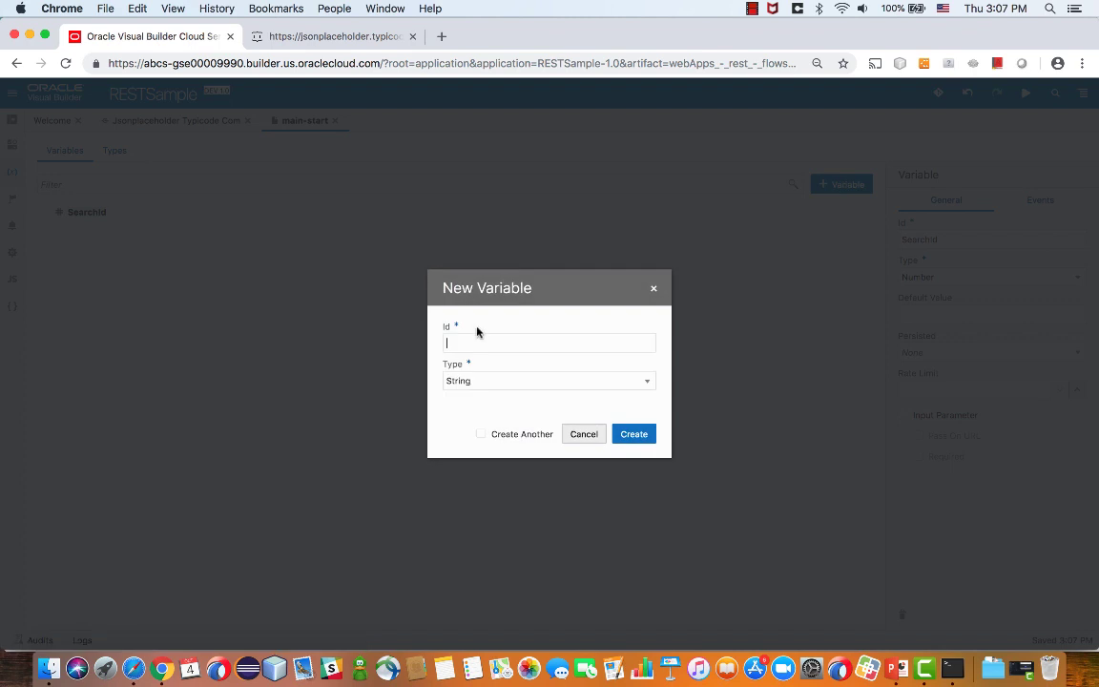
type("Typ")
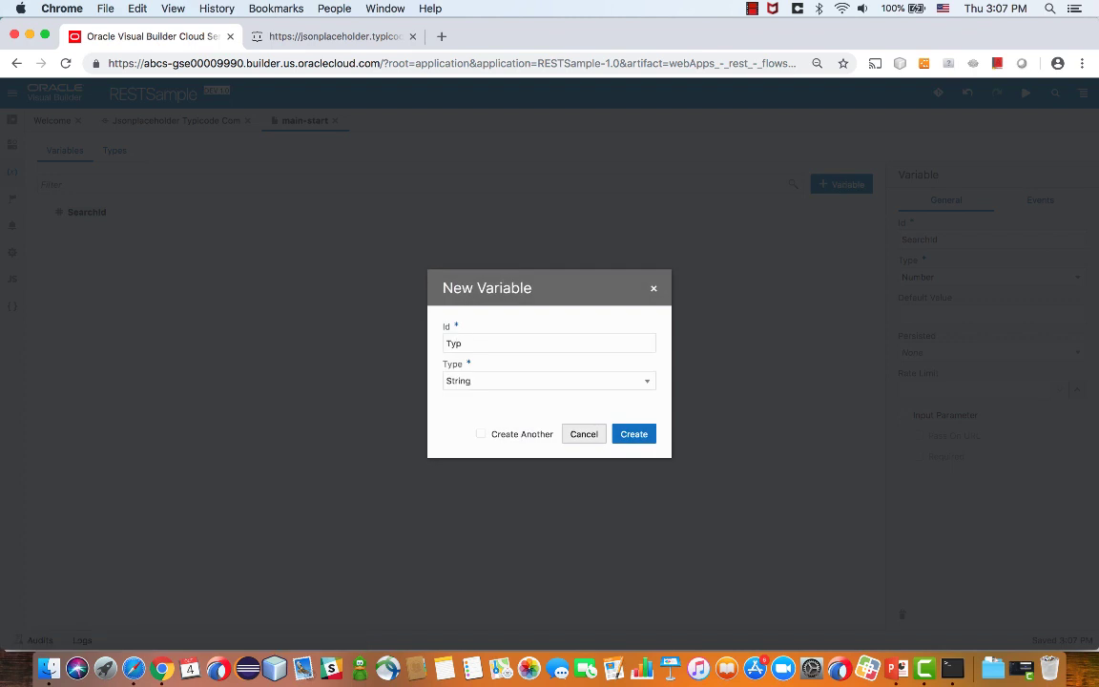
type("Post")
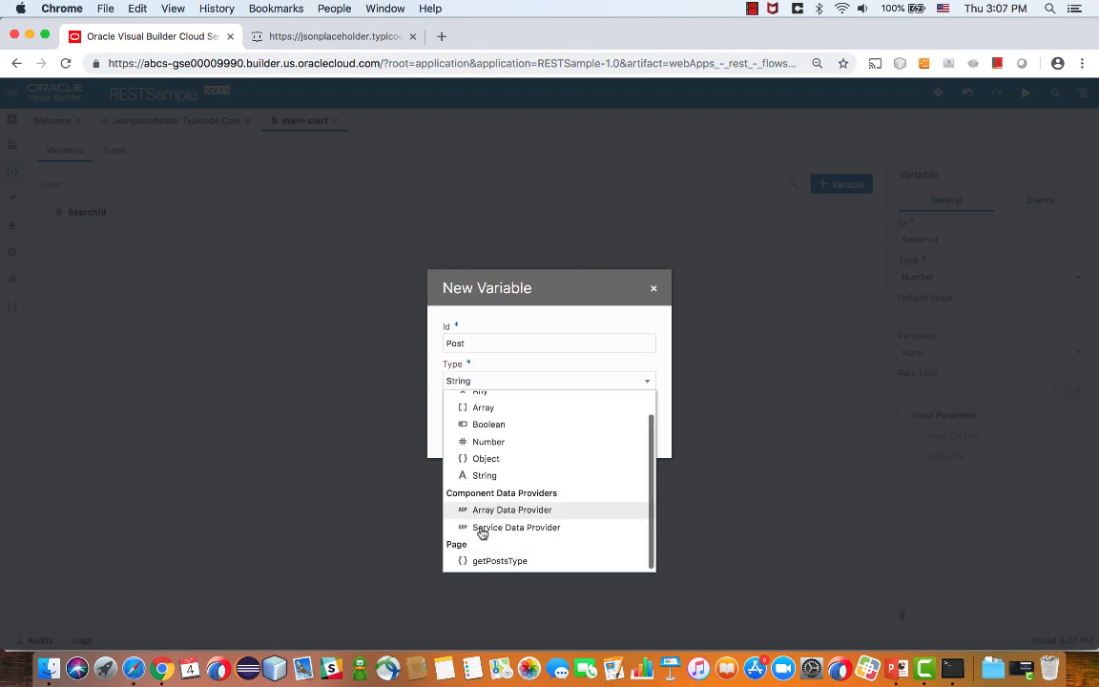
left_click(500, 560)
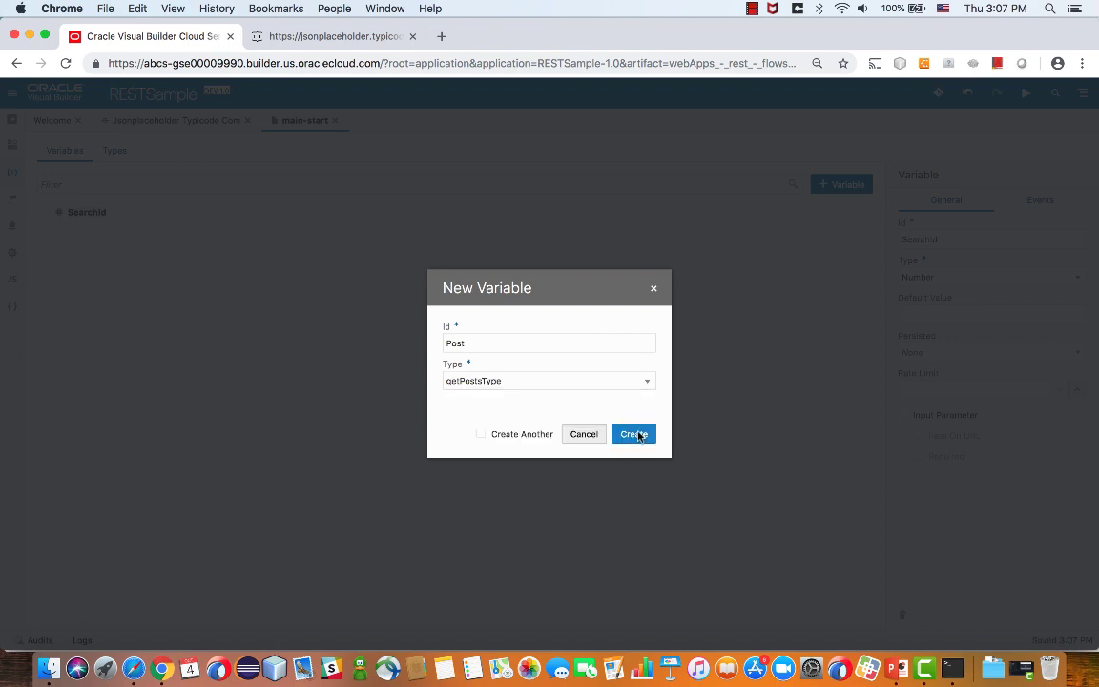
left_click(634, 434)
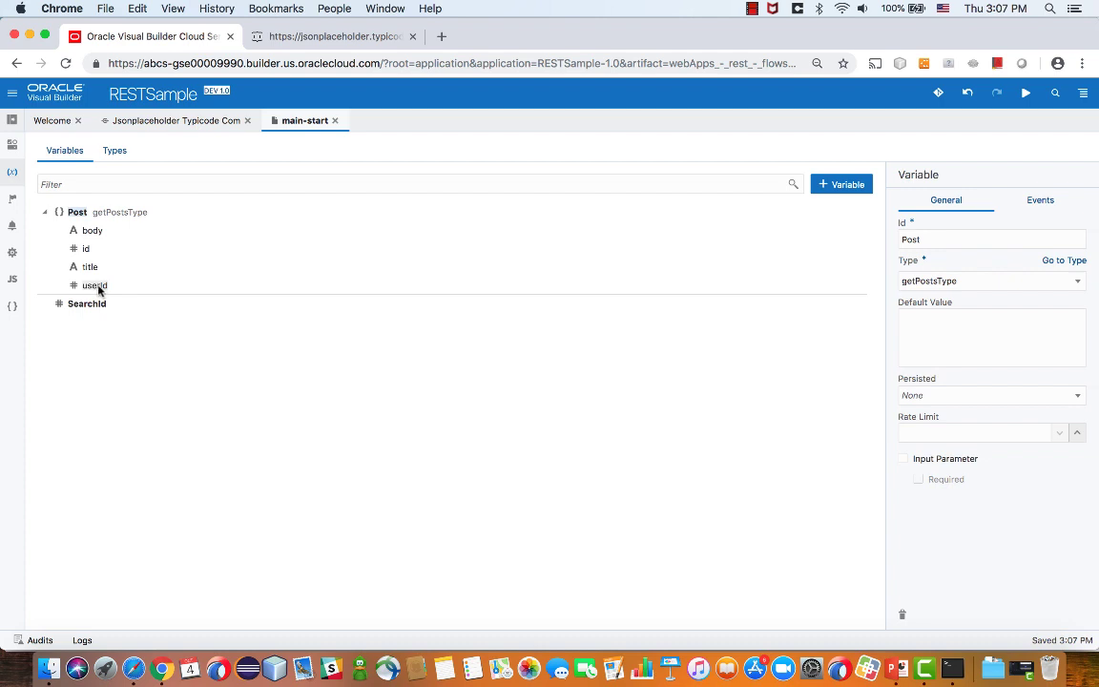
mouse_move(153, 150)
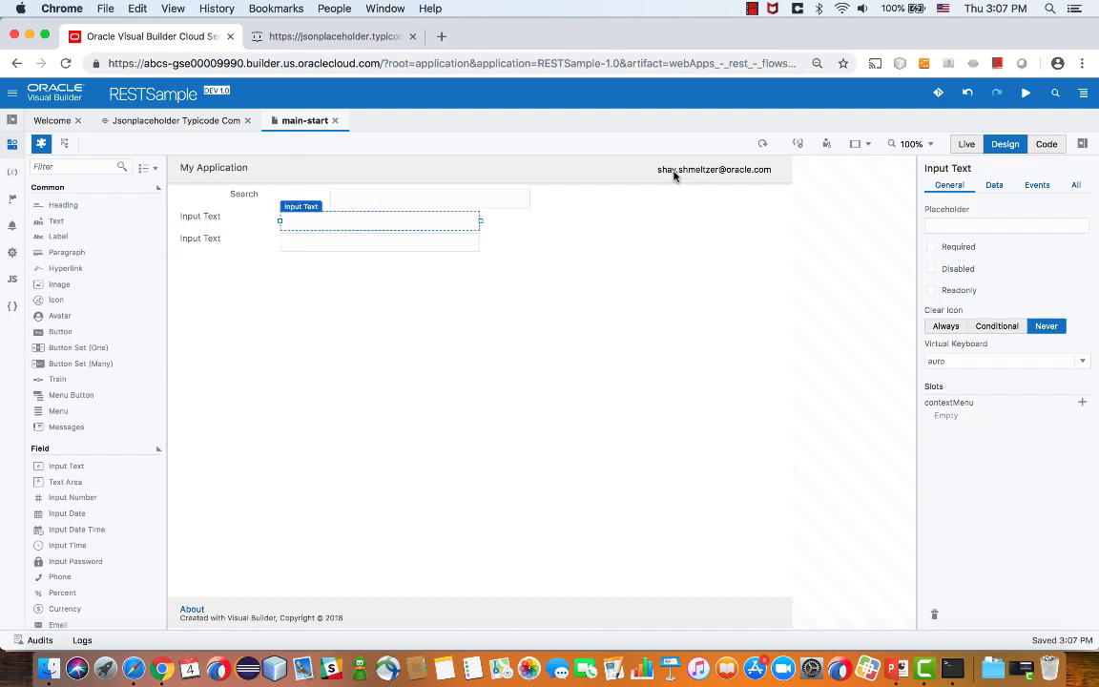
- Set the second Input Text's Data value to Post.body
left_click(994, 185)
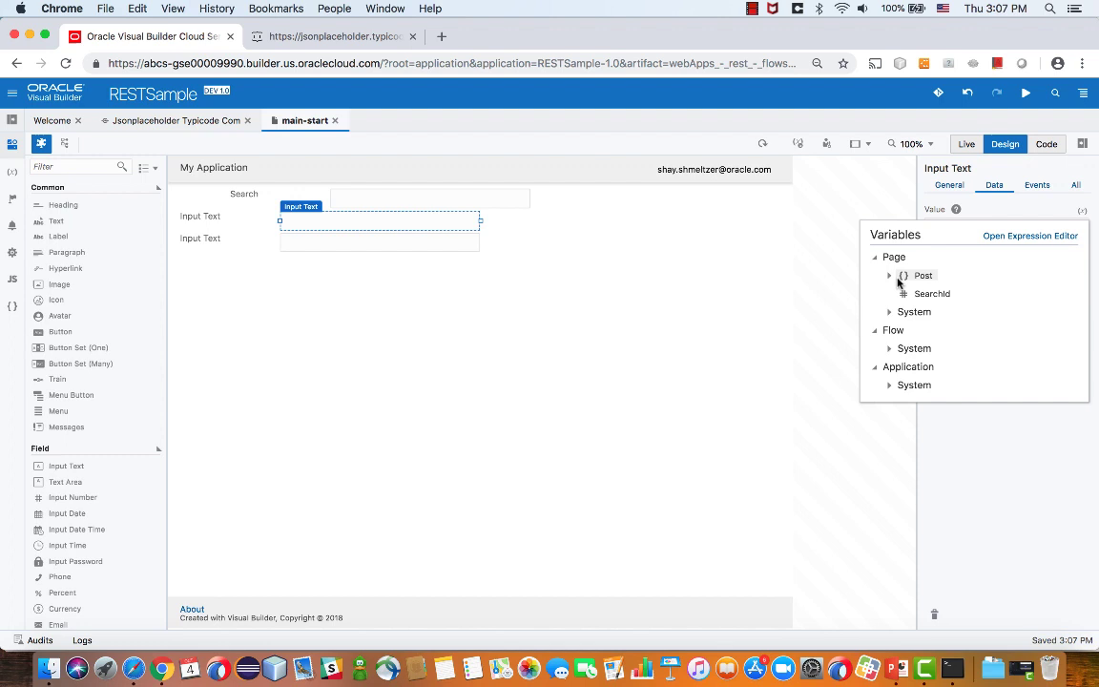
left_click(891, 275)
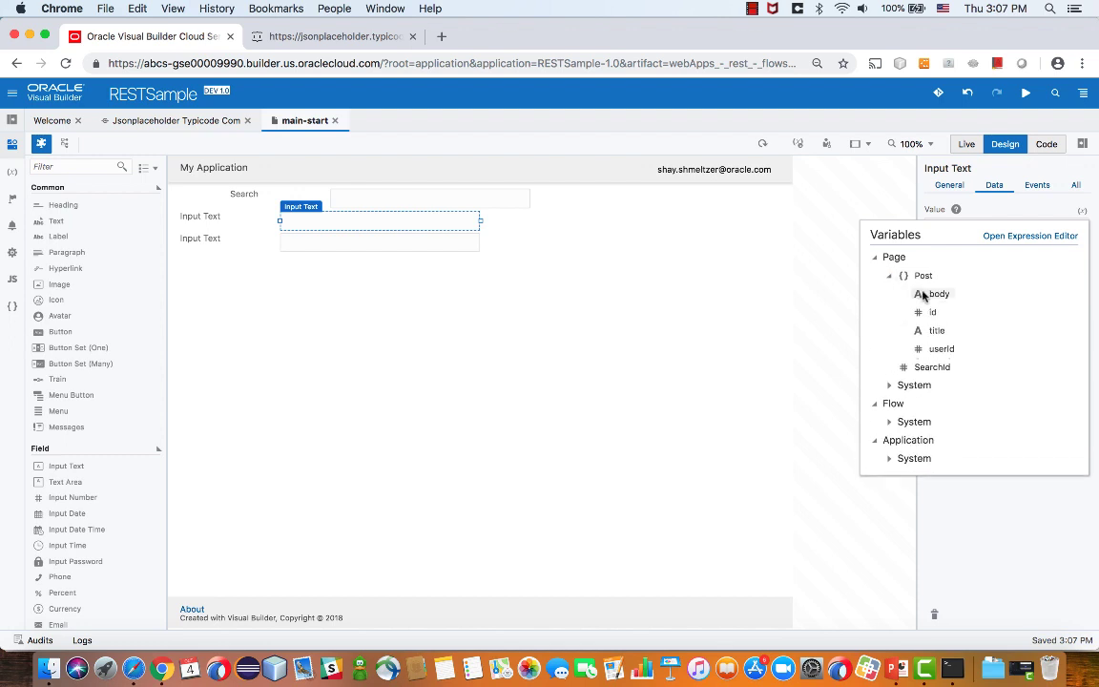
left_click(937, 330)
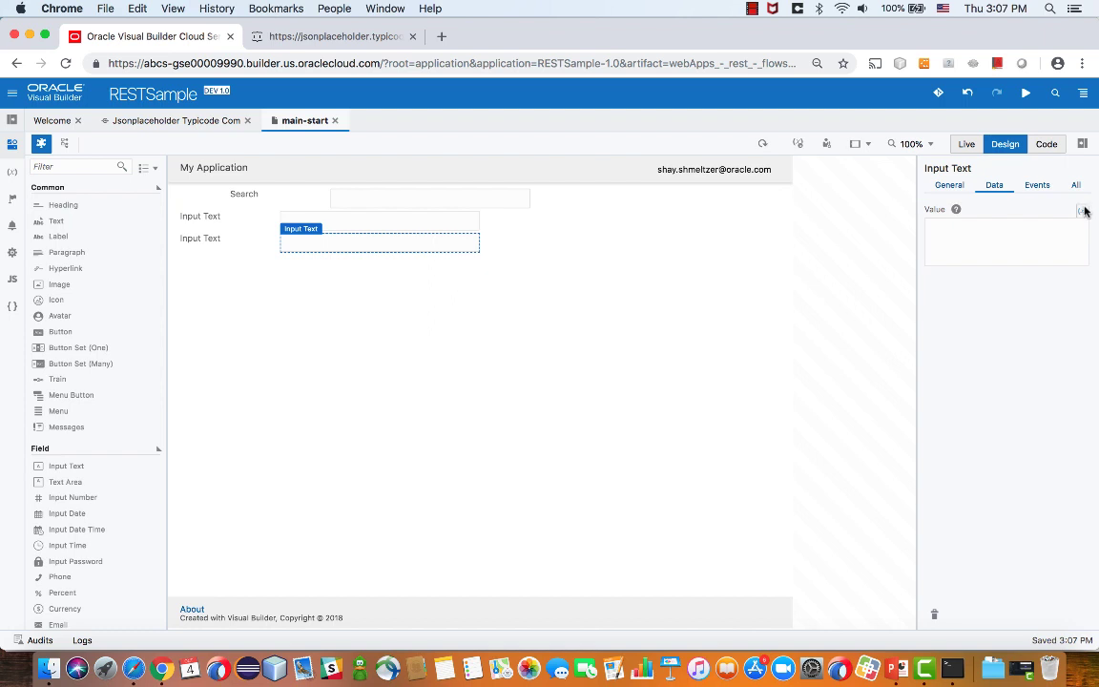
left_click(1085, 211)
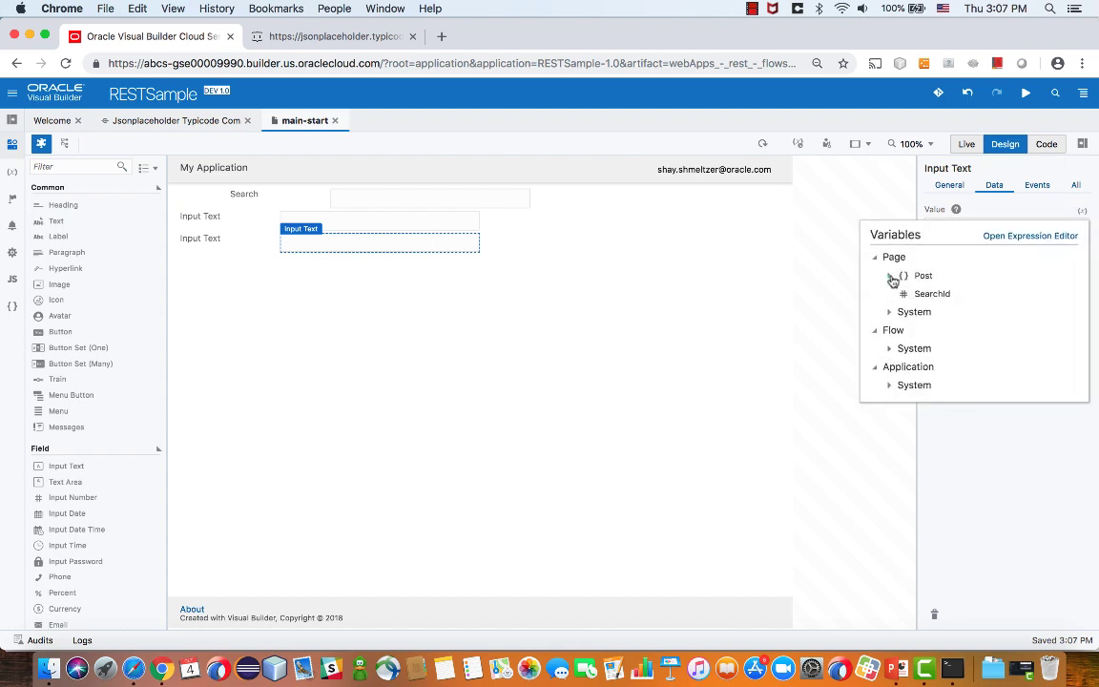
left_click(892, 281)
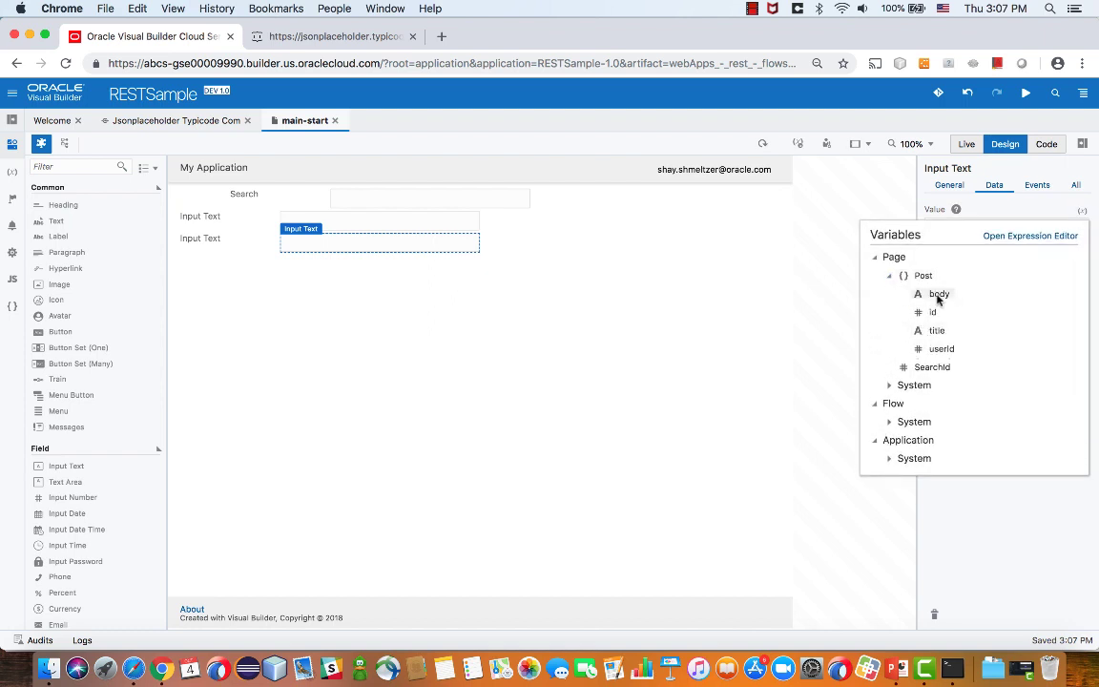
left_click(928, 294)
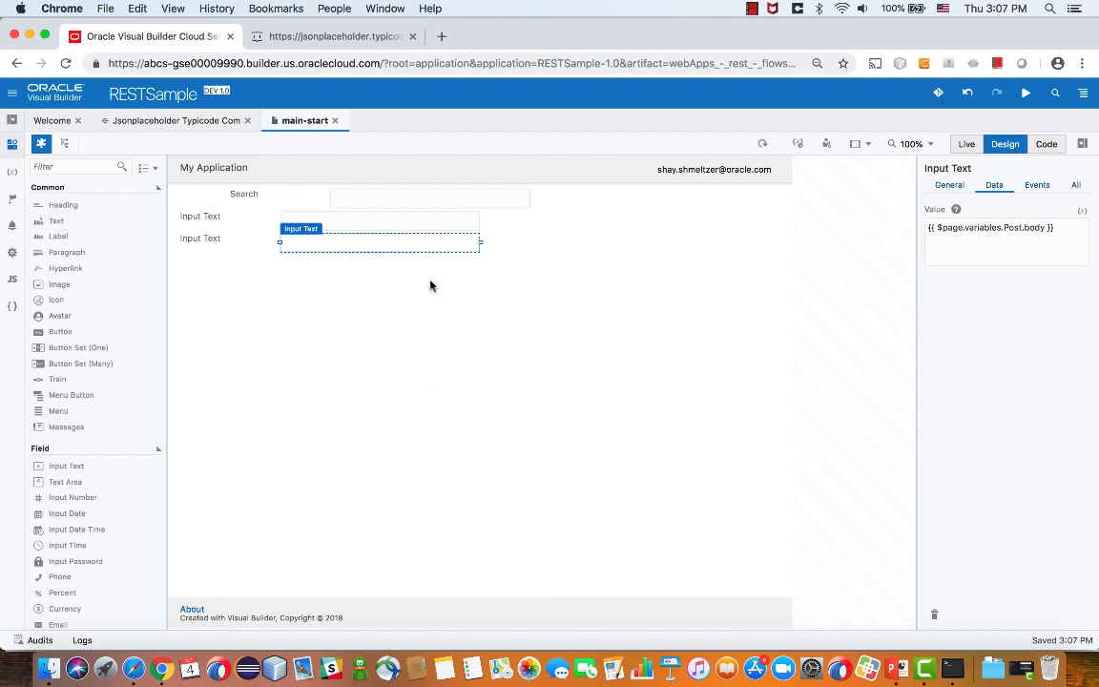
mouse_move(386, 249)
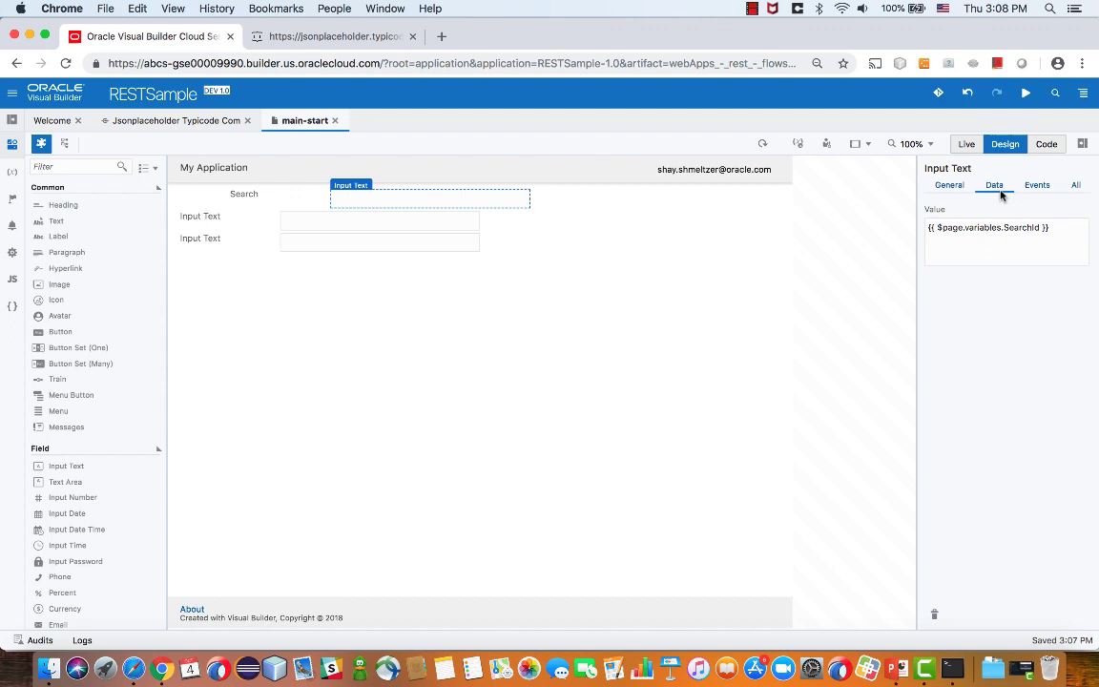
- Add a Search field event whose chain calls the GET /posts/{id} endpoint
left_click(1037, 185)
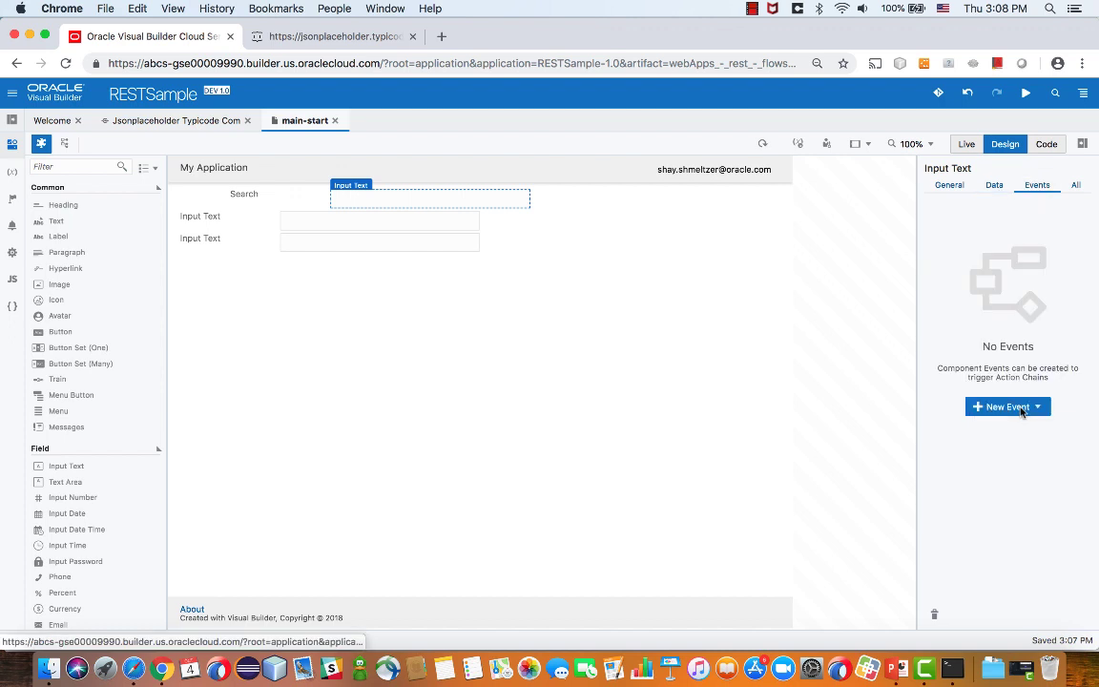
left_click(1001, 406)
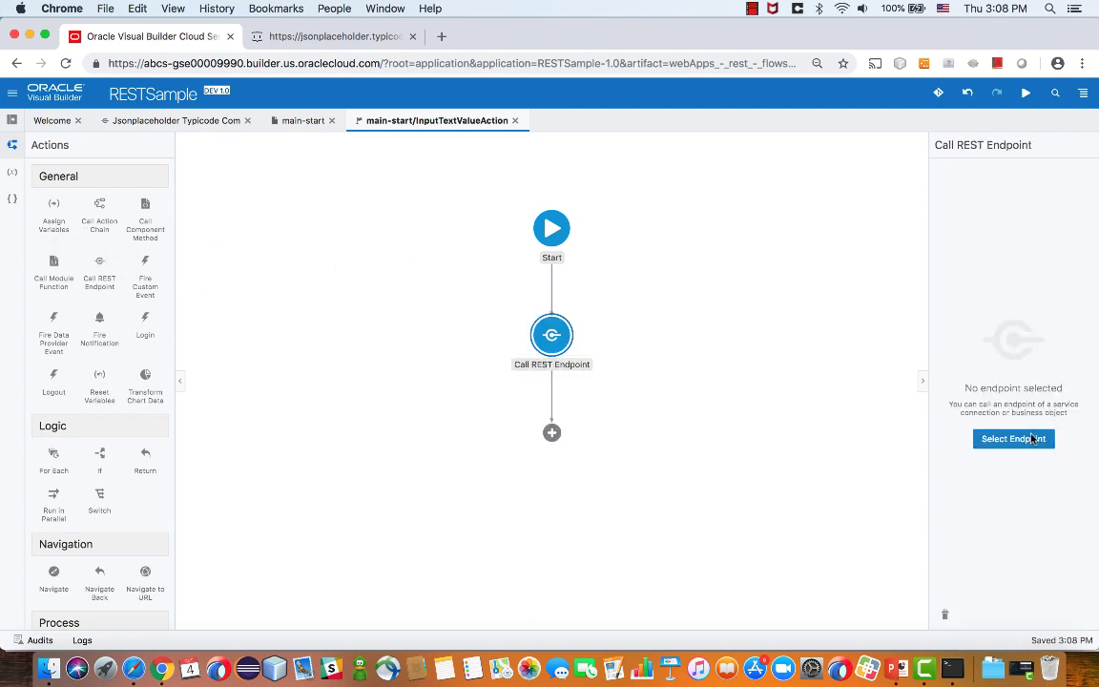
left_click(1014, 439)
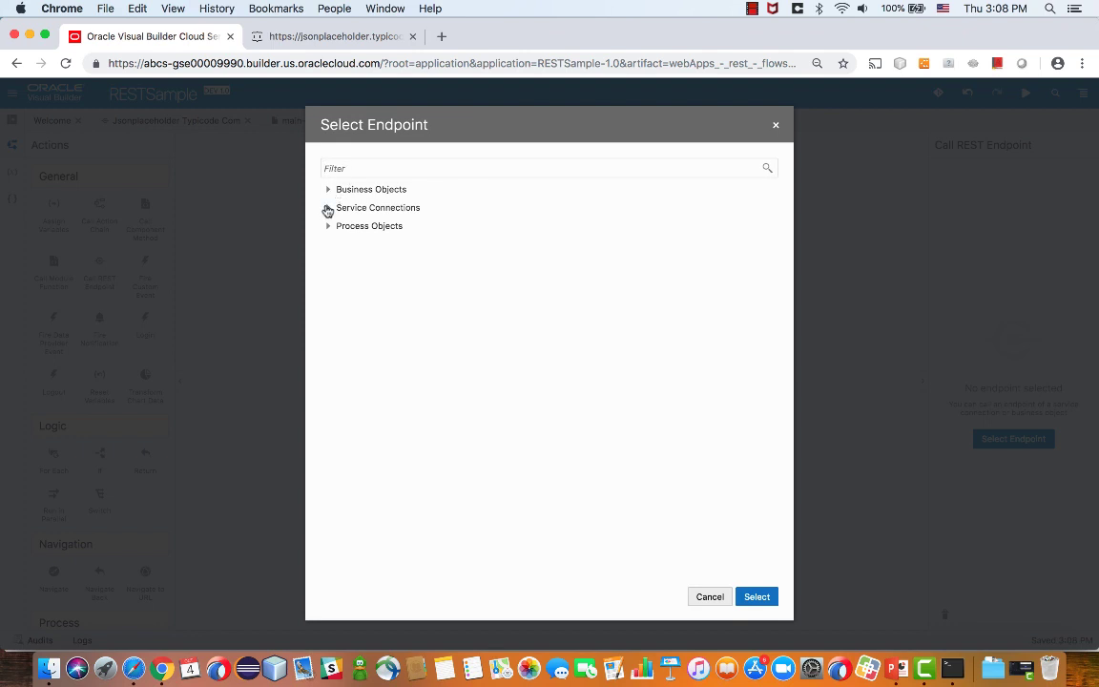
left_click(329, 208)
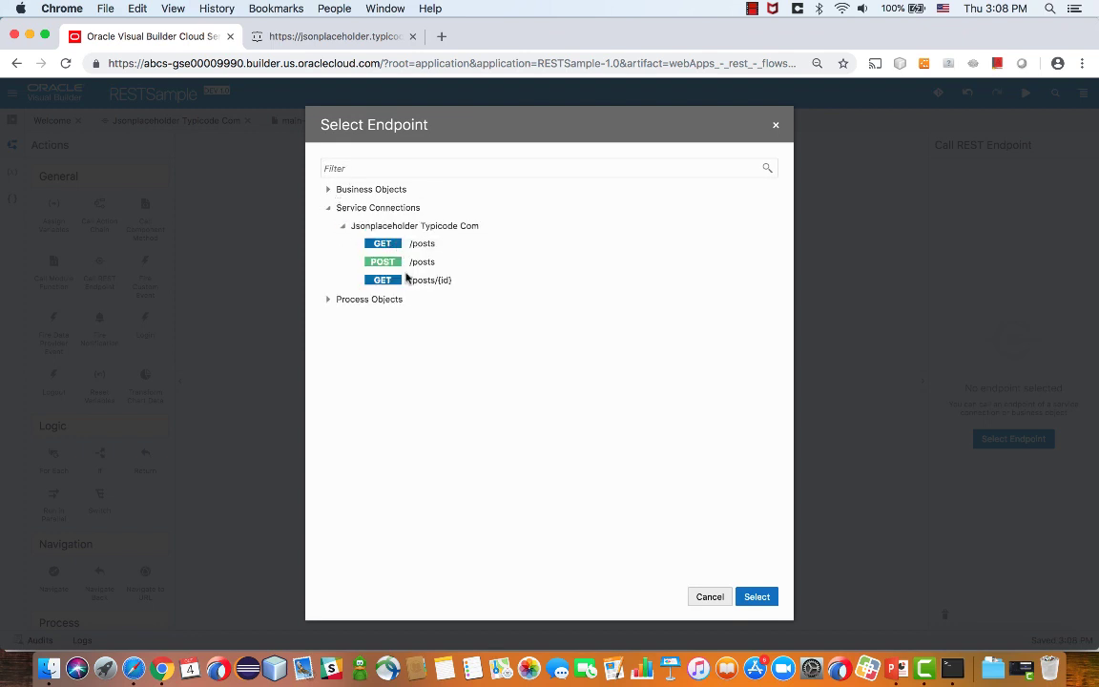
left_click(427, 279)
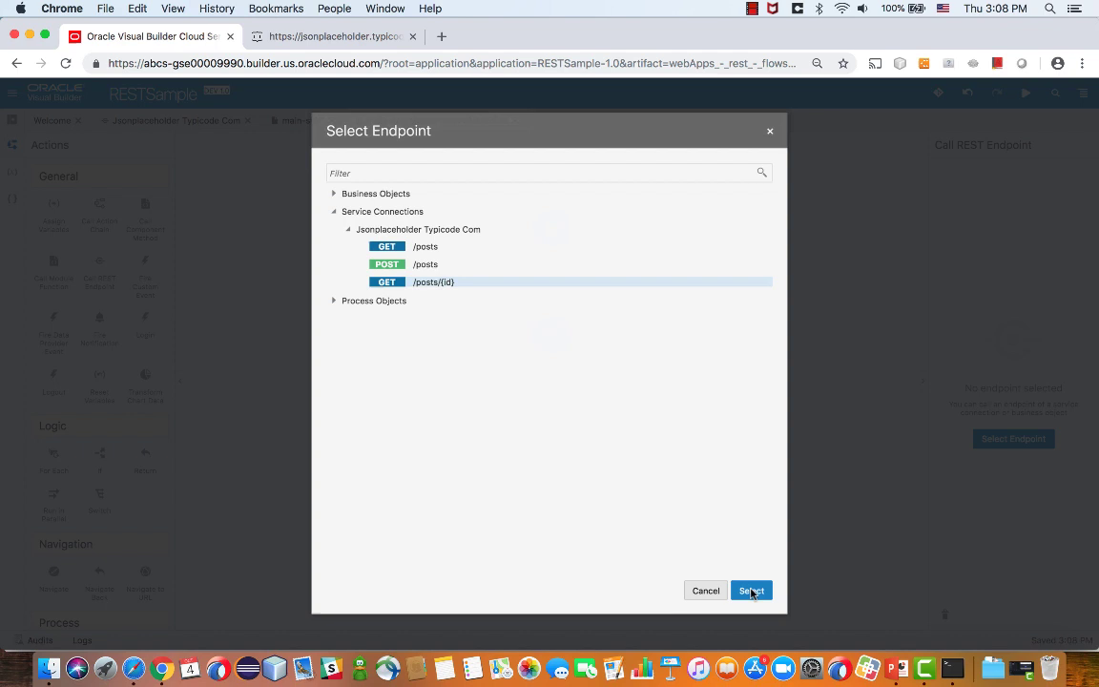
left_click(751, 590)
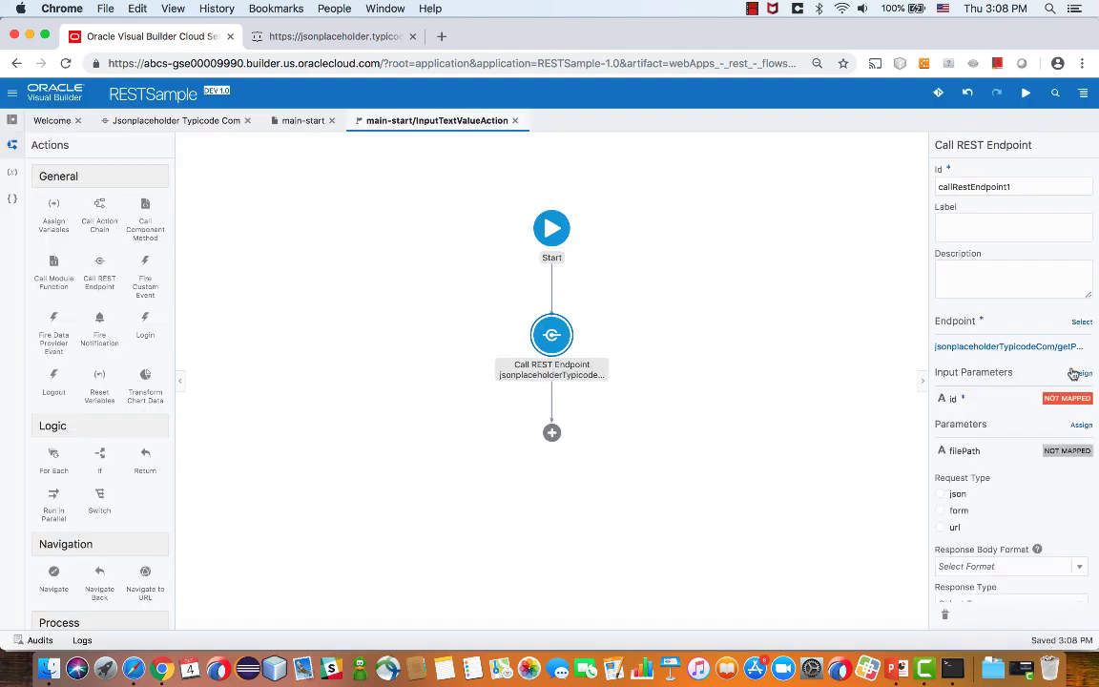
- Map SearchId to the id parameter and set response type getPostsType
left_click(1079, 374)
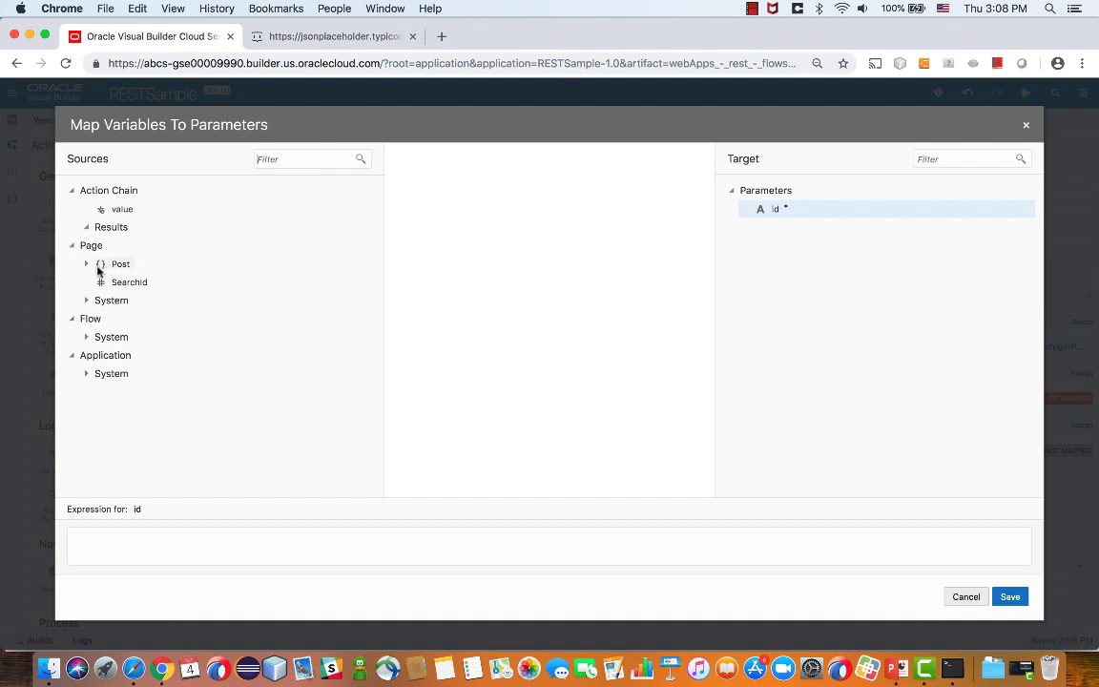
left_click_drag(129, 282, 775, 209)
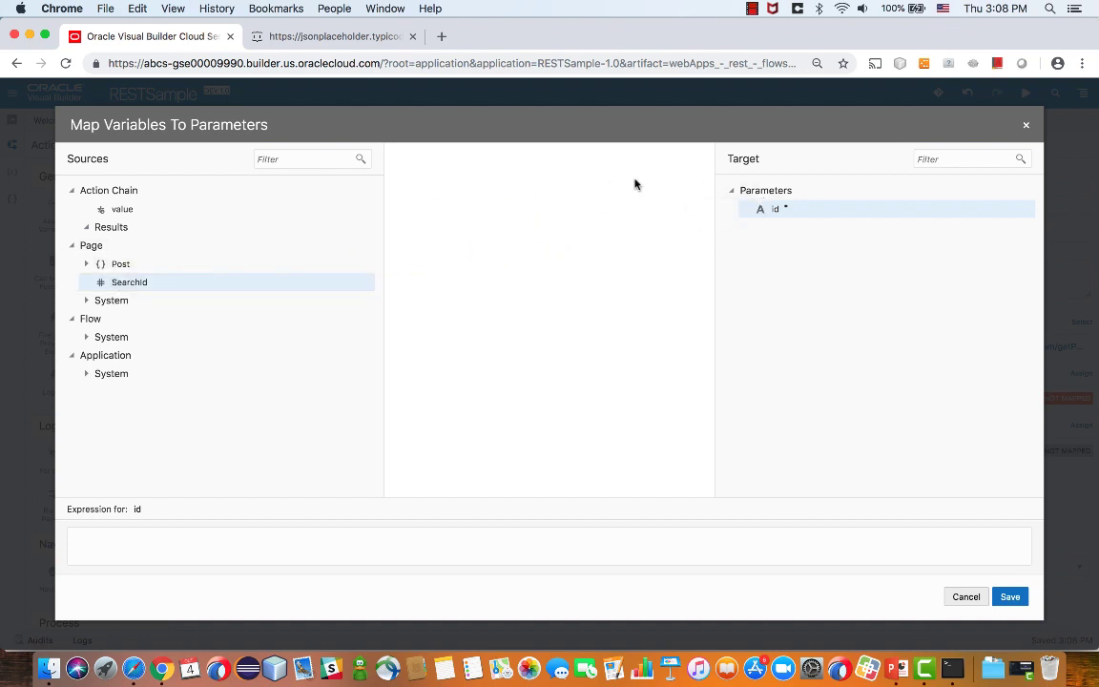
left_click_drag(129, 282, 534, 227)
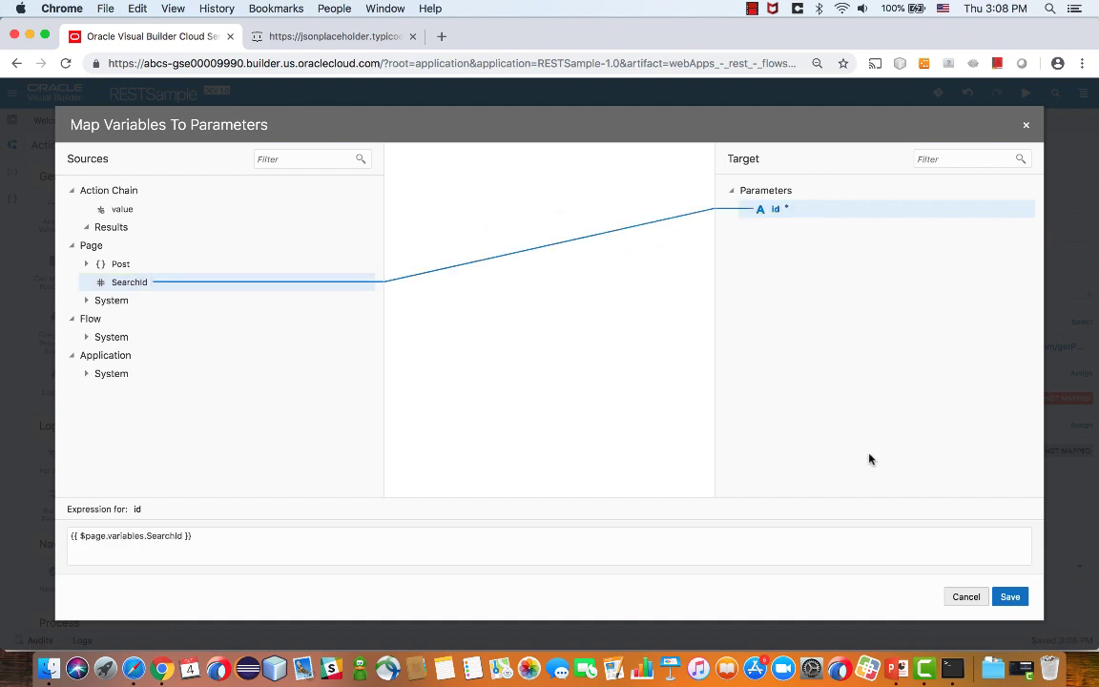
left_click(1010, 597)
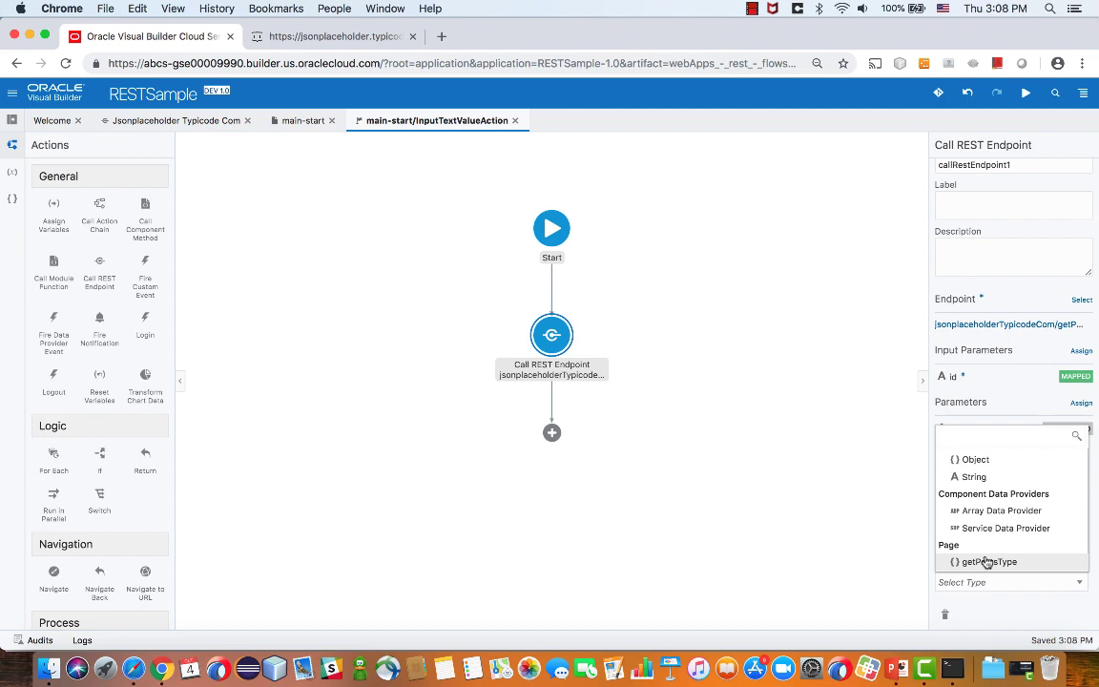
left_click(991, 562)
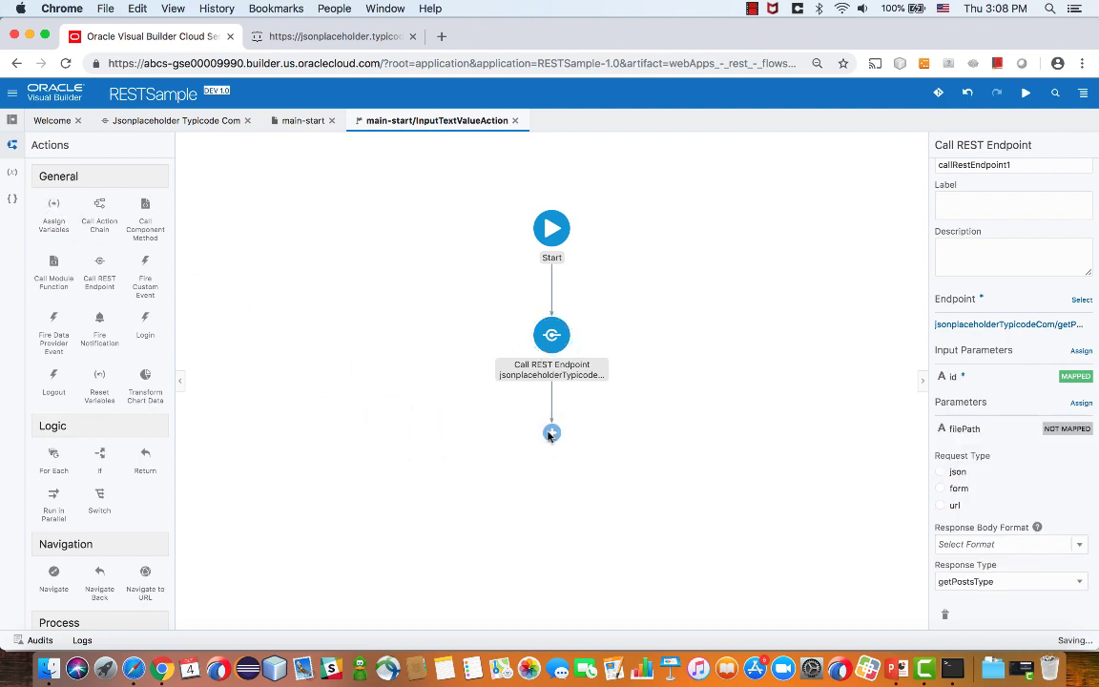
- Add an Assign Variables step mapping callRestEndpoint1's response body onto Post
left_click(552, 432)
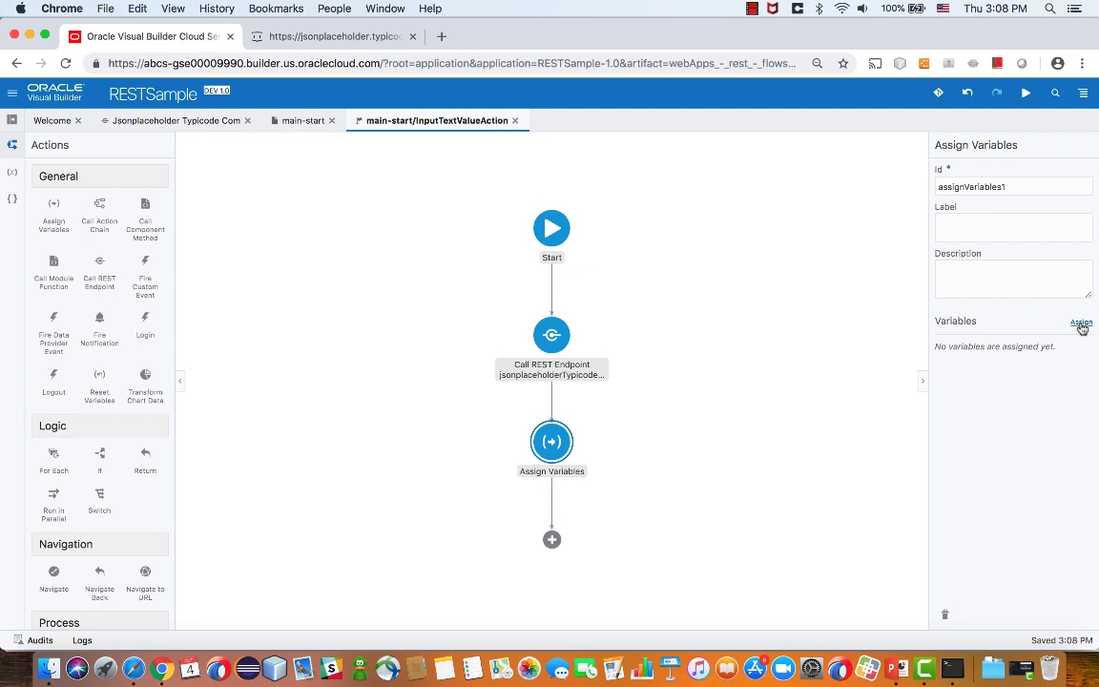
left_click(1079, 321)
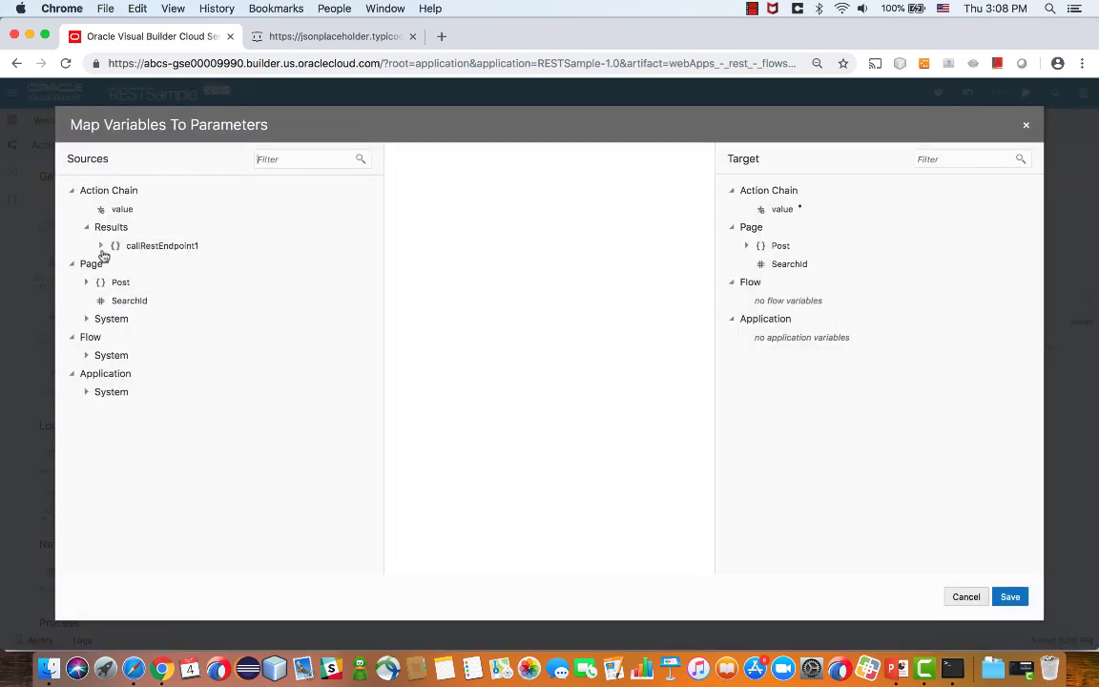
left_click(102, 245)
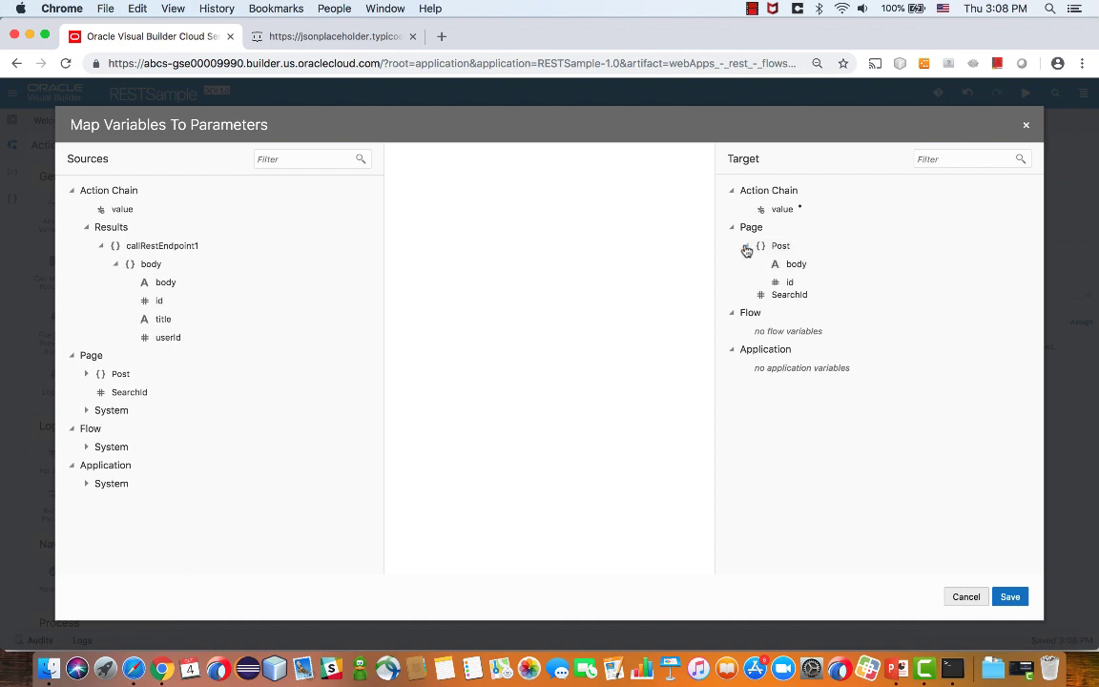
left_click(747, 250)
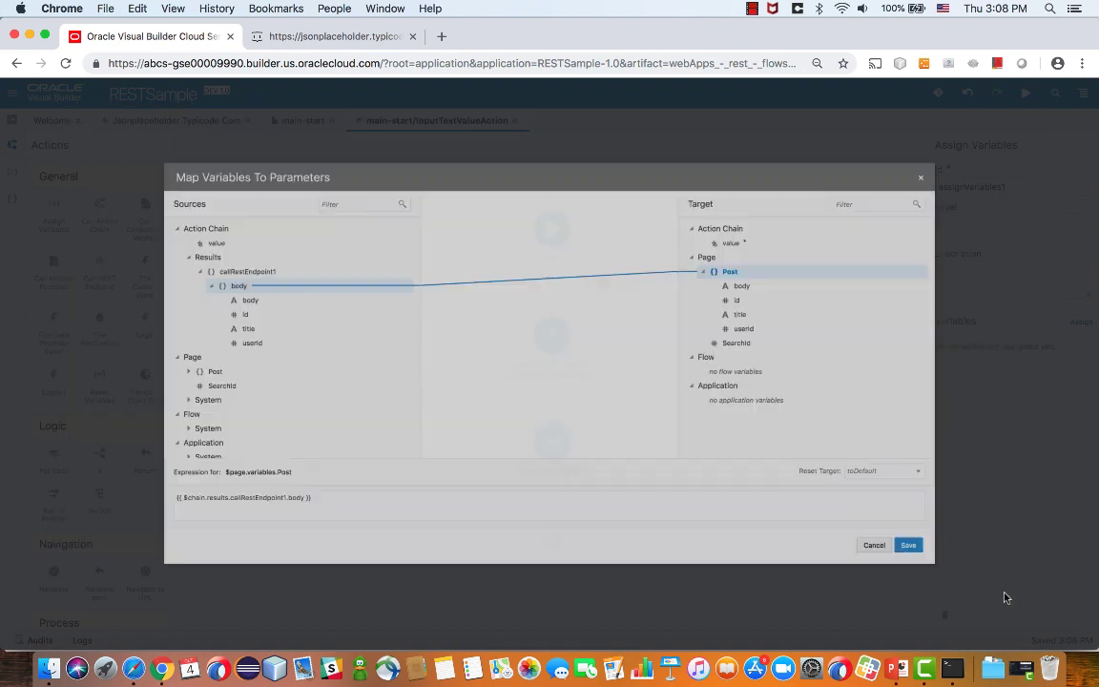
left_click(909, 545)
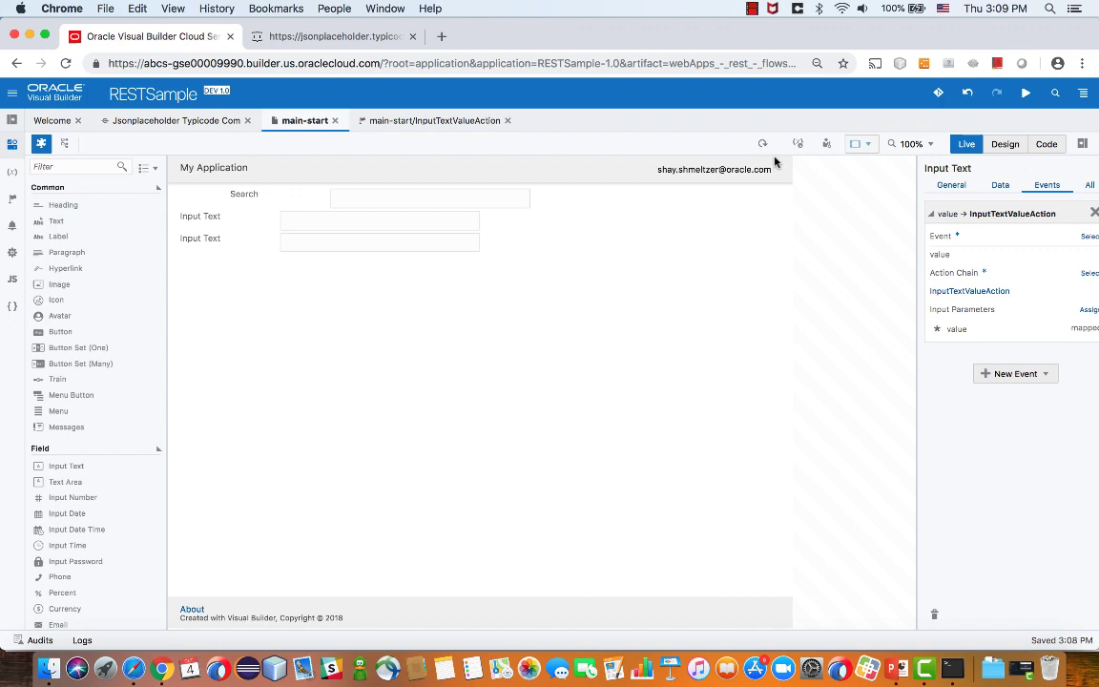
- Enter a post id in the live Search field and check both fields populate
left_click(429, 198)
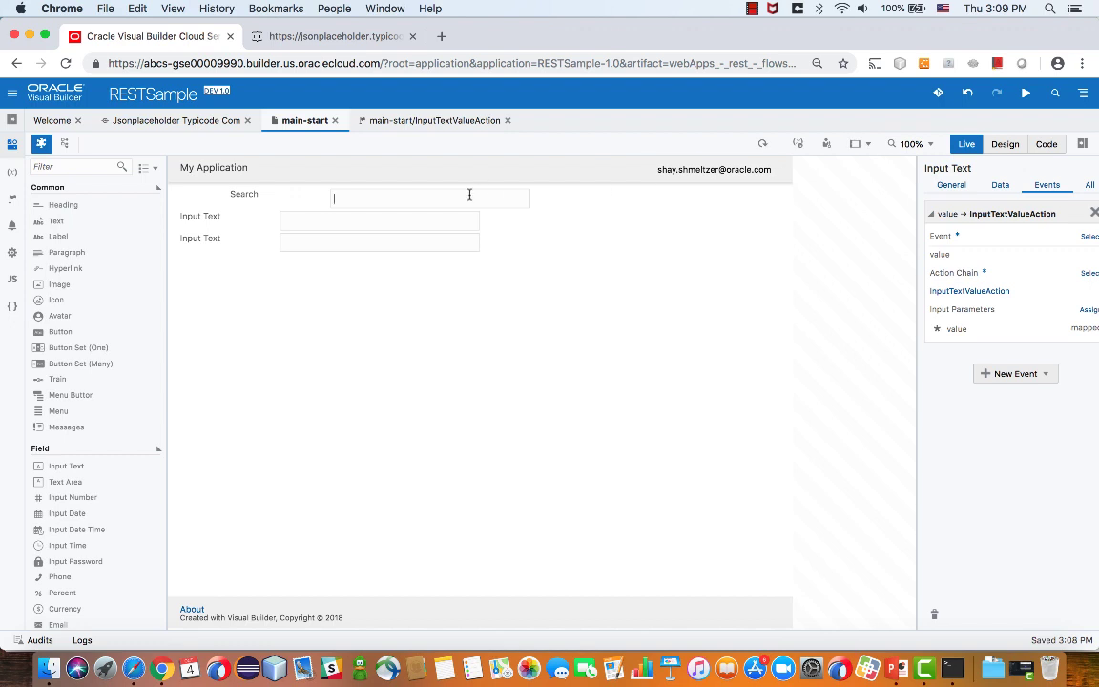
type("3")
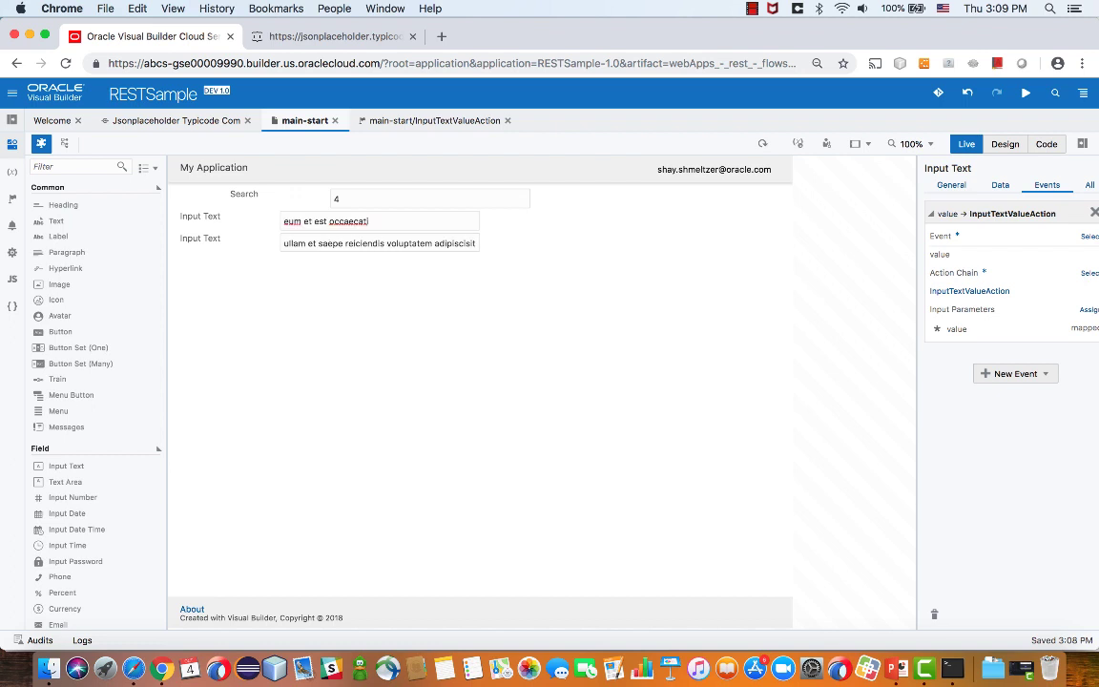
mouse_move(812, 181)
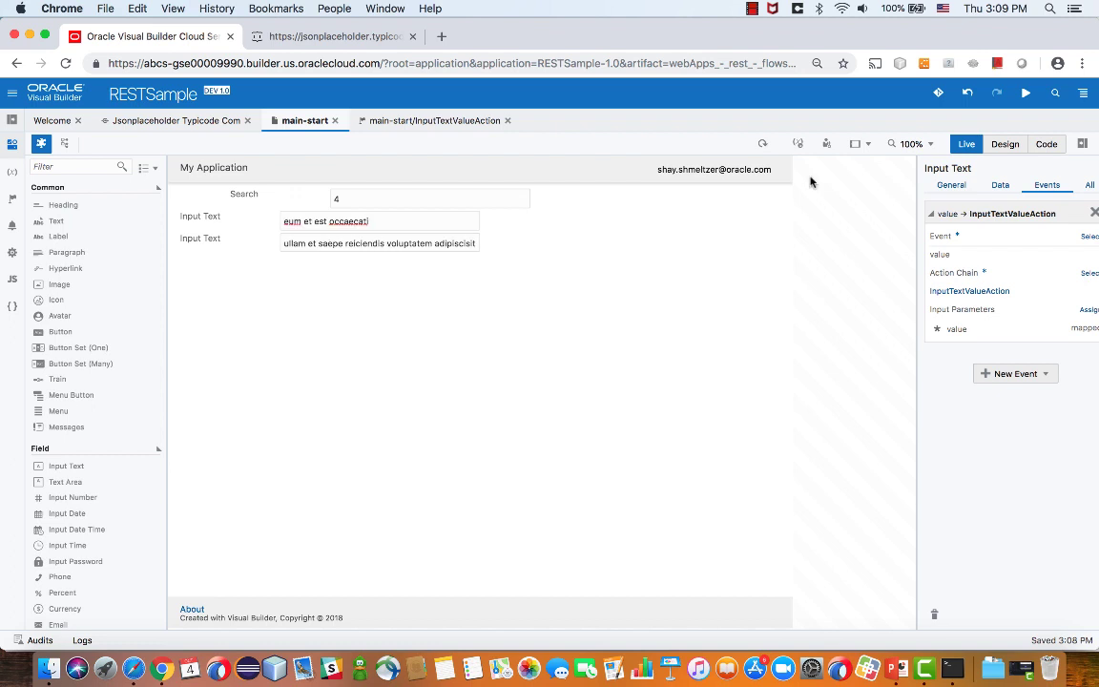
left_click(1006, 144)
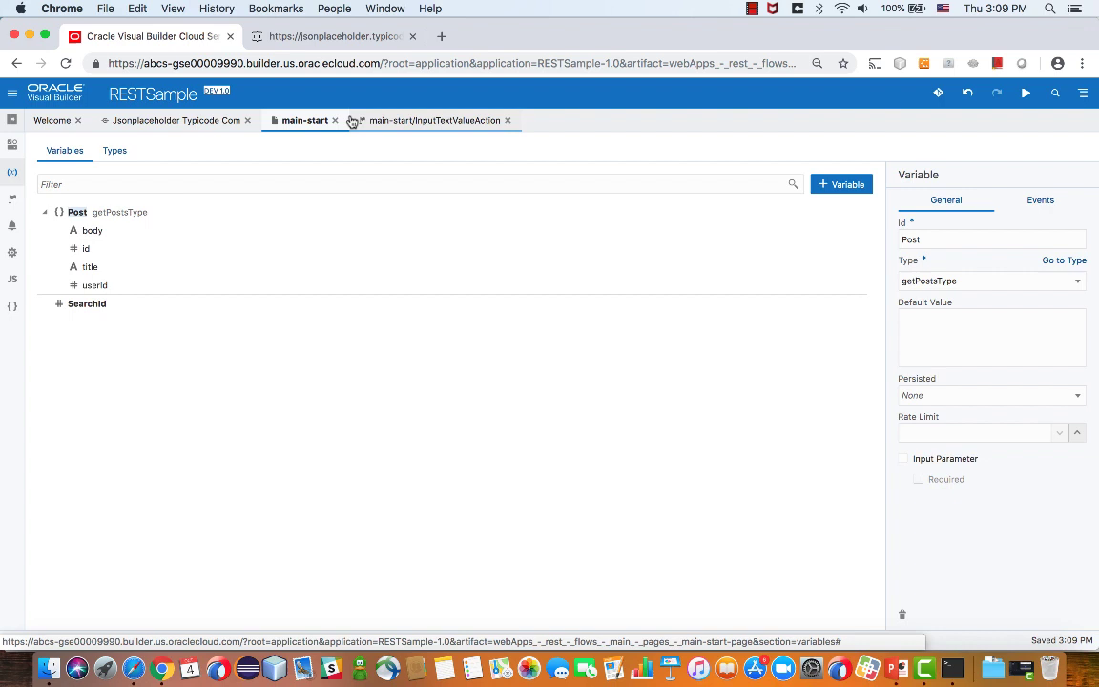
- Pick the Jsonplaceholder Typicode Com endpoint in Create Type From Endpoint
left_click(113, 149)
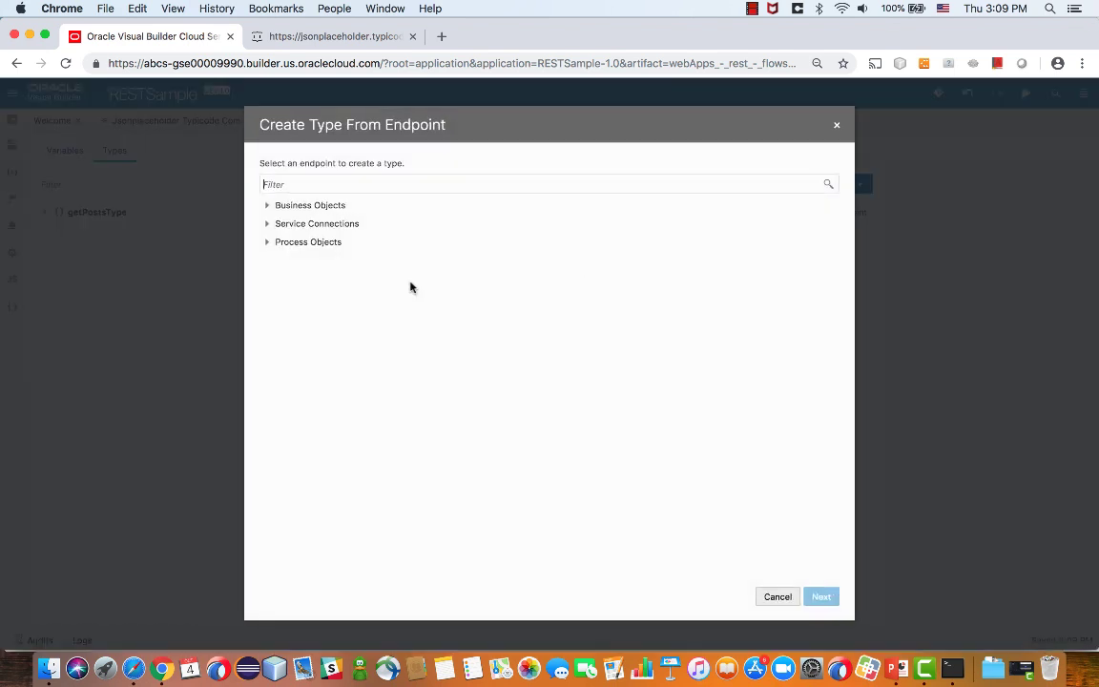
left_click(268, 223)
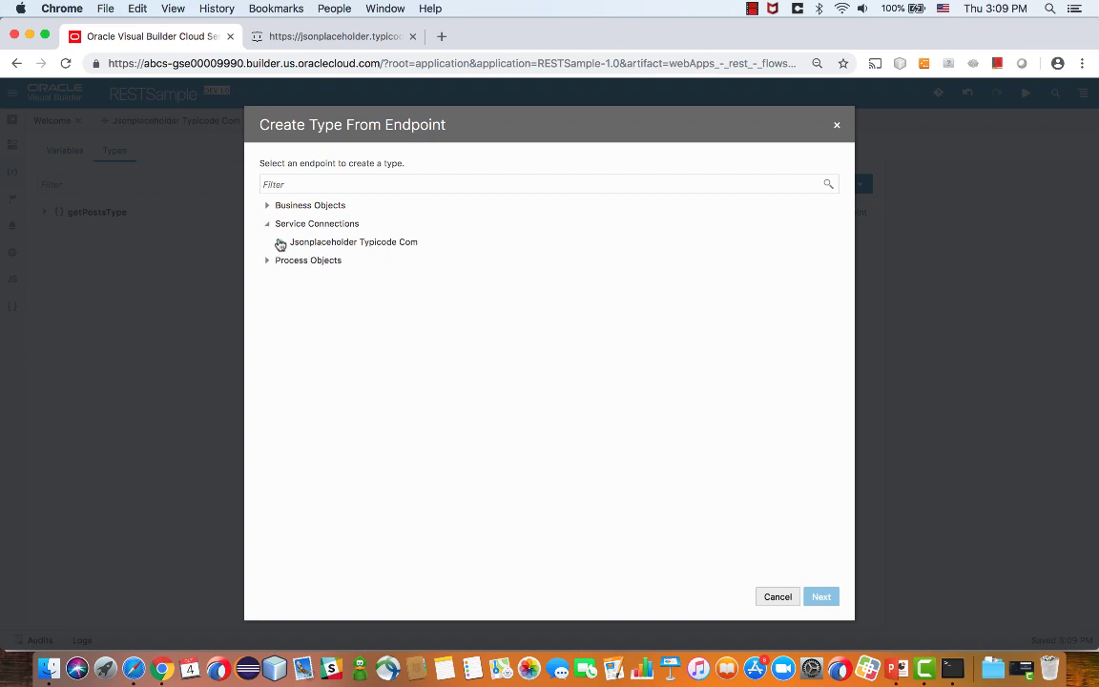
left_click(278, 241)
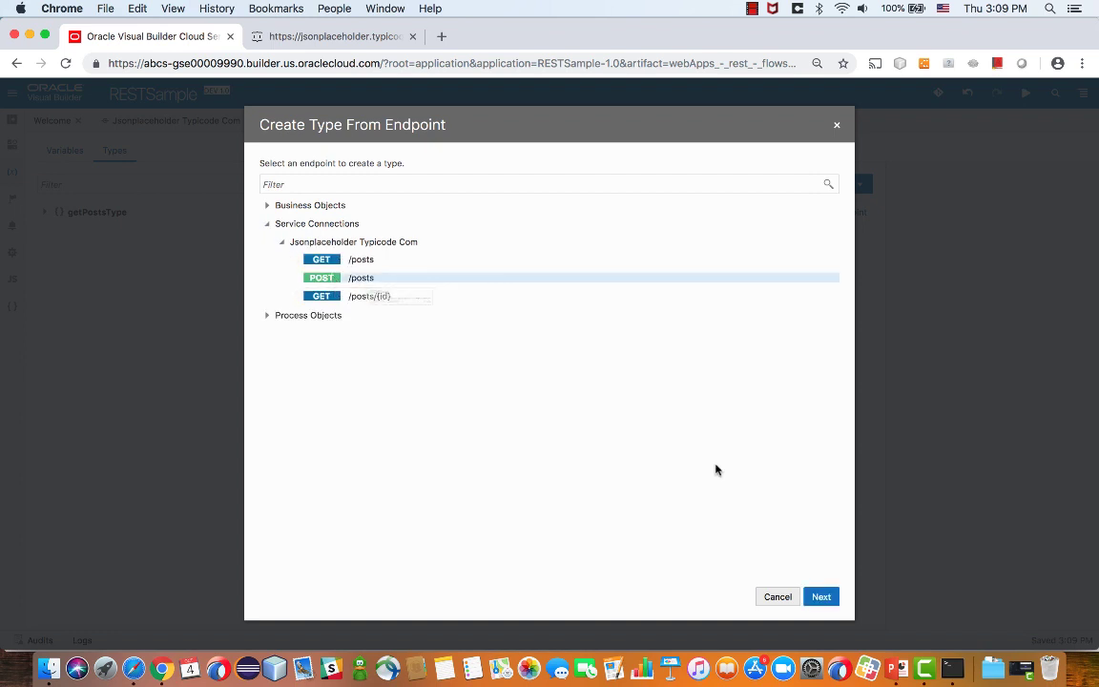
left_click(821, 596)
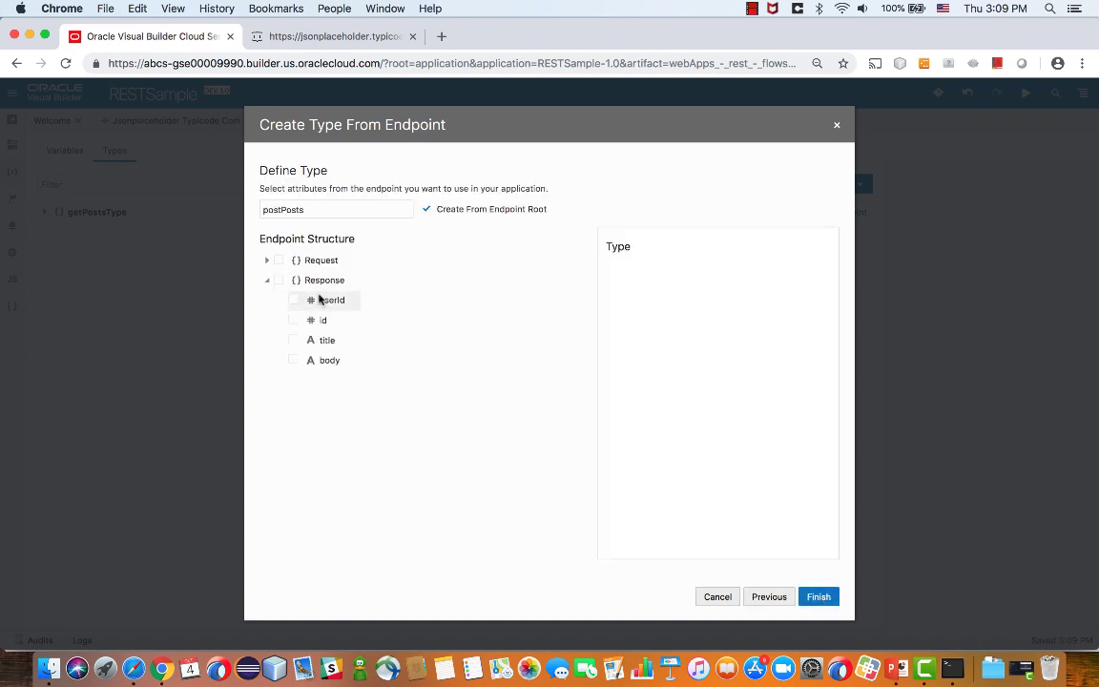
- Include all request attributes except id and name the type newPost
left_click(268, 260)
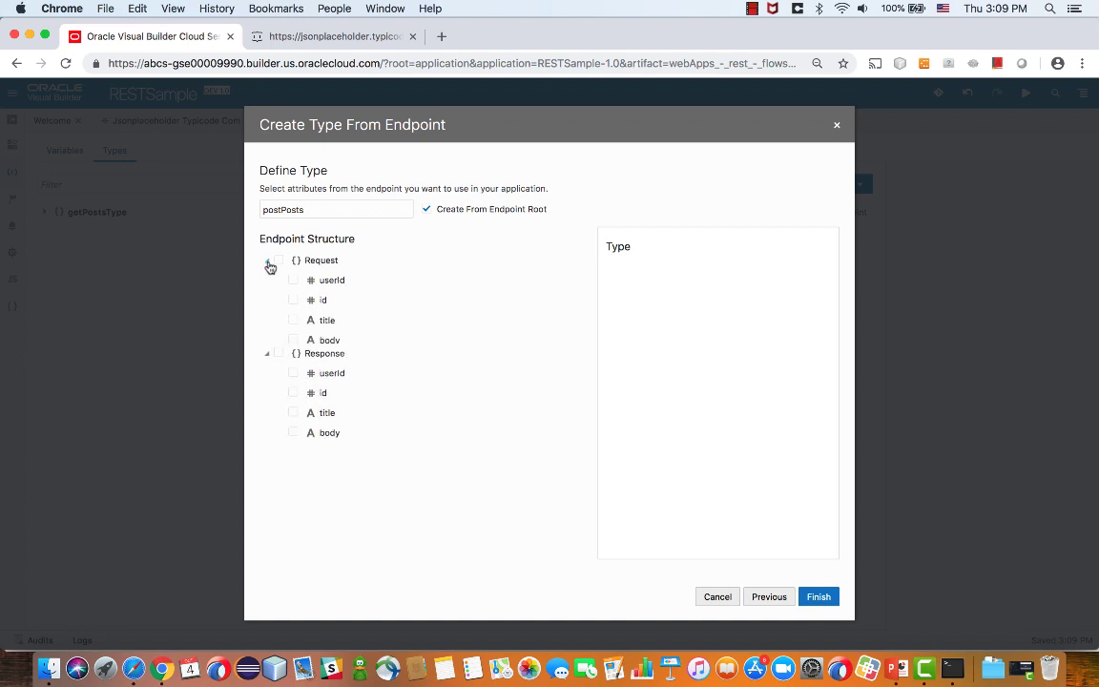
left_click(270, 265)
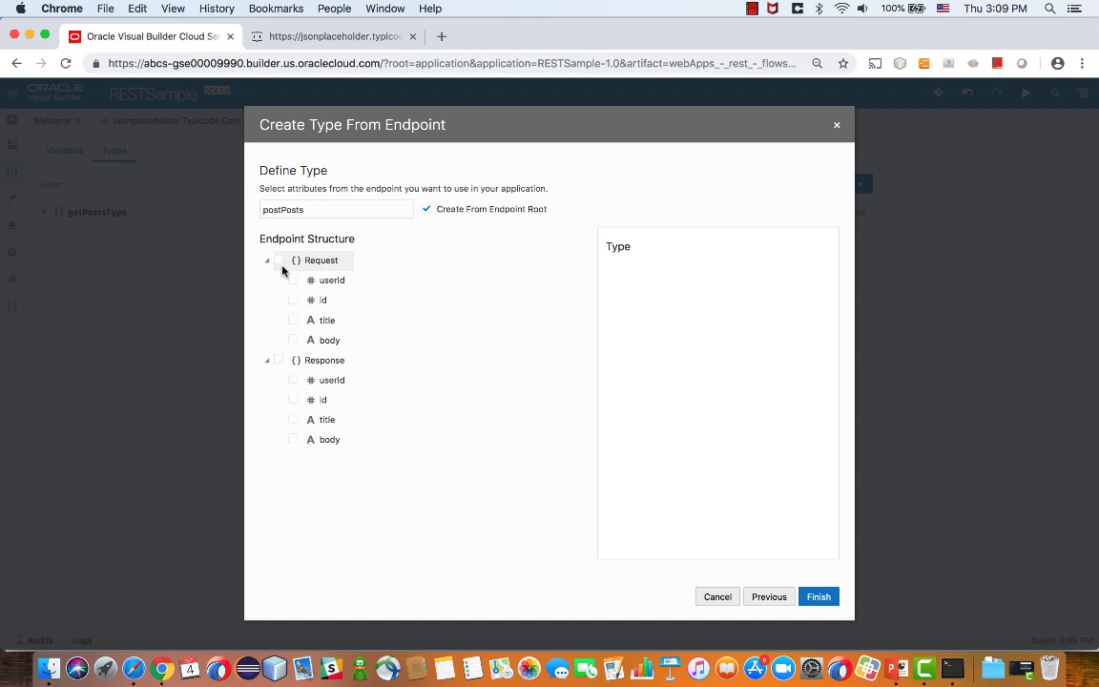
left_click(293, 260)
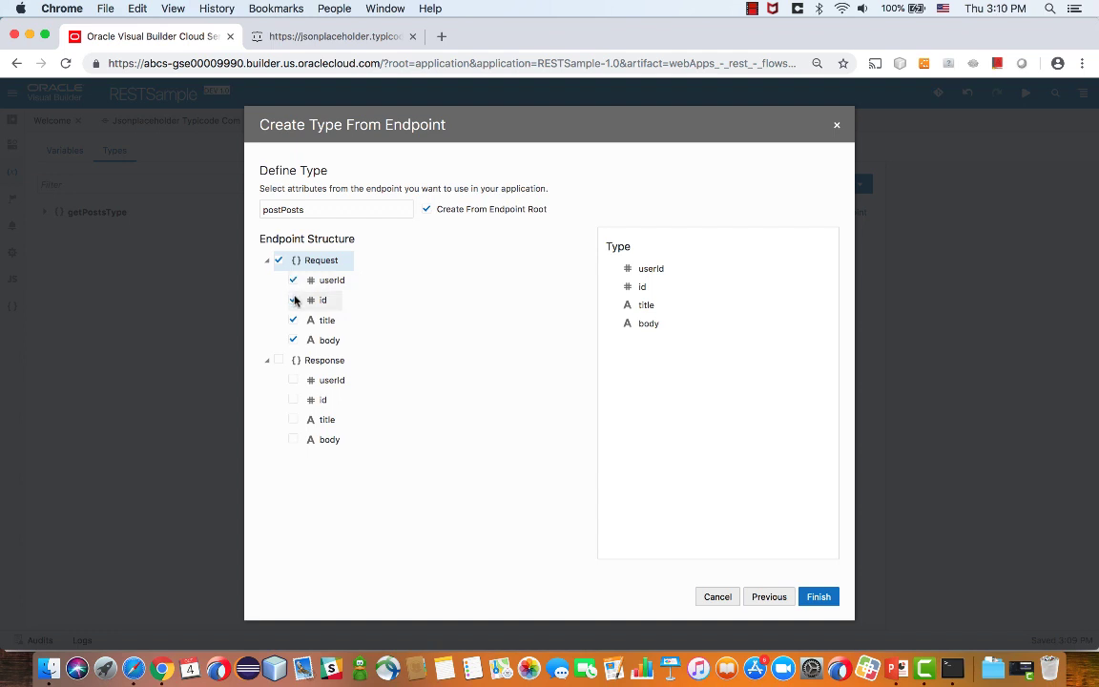
left_click(293, 299)
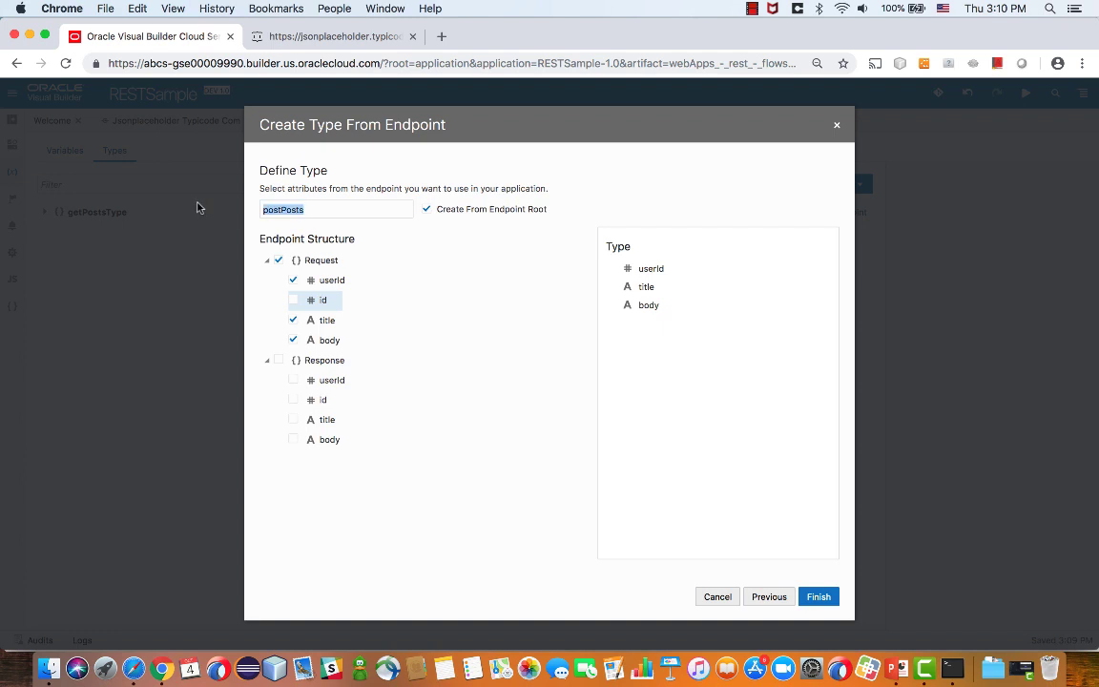
type("newPost")
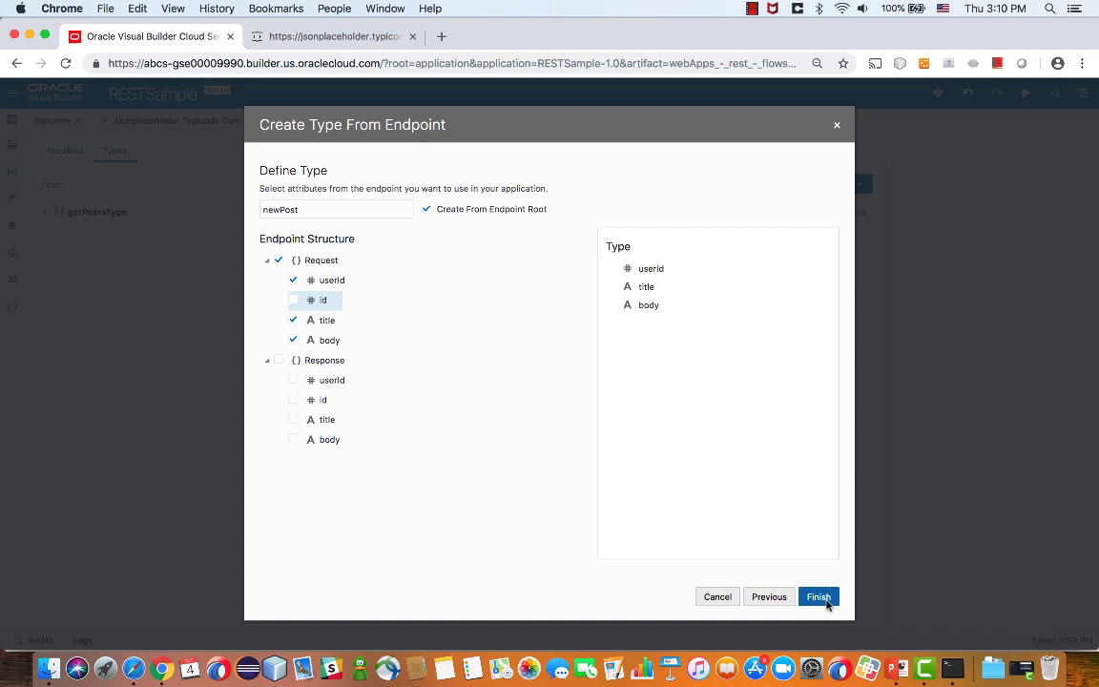
left_click(818, 596)
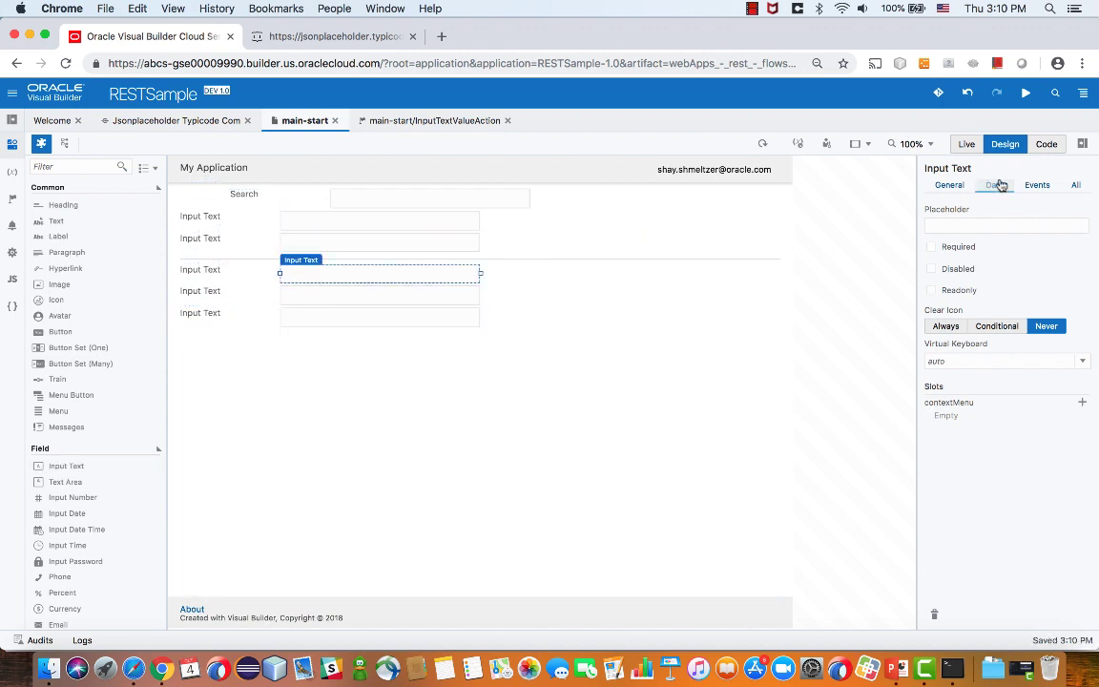
- Show main-start's Variables view with Post and SearchId listed
left_click(993, 184)
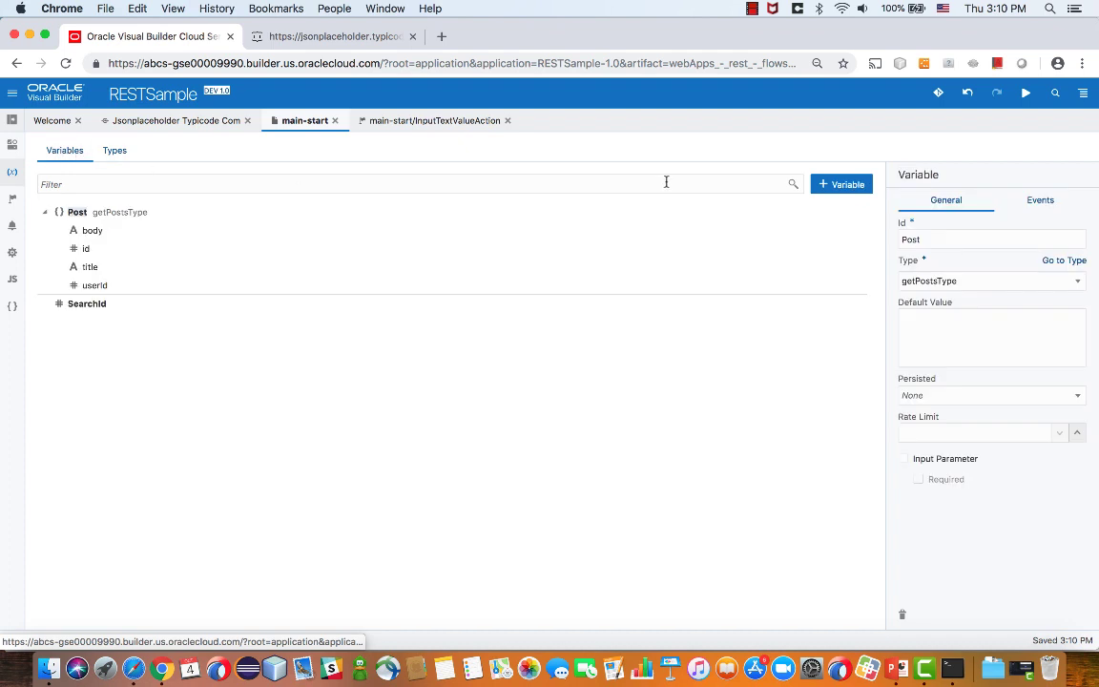
- Create a page variable 'newPost' of type newPost
left_click(842, 183)
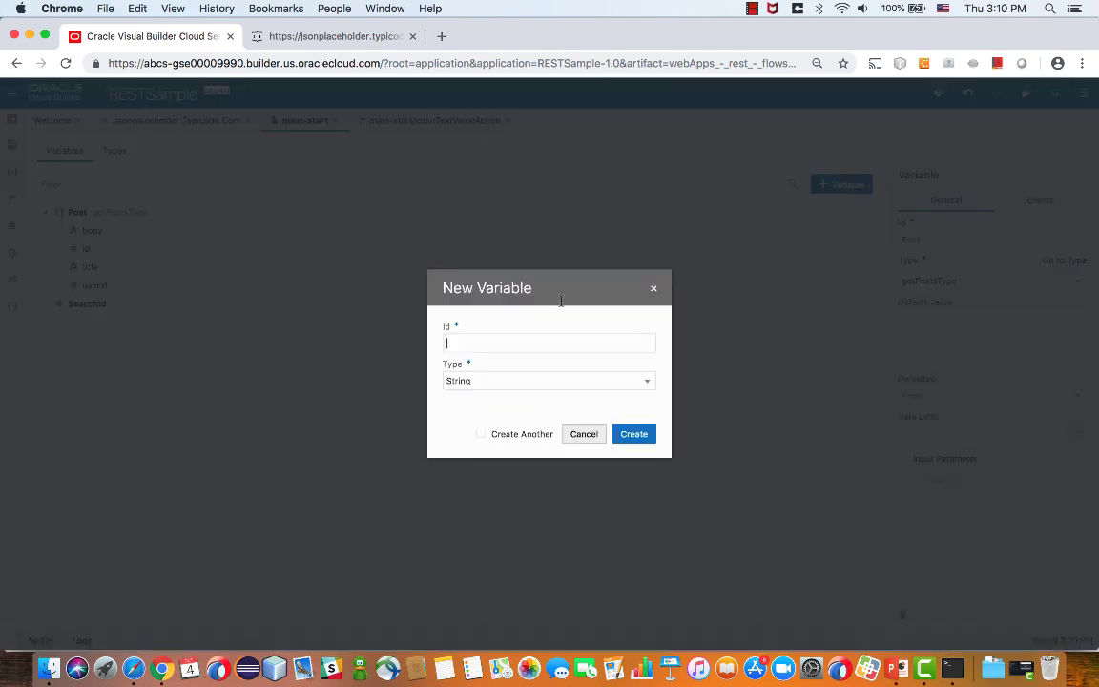
type("newPost")
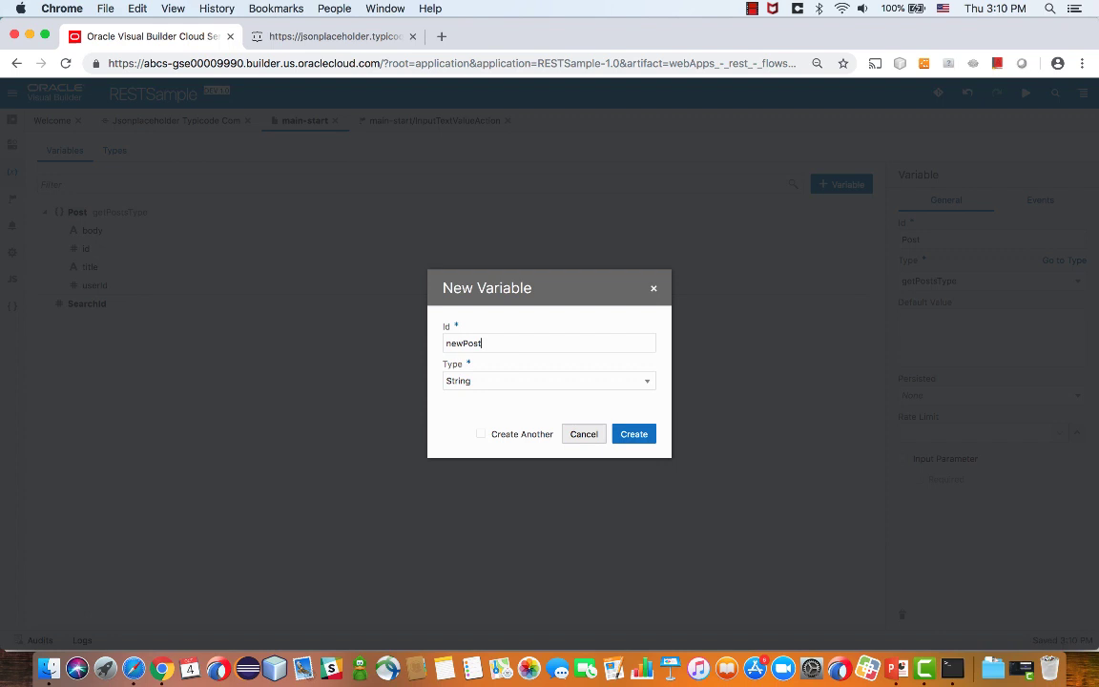
left_click(549, 380)
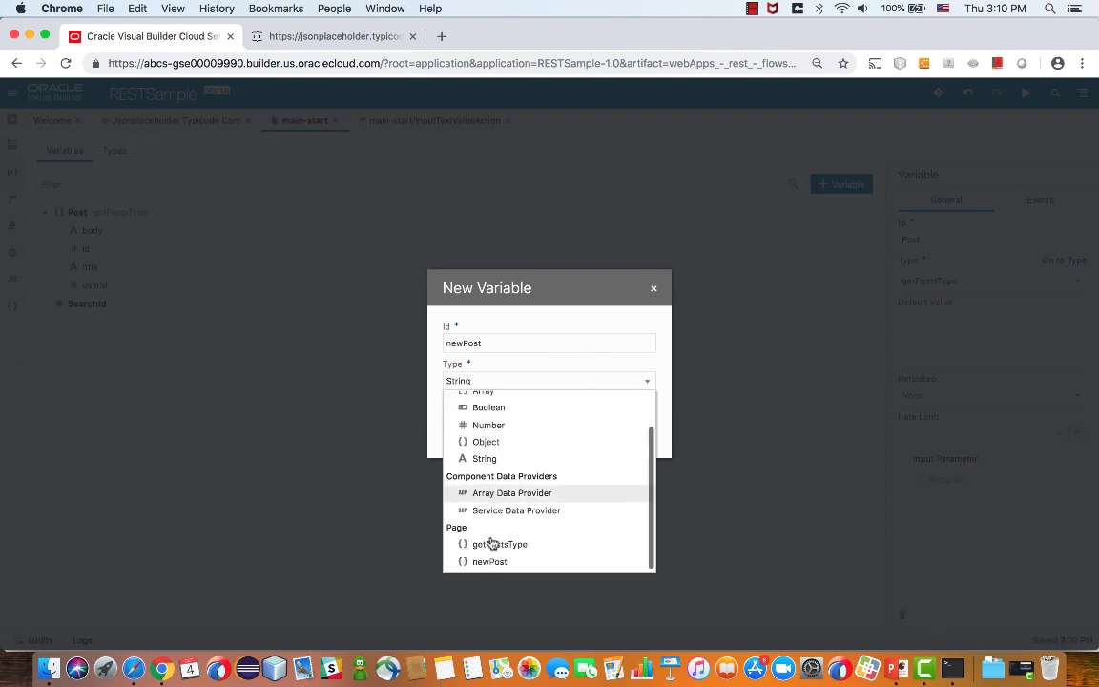
left_click(489, 561)
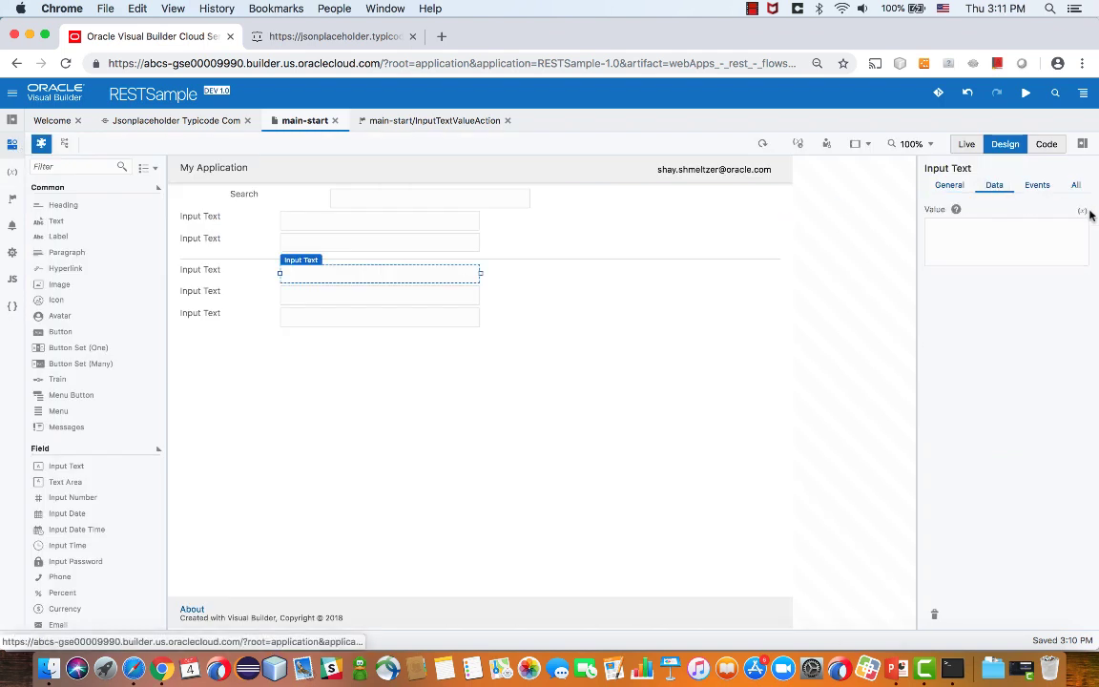
- Bind the first new field to a newPost attribute and label it Title
left_click(1080, 210)
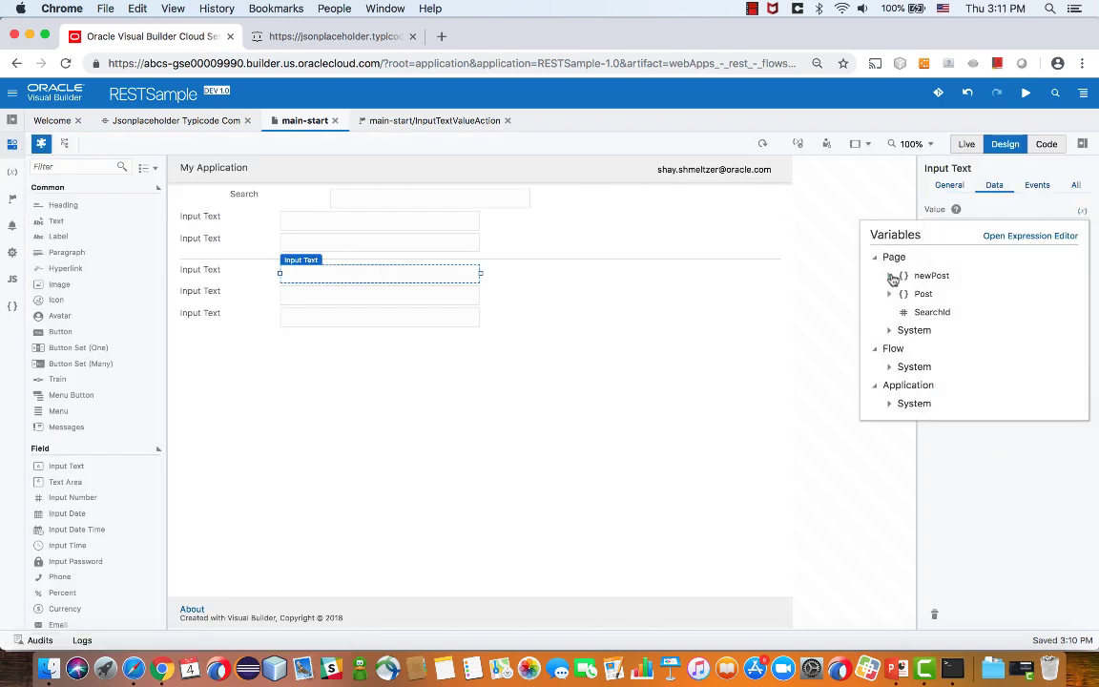
left_click(891, 276)
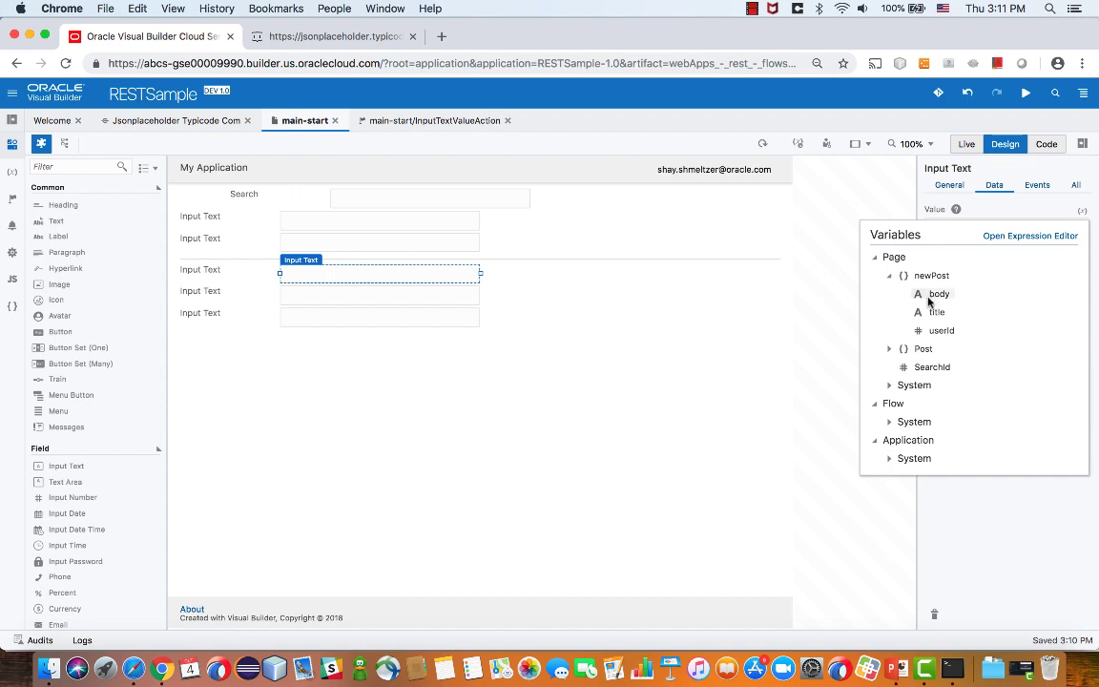
left_click(227, 272)
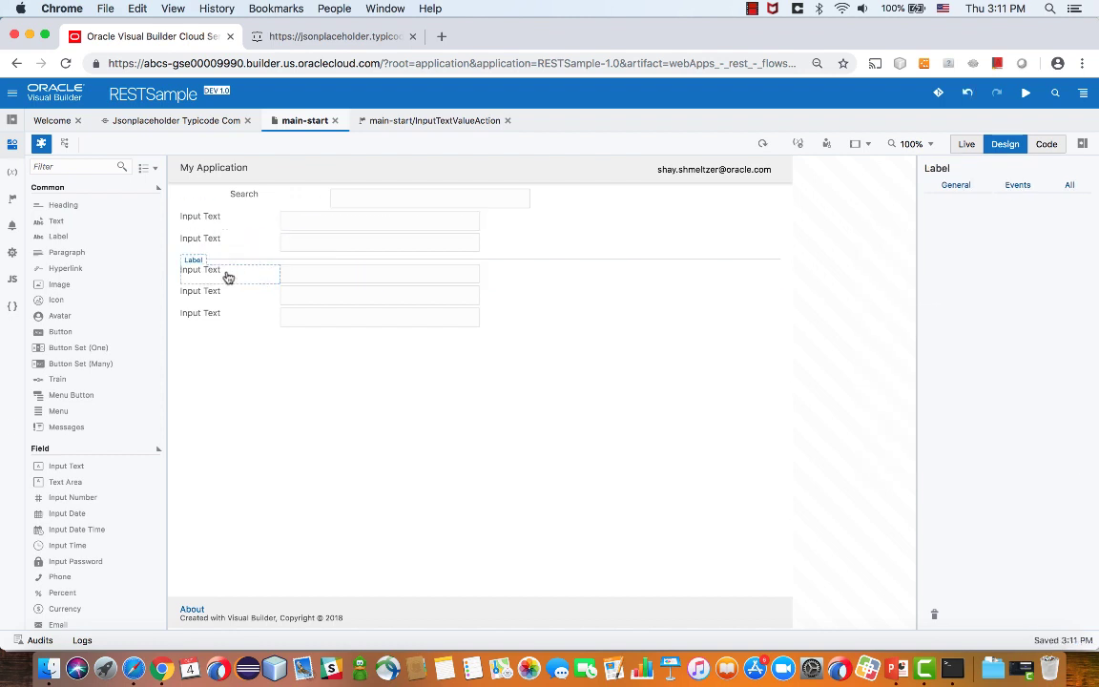
left_click(200, 270)
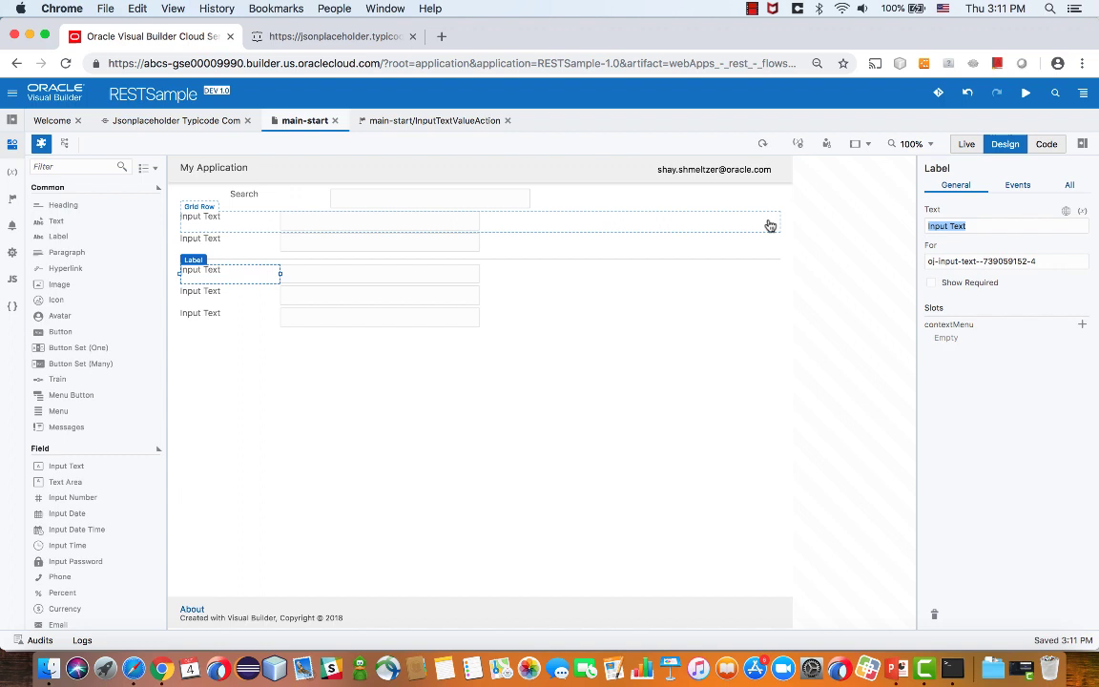
type("Title")
left_click(228, 290)
type("Post")
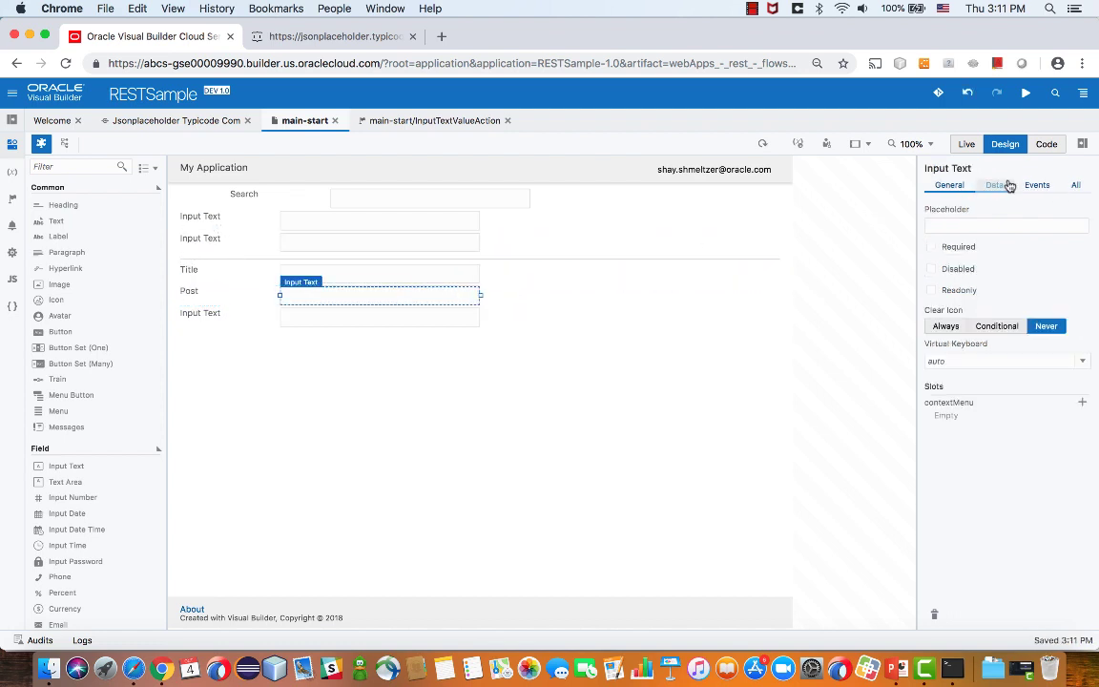
- Bind the Post field to newPost.body and the User field to newPost.userId
left_click(994, 185)
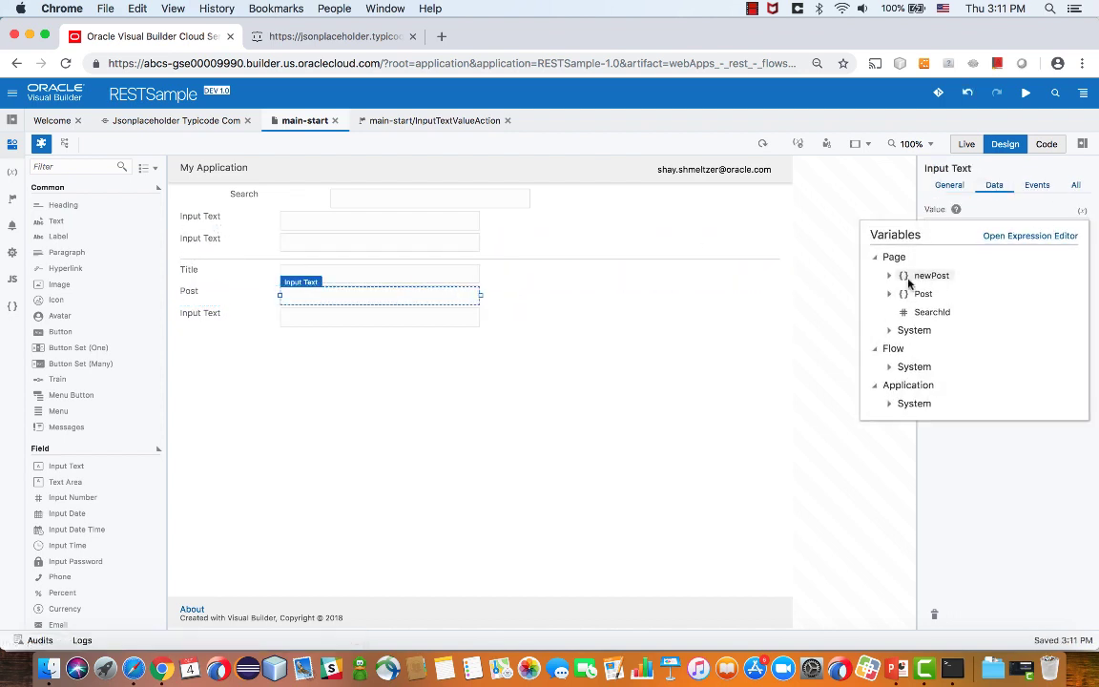
left_click(891, 276)
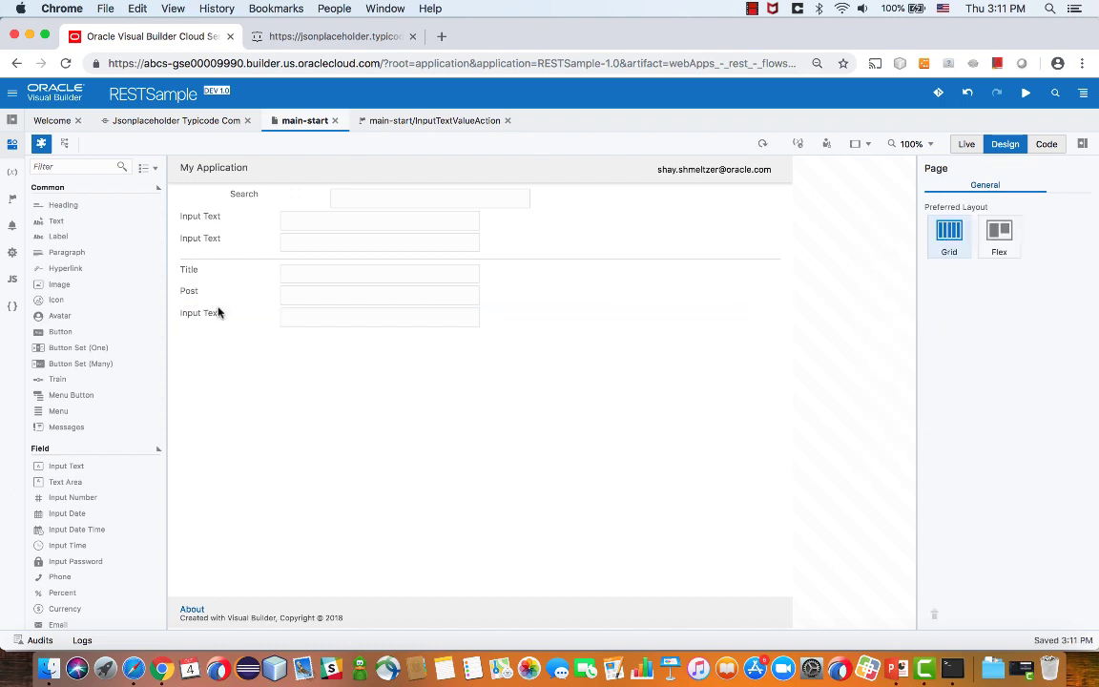
left_click(201, 313)
type("User")
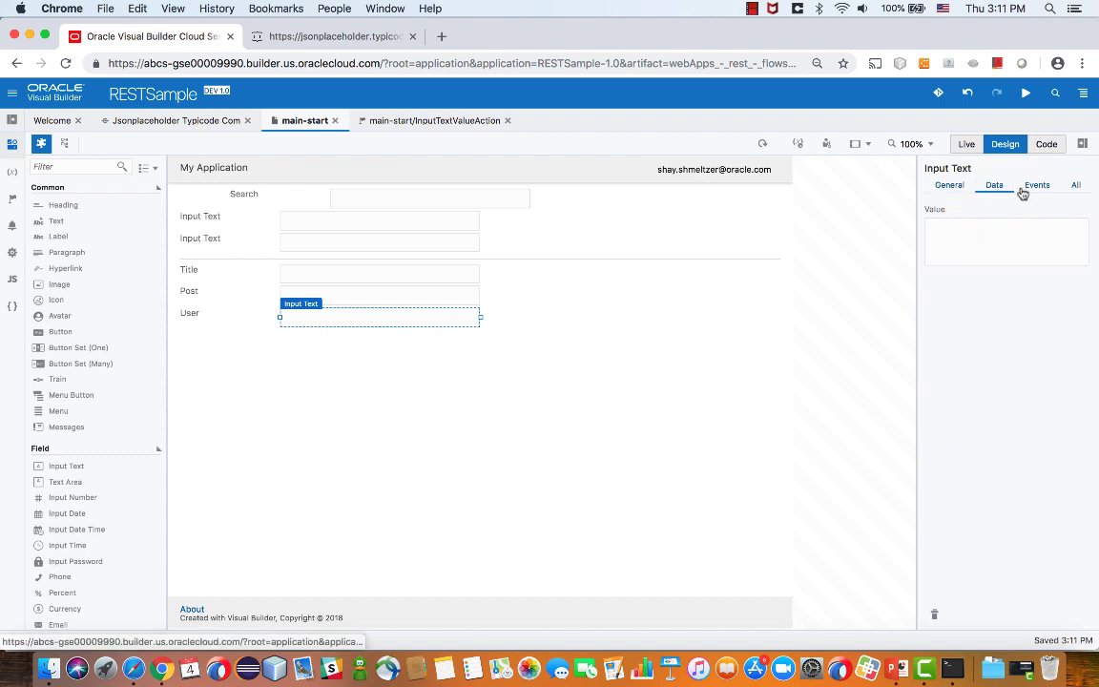
left_click(1082, 209)
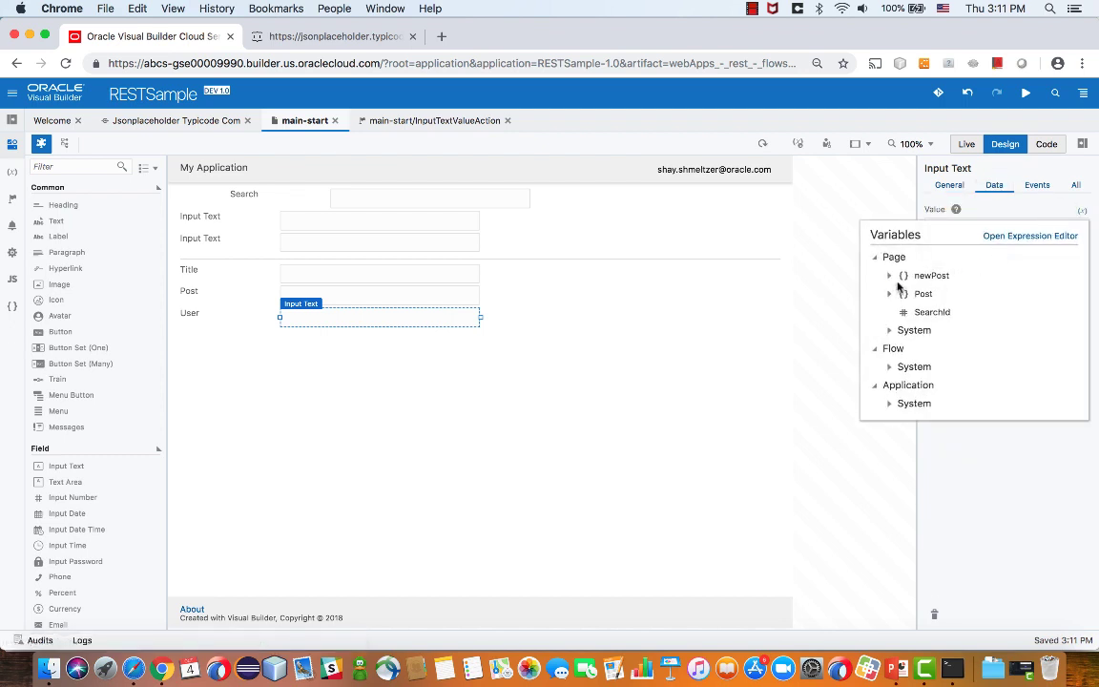
left_click(932, 275)
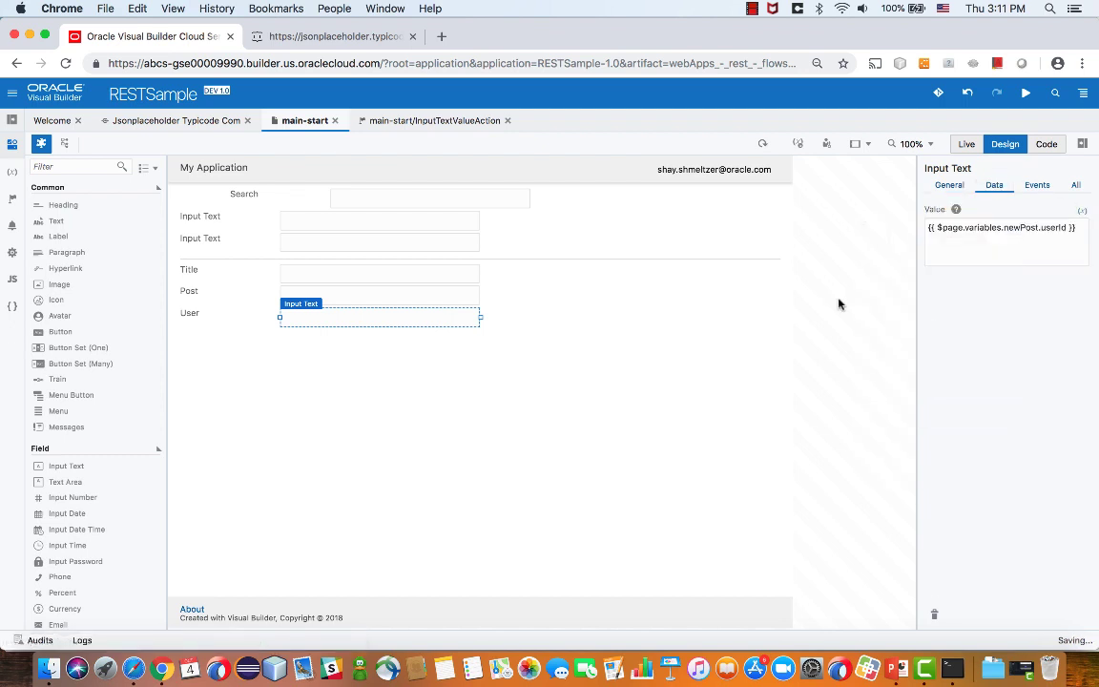
mouse_move(86, 332)
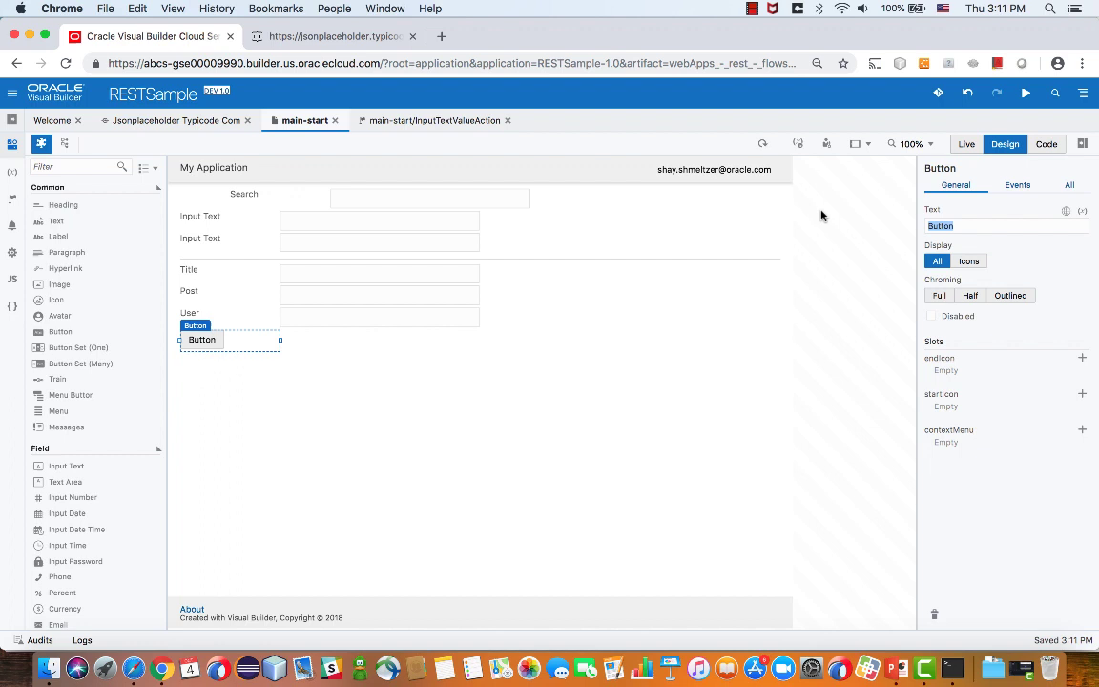
- Label the new button Save and create its click action chain
type("Save")
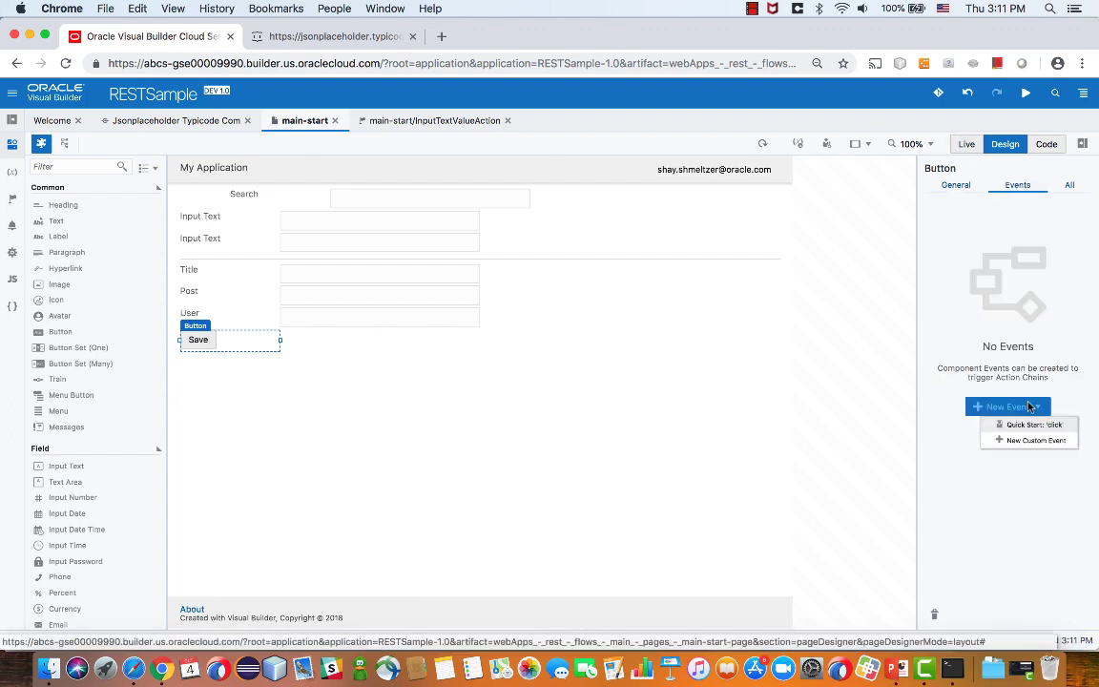
left_click(1029, 424)
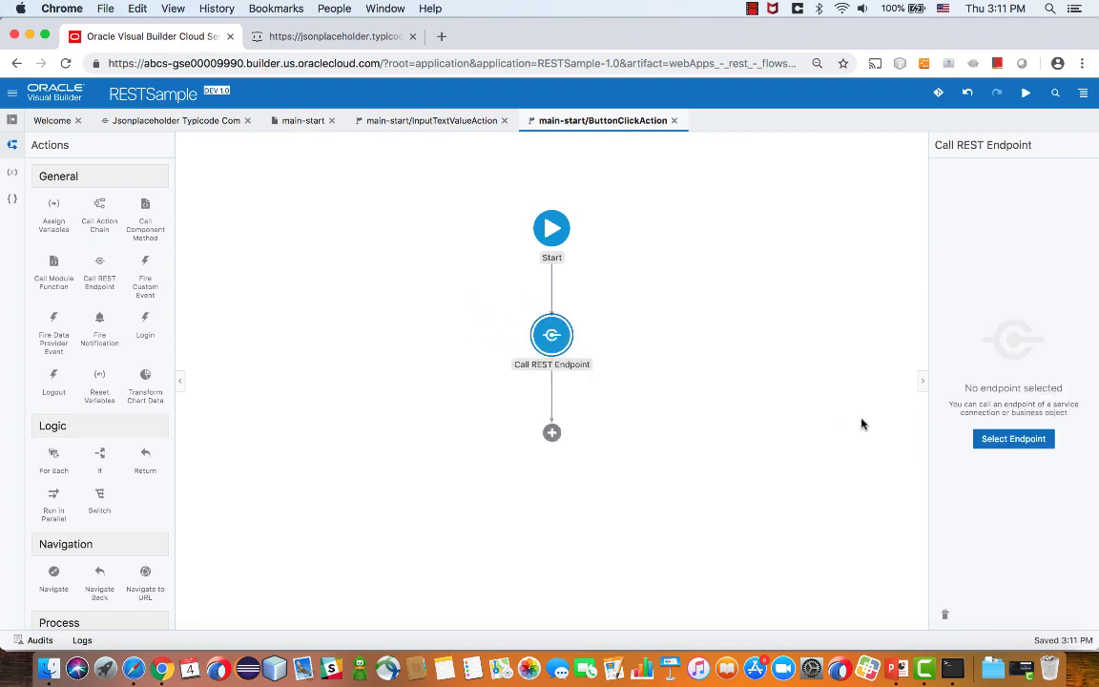
- Point the Call REST Endpoint action at the POST /posts endpoint
left_click(1014, 439)
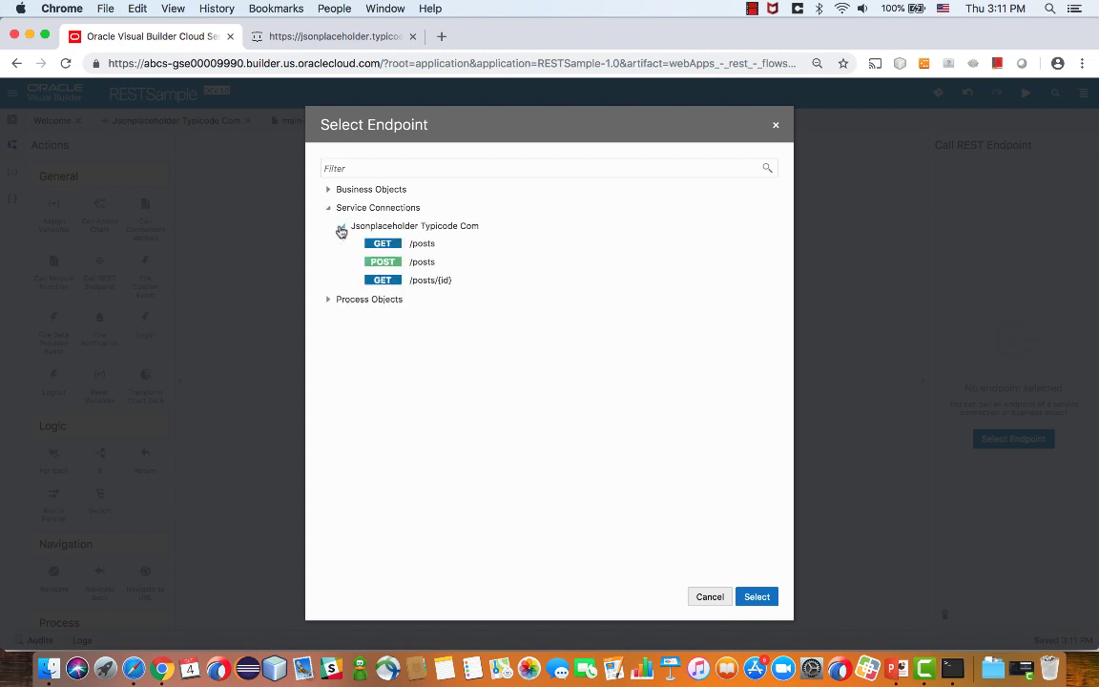
left_click(422, 261)
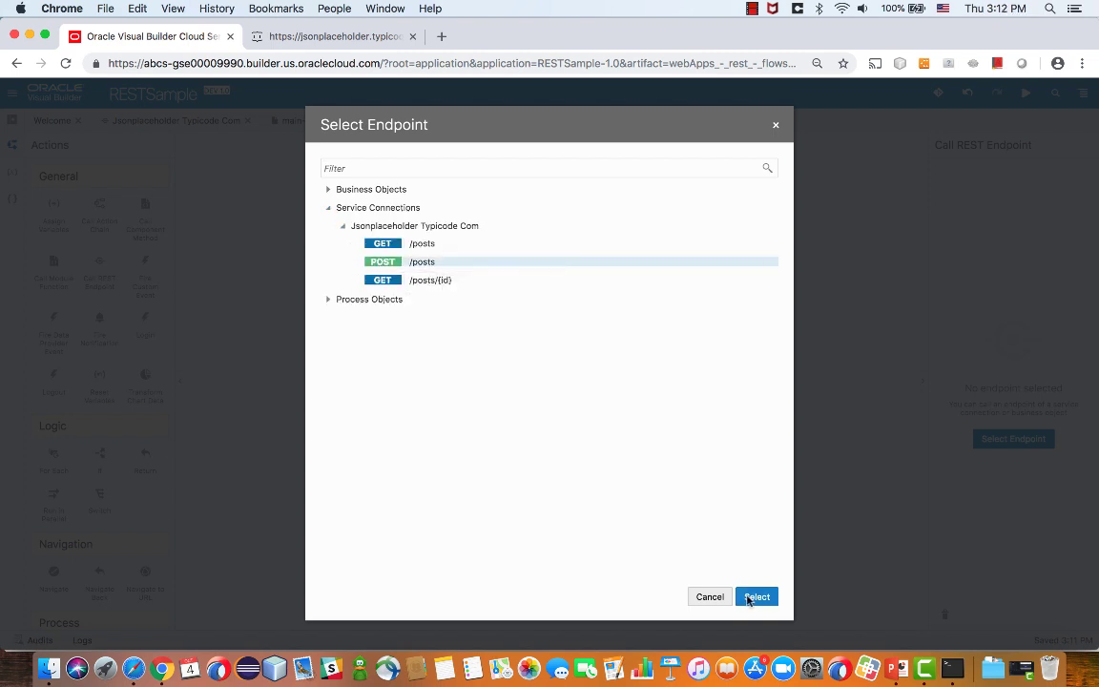
left_click(757, 596)
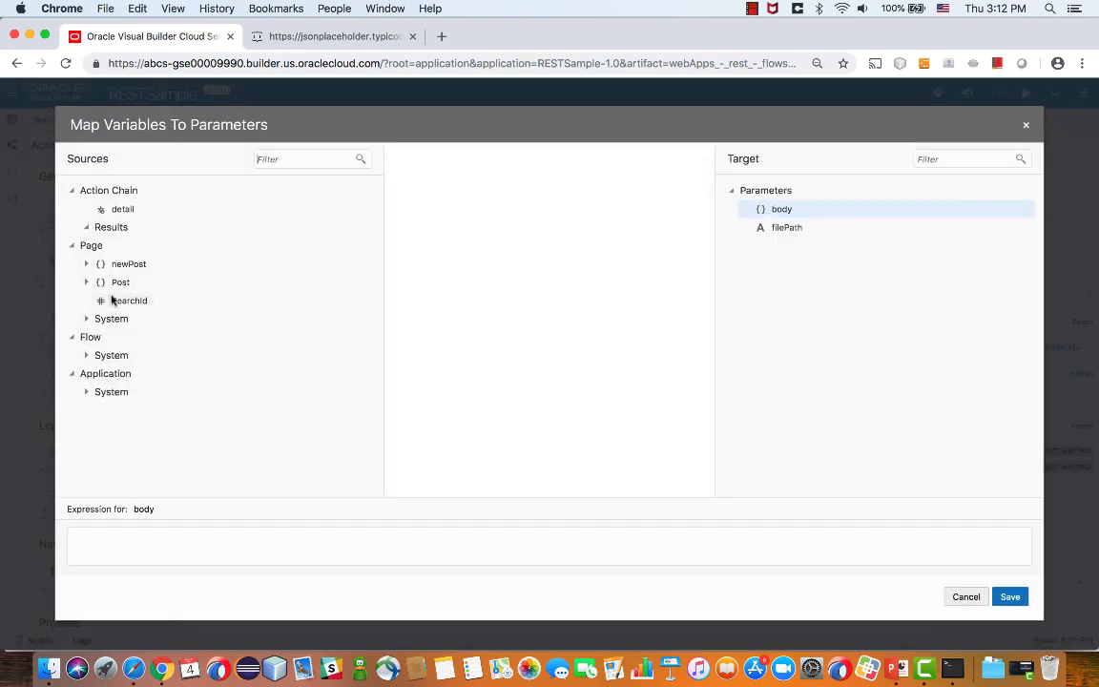
- Map the page variable newPost onto the REST call's body parameter
left_click(87, 264)
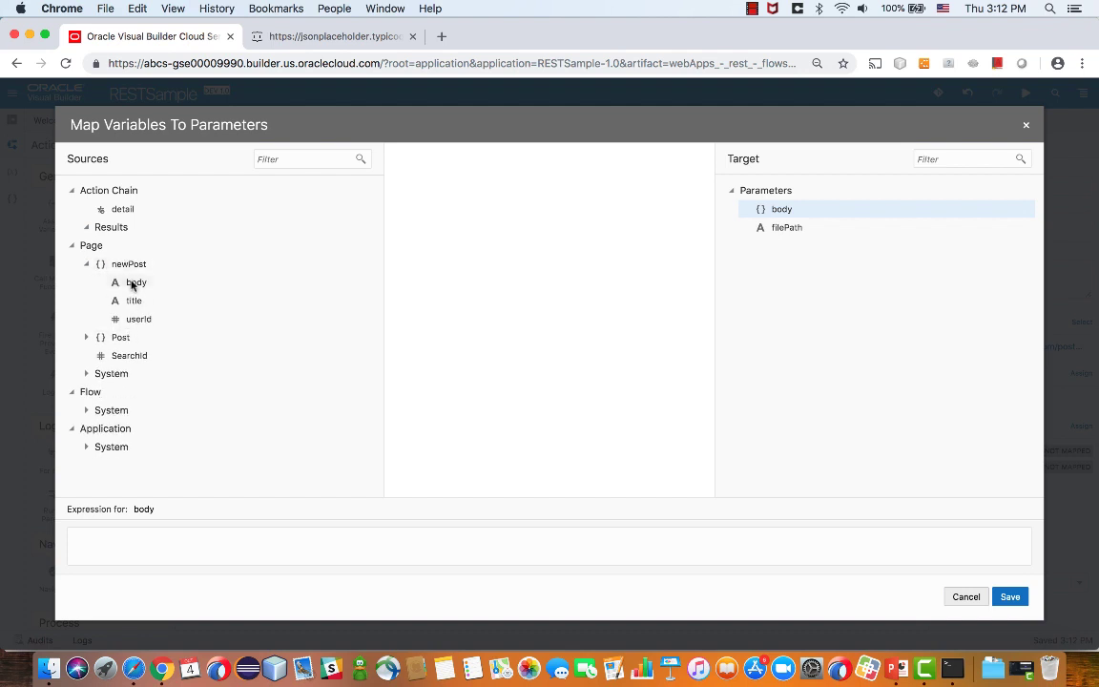
left_click_drag(129, 263, 782, 209)
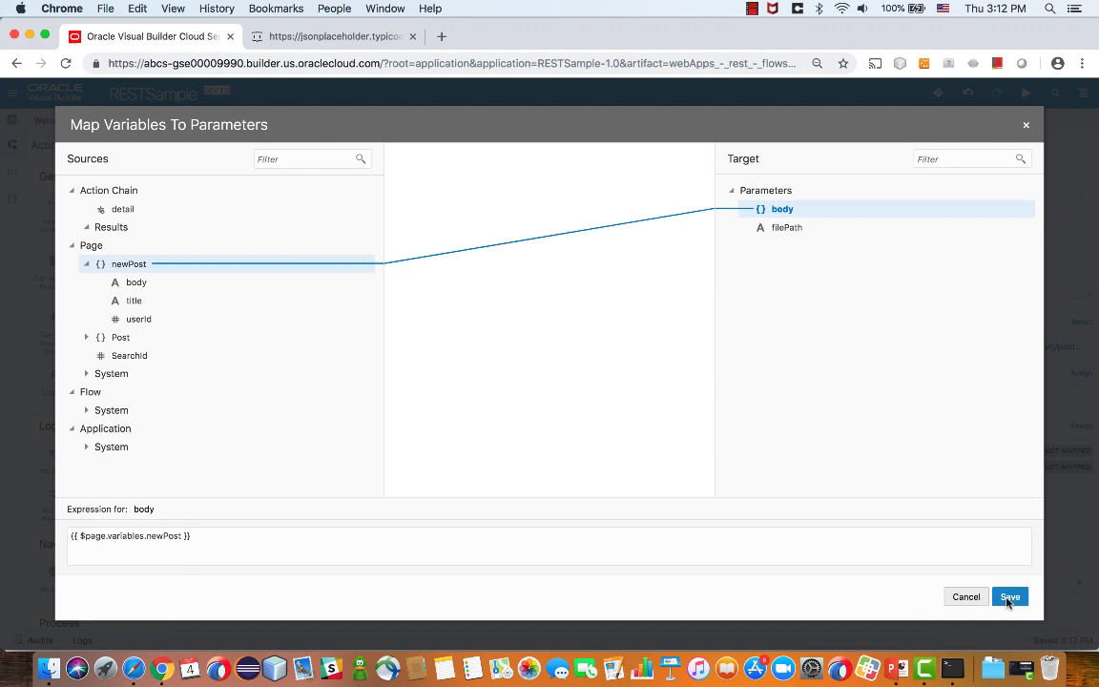
left_click(1010, 597)
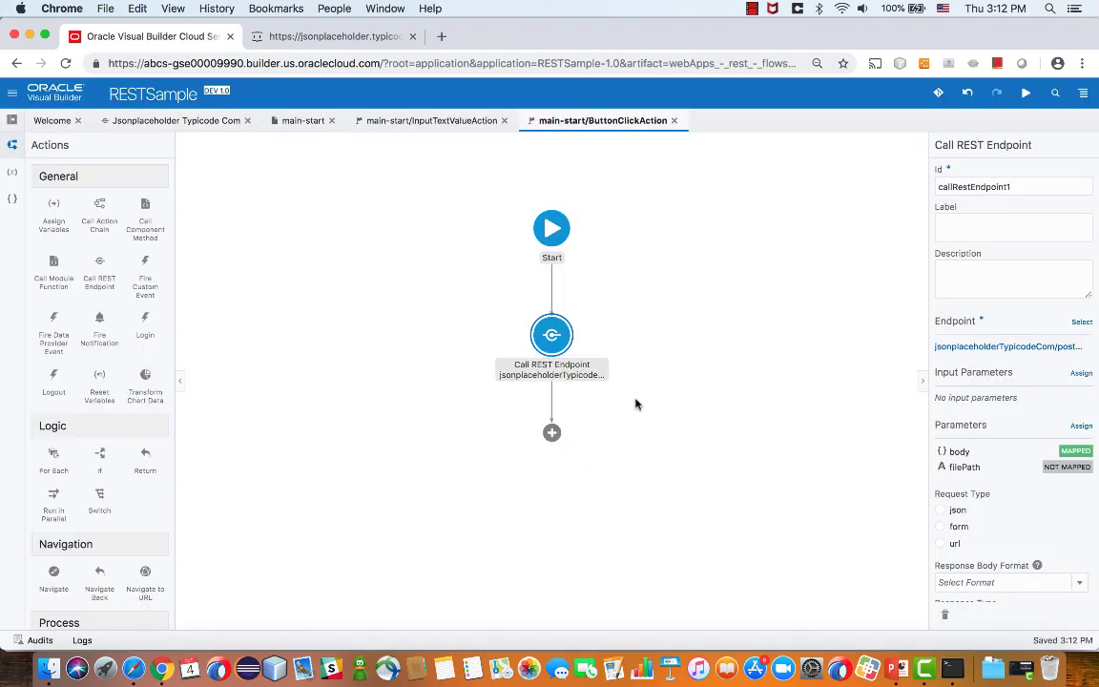
mouse_move(771, 402)
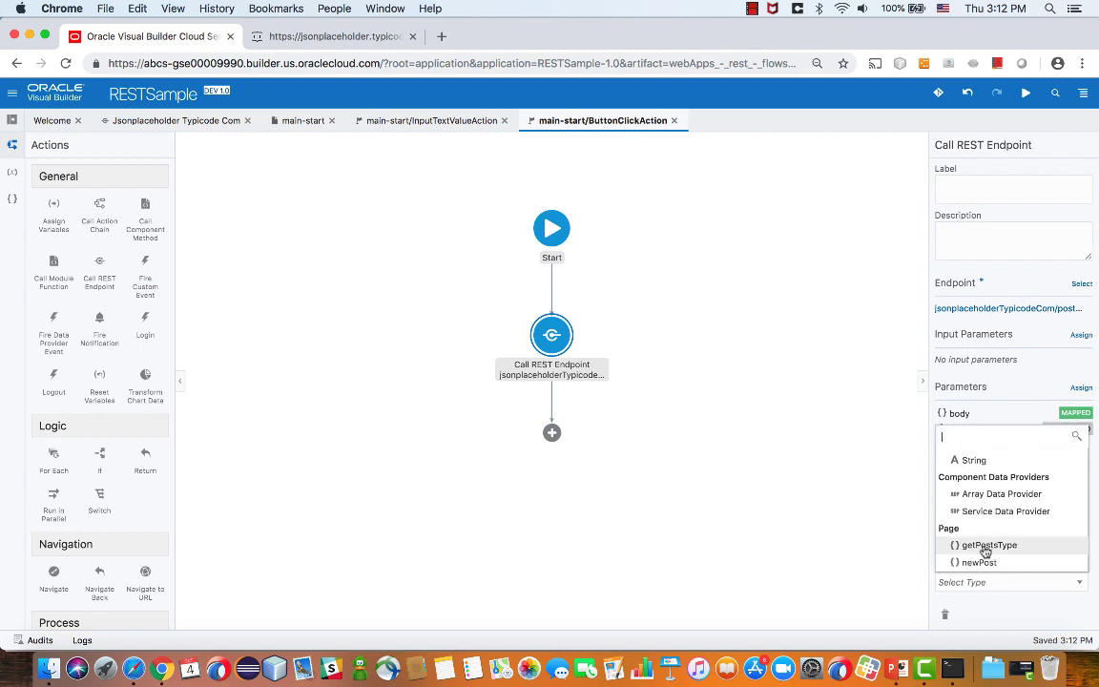
- Set response type getPostsType and assign callRestEndpoint1's returned body to Post
left_click(988, 545)
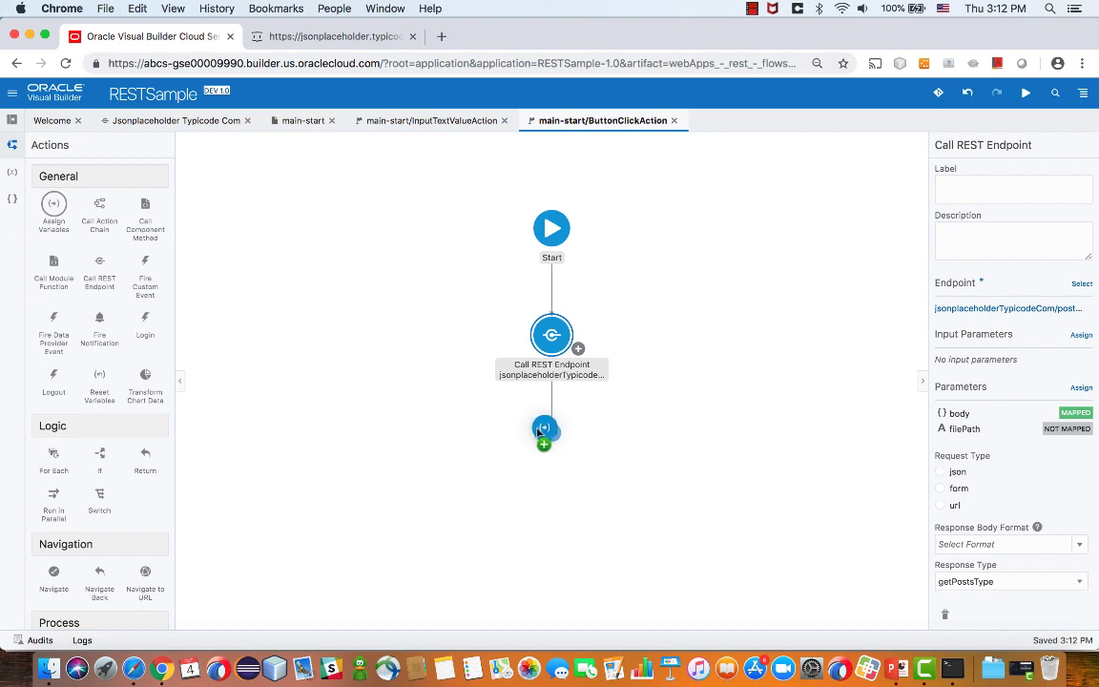
left_click(545, 430)
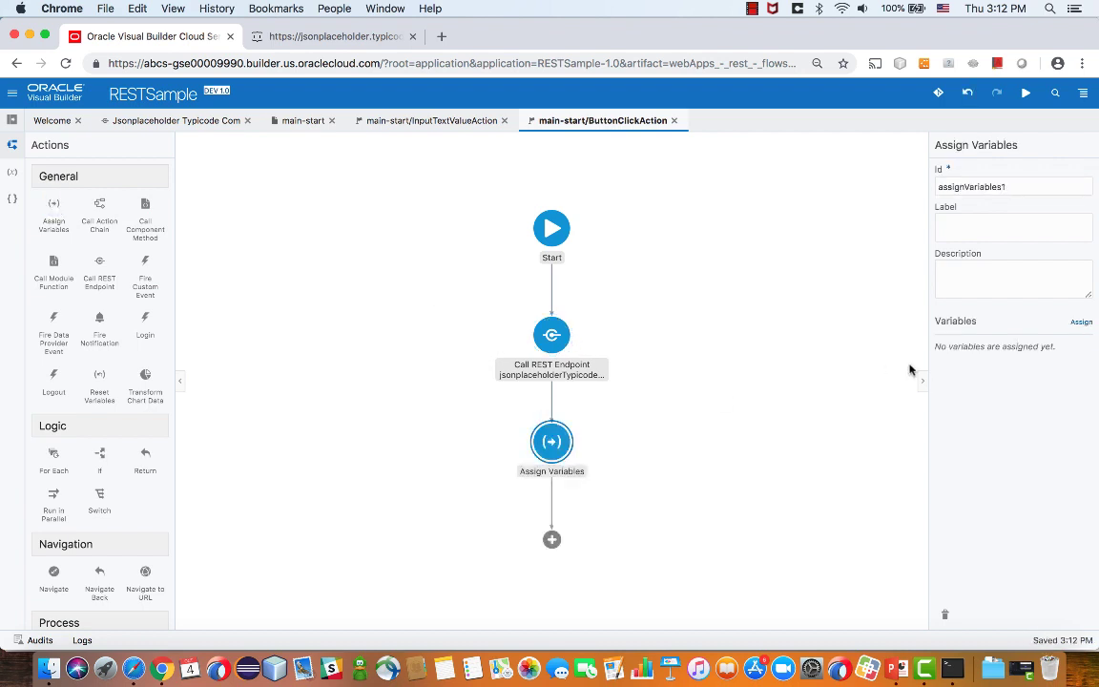
mouse_move(1082, 323)
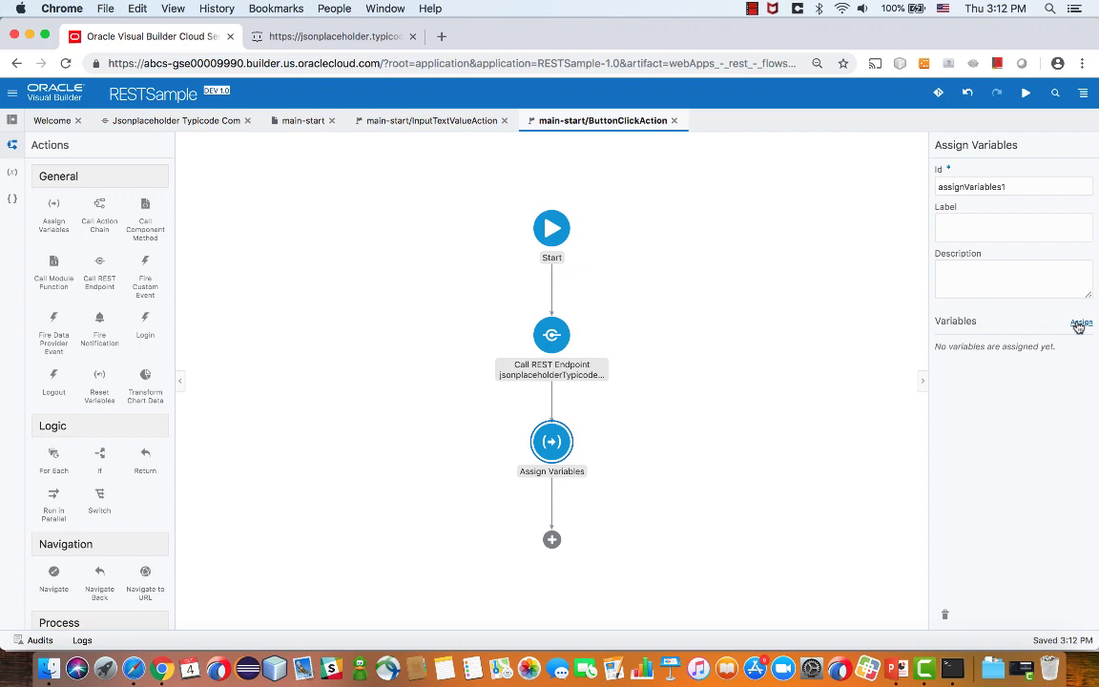
left_click(1077, 322)
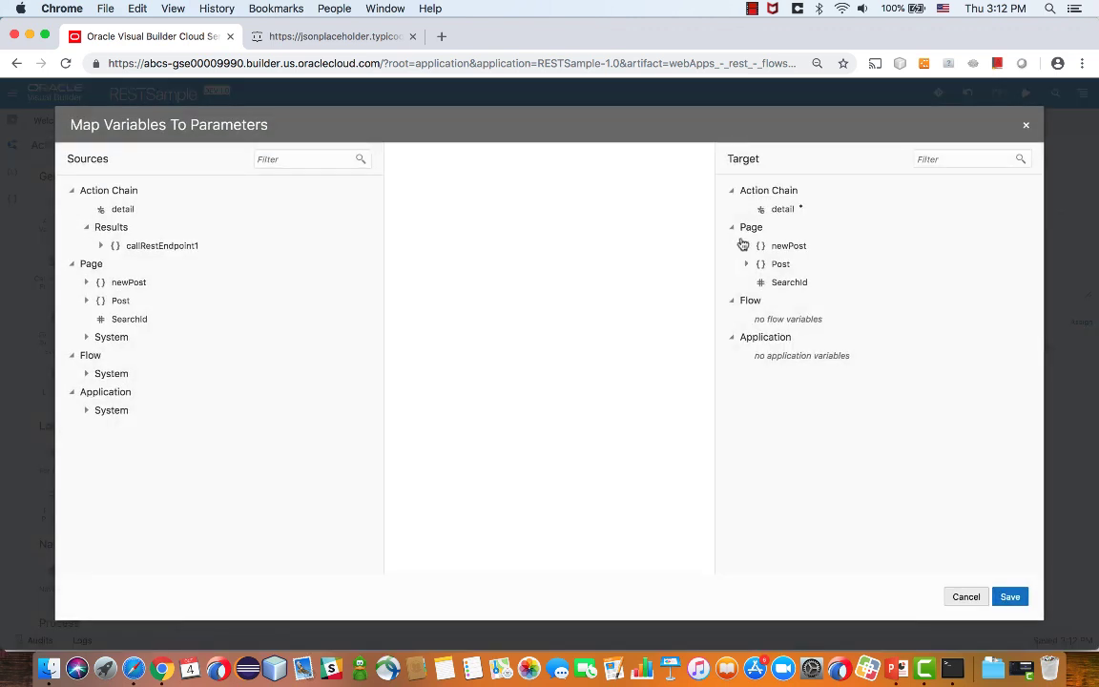
left_click(747, 264)
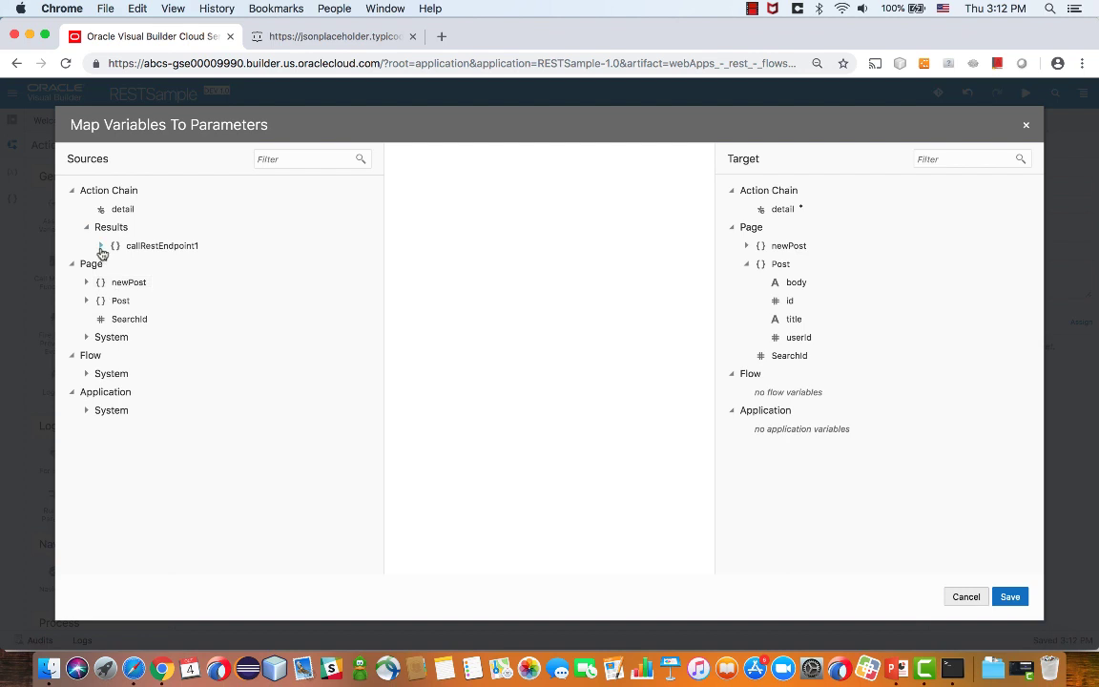
left_click(102, 247)
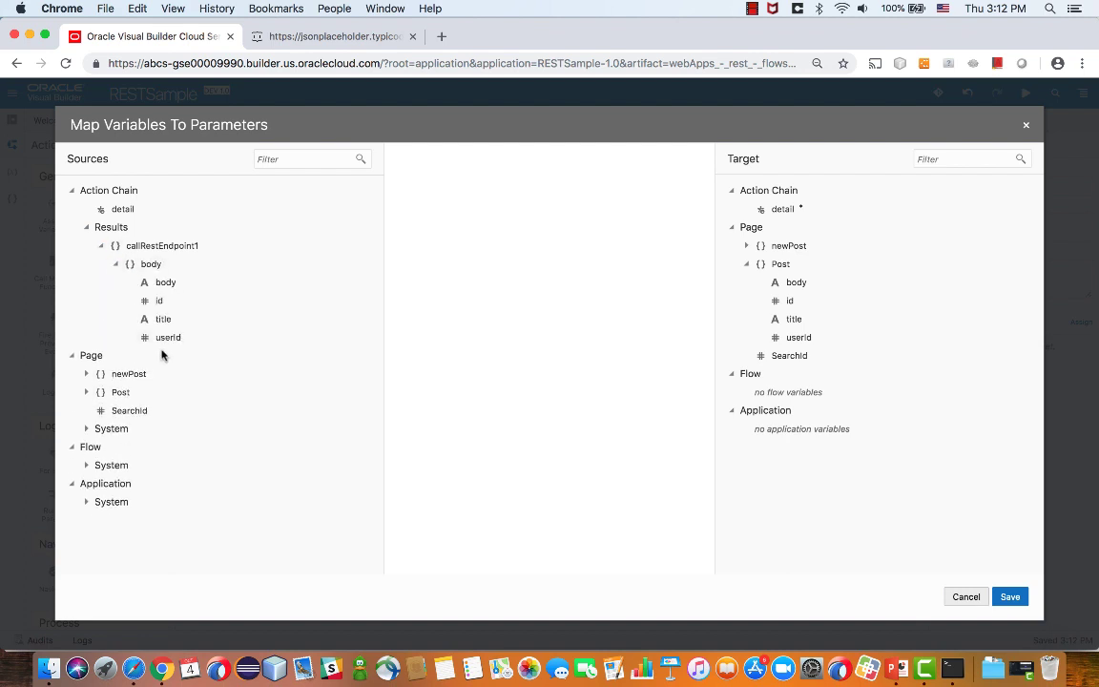
left_click_drag(150, 263, 796, 281)
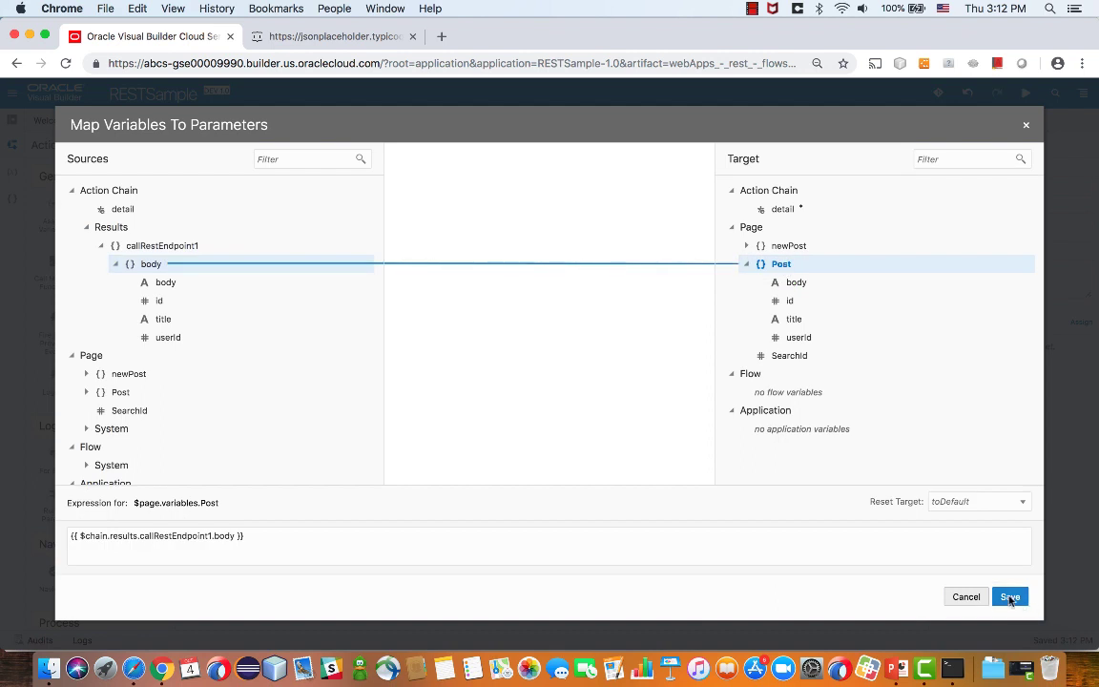
left_click(1010, 596)
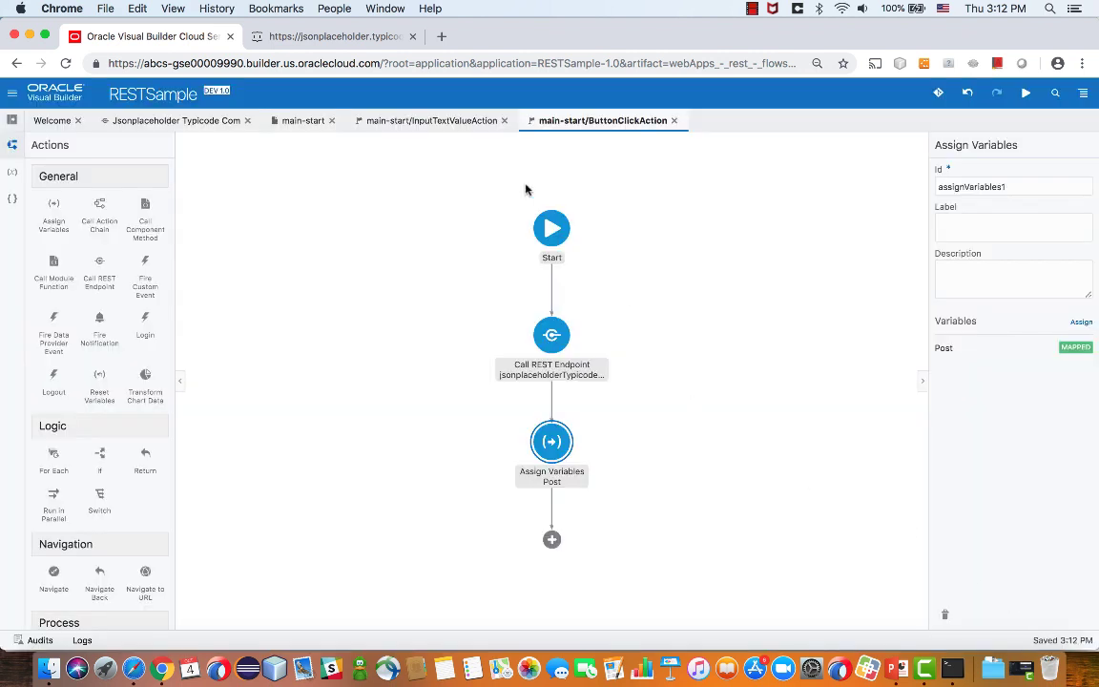
mouse_move(303, 121)
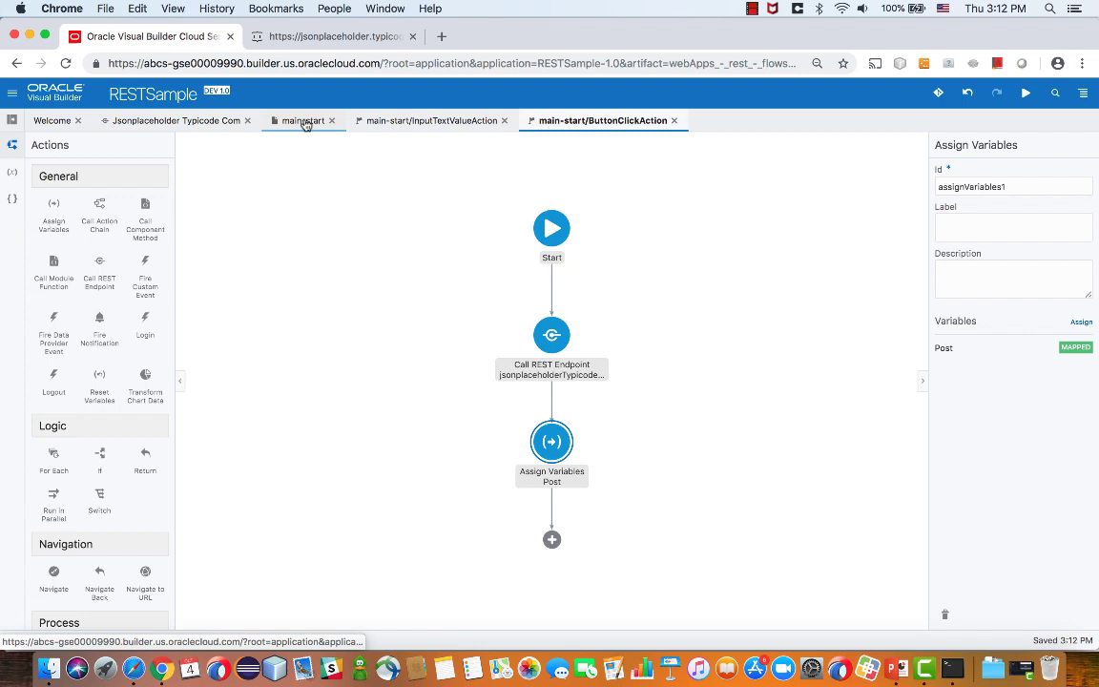
- Live-test main-start by saving a post 'What's New' with a message for user 3
left_click(303, 120)
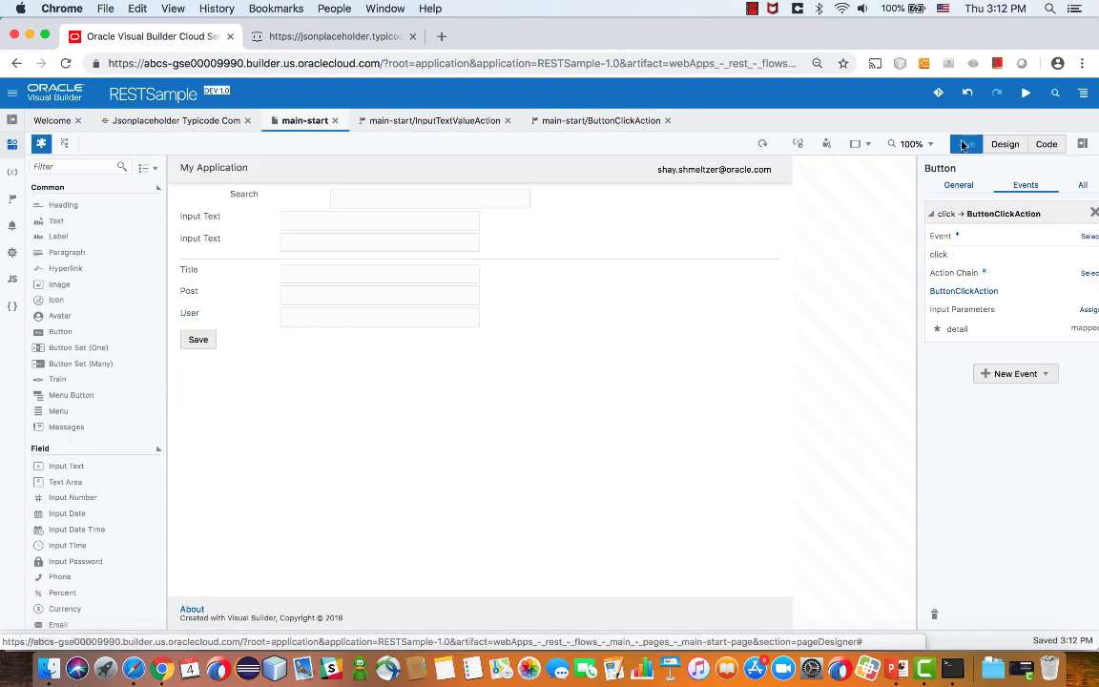
left_click(966, 143)
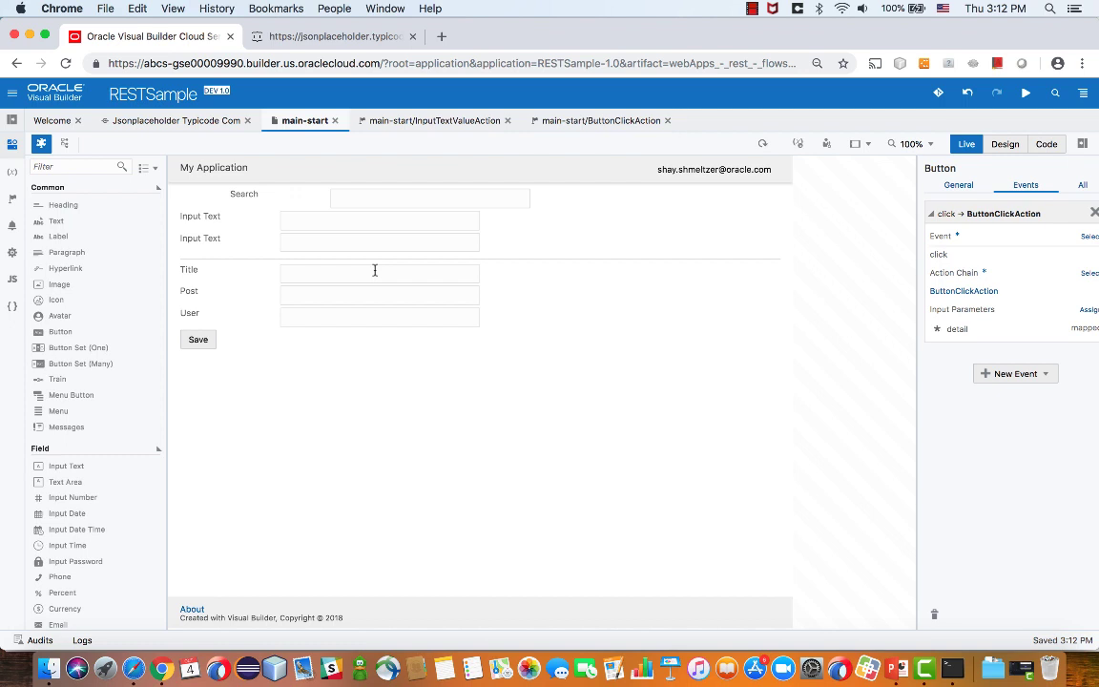
type("What's New")
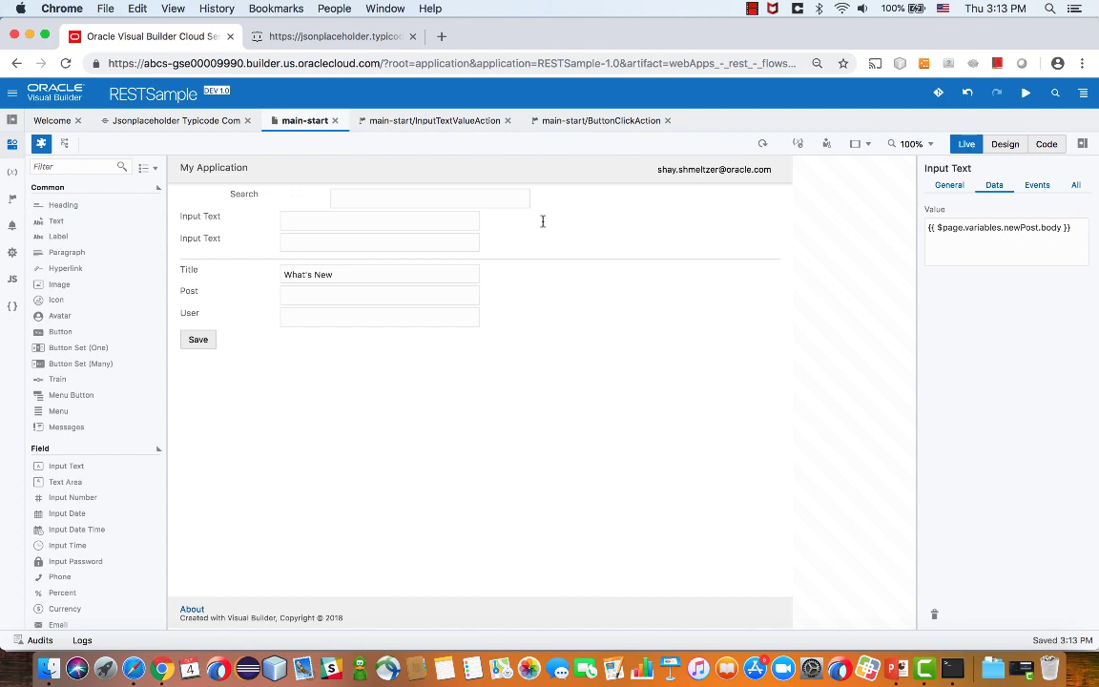
type("Som")
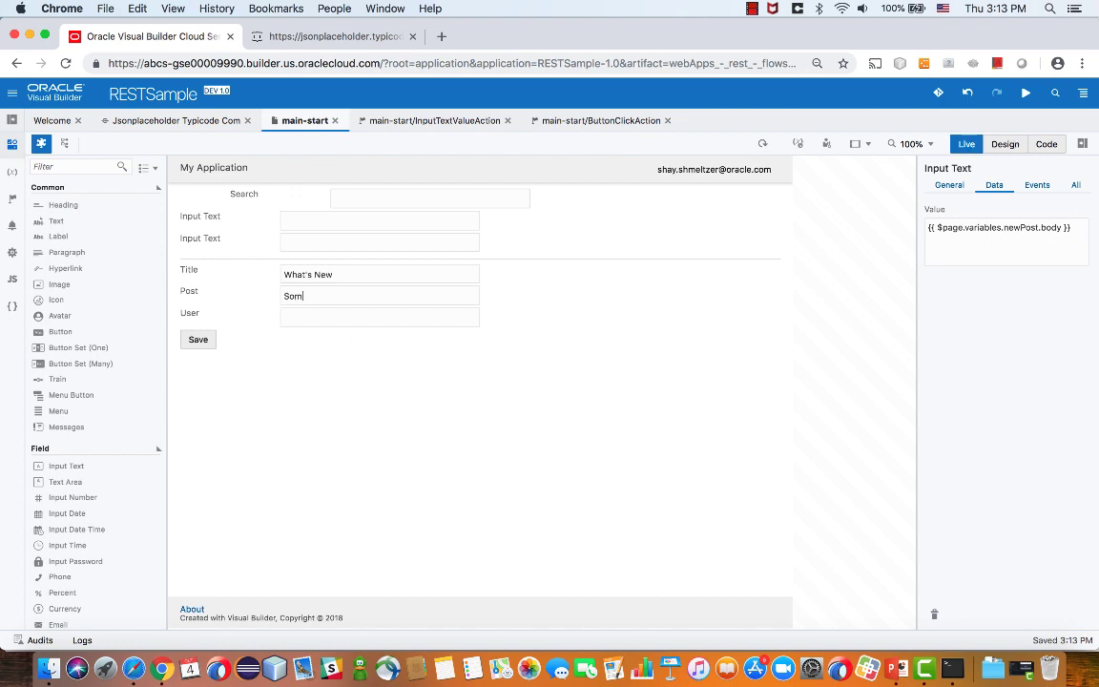
type("e message body")
left_click(380, 318)
type("3")
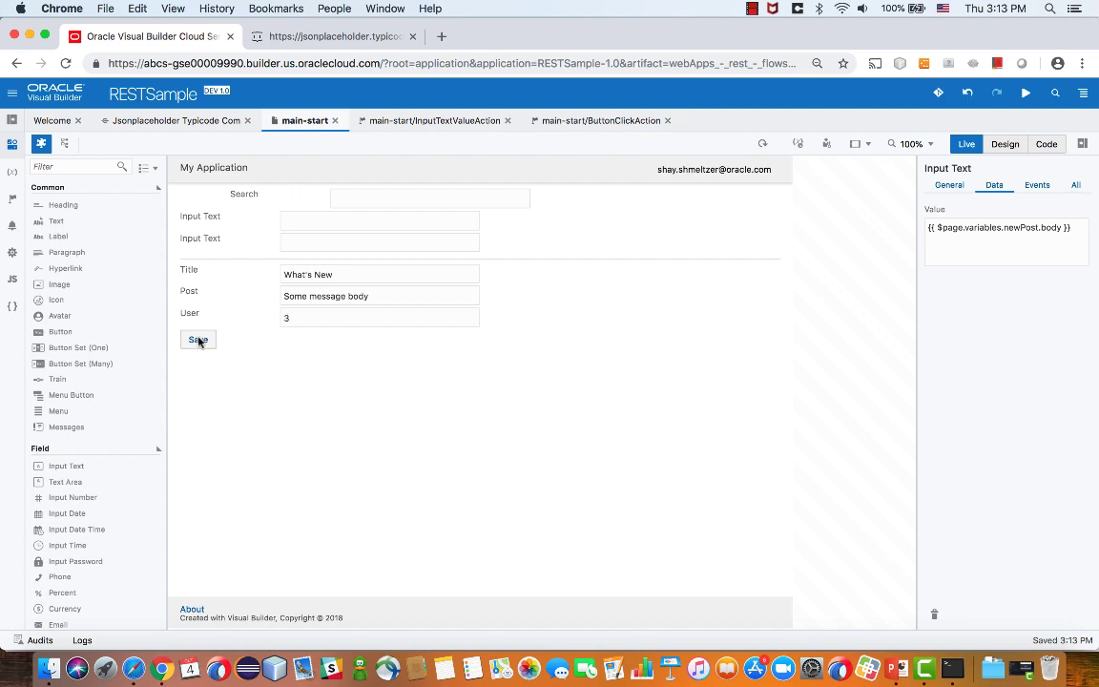
left_click(198, 340)
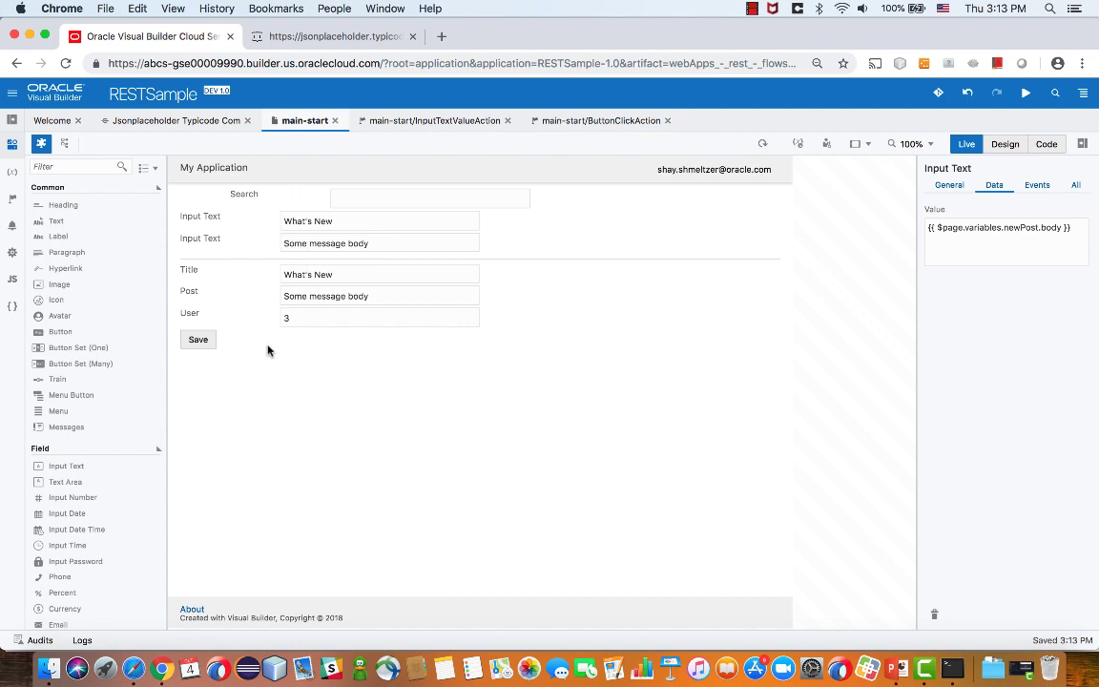
mouse_move(284, 355)
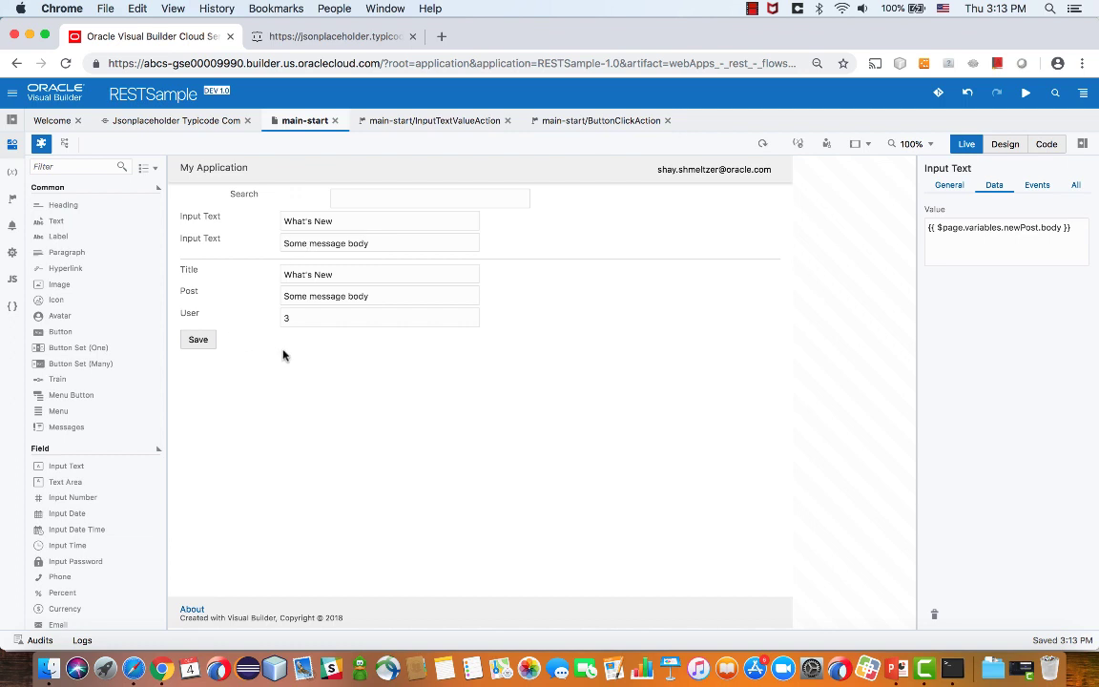
left_click(603, 120)
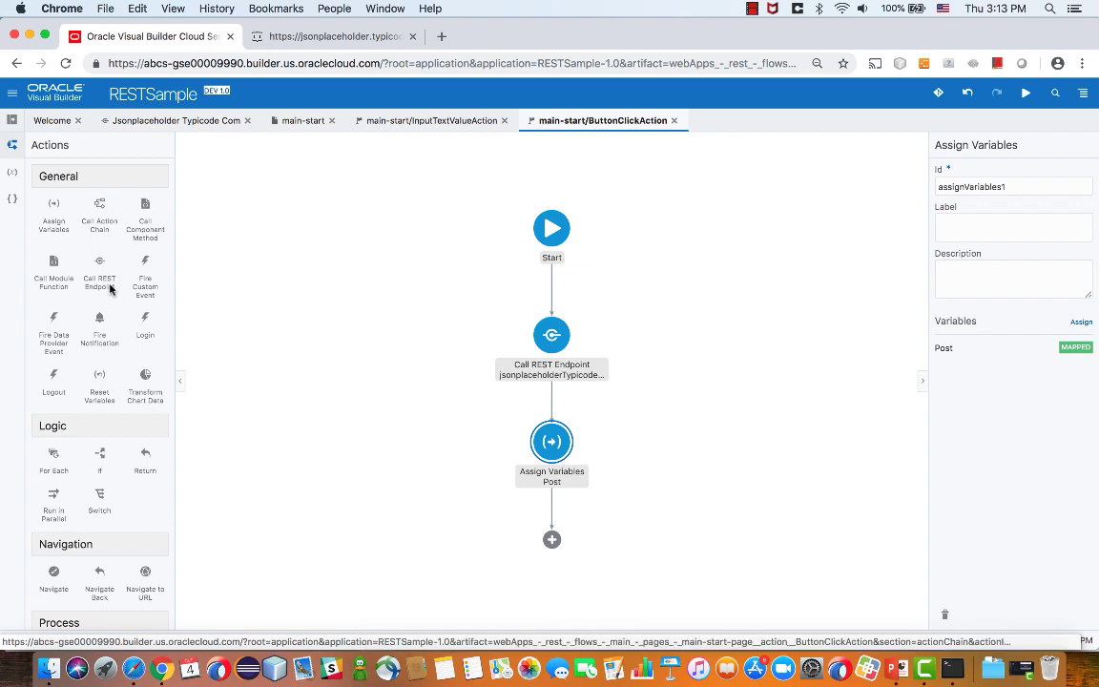
mouse_move(100, 318)
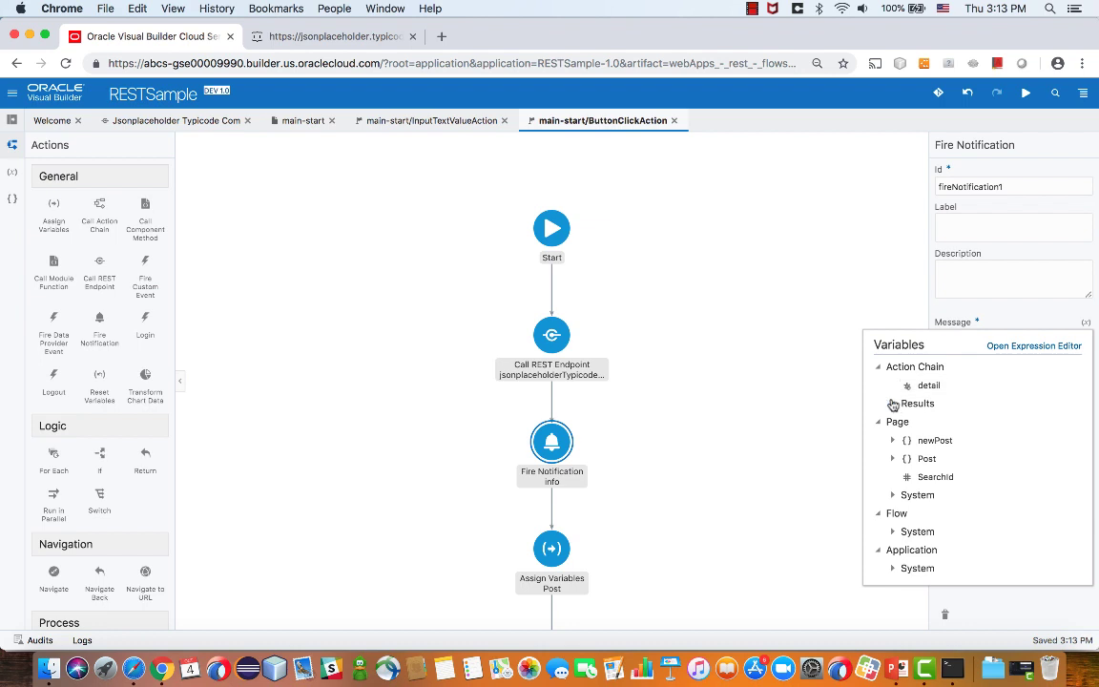
- Set the notification message to callRestEndpoint1's returned body value, then return to main-start
left_click(893, 403)
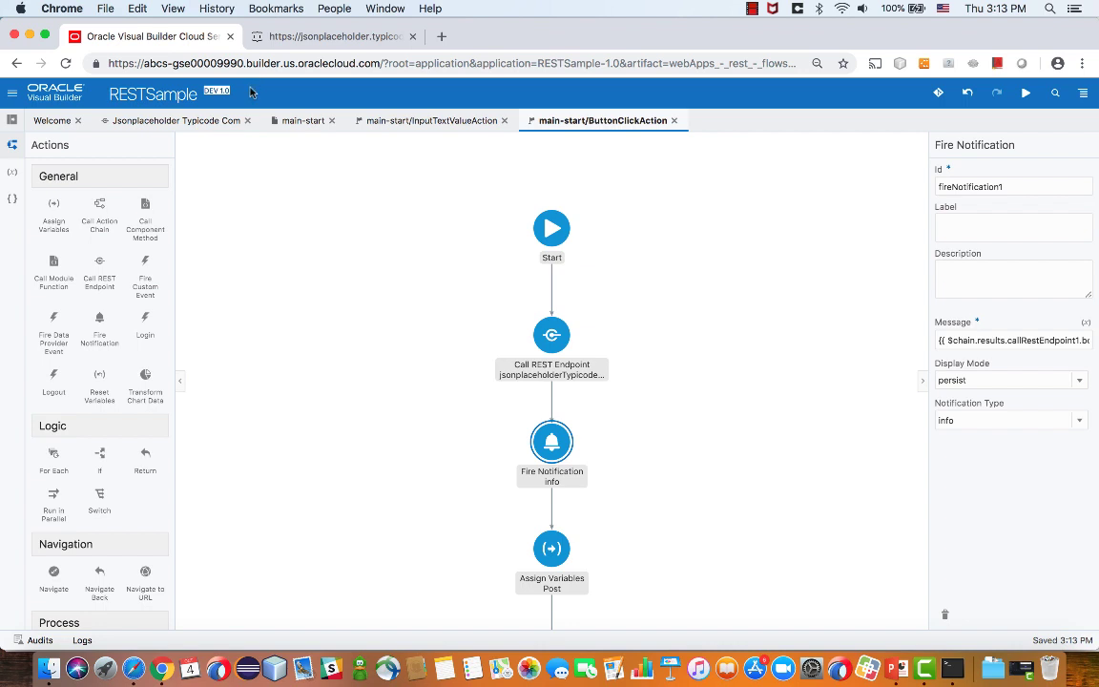
left_click(299, 120)
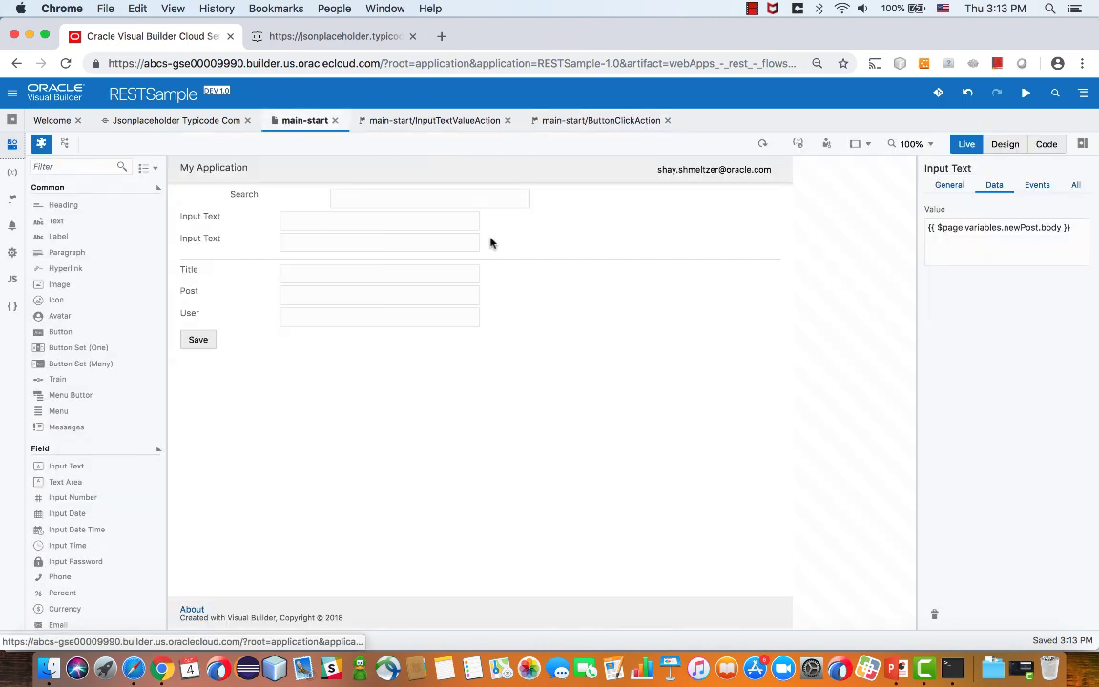
- Save a live test post titled 'Title 2' and see new id 101 notified
left_click(379, 272)
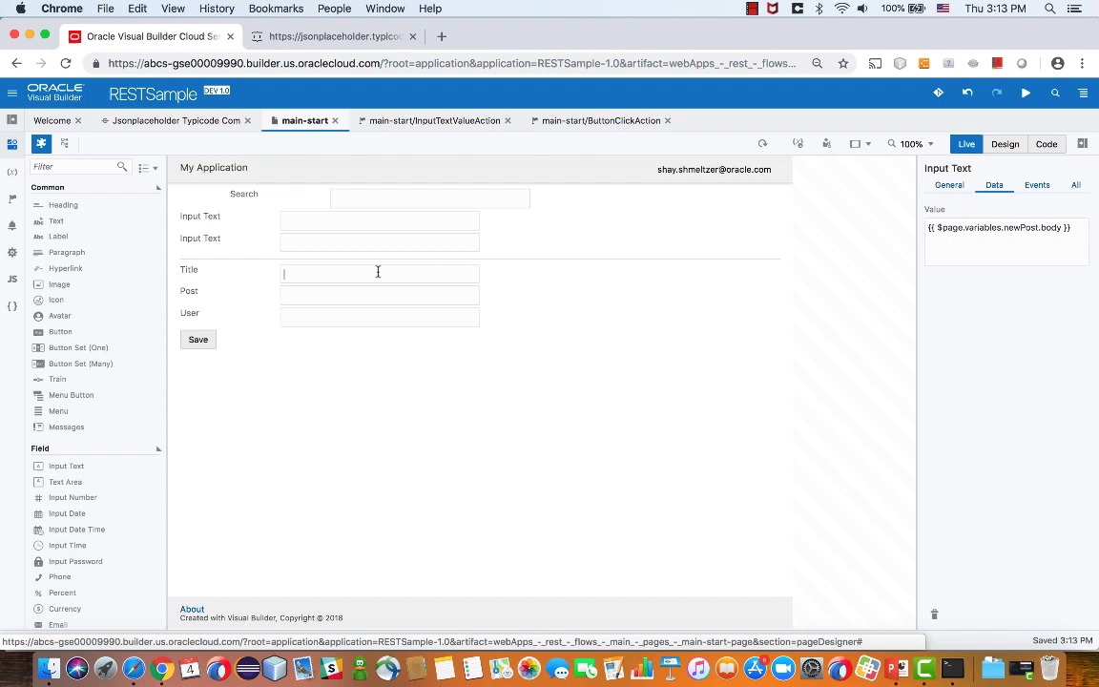
type("Title 2")
left_click(380, 295)
type("With content")
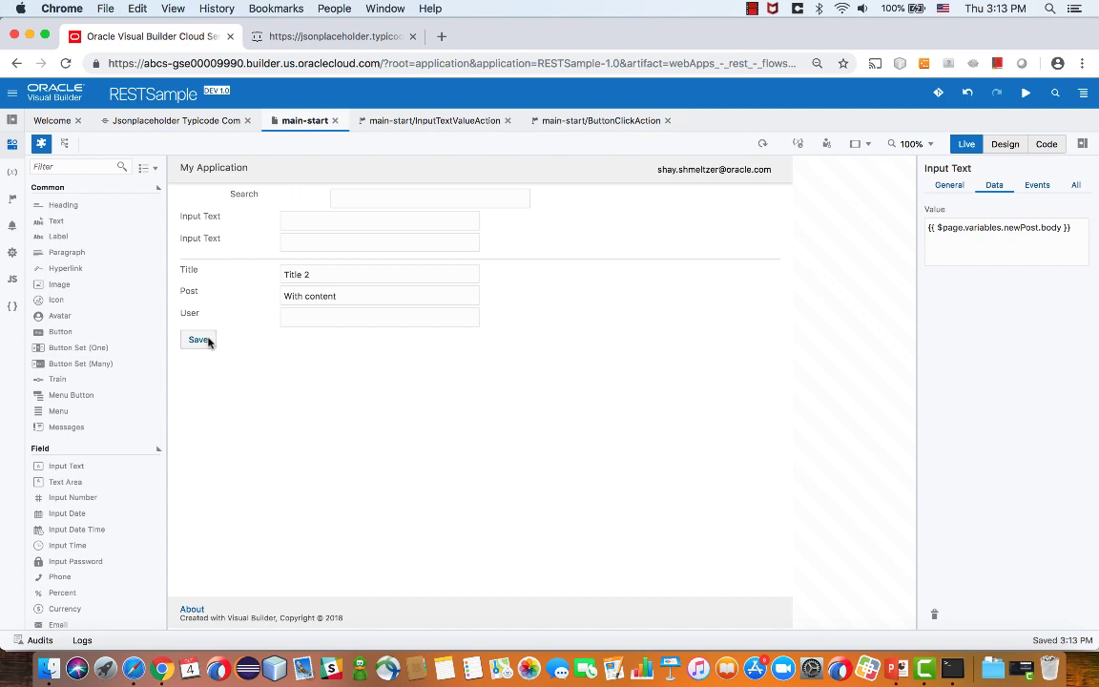
left_click(197, 340)
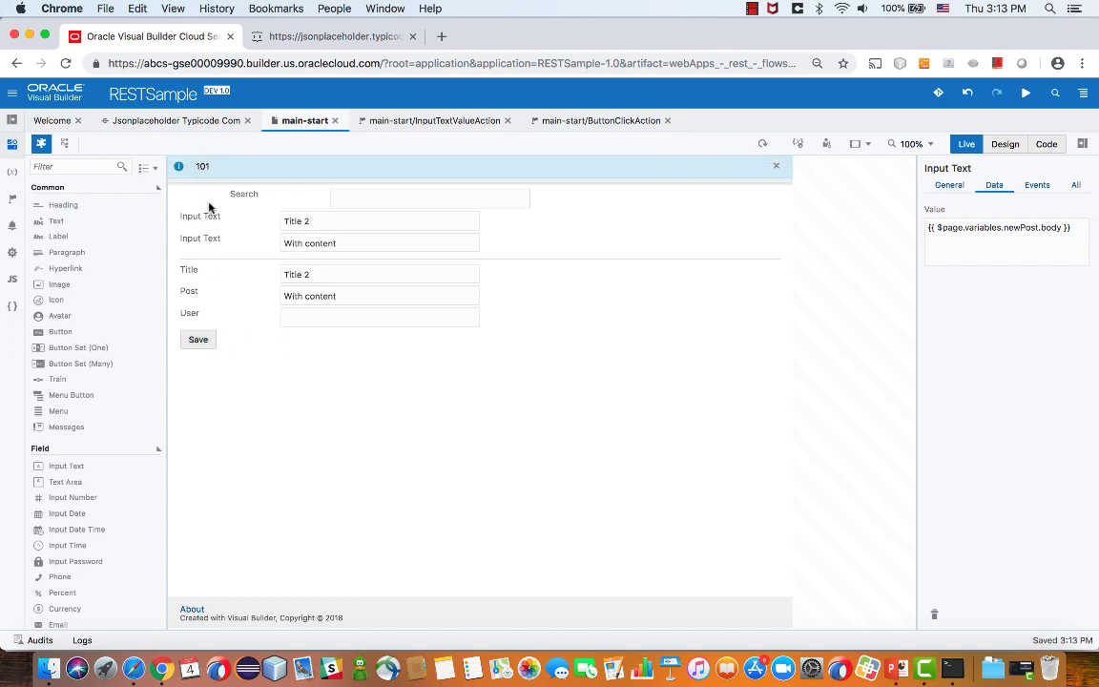